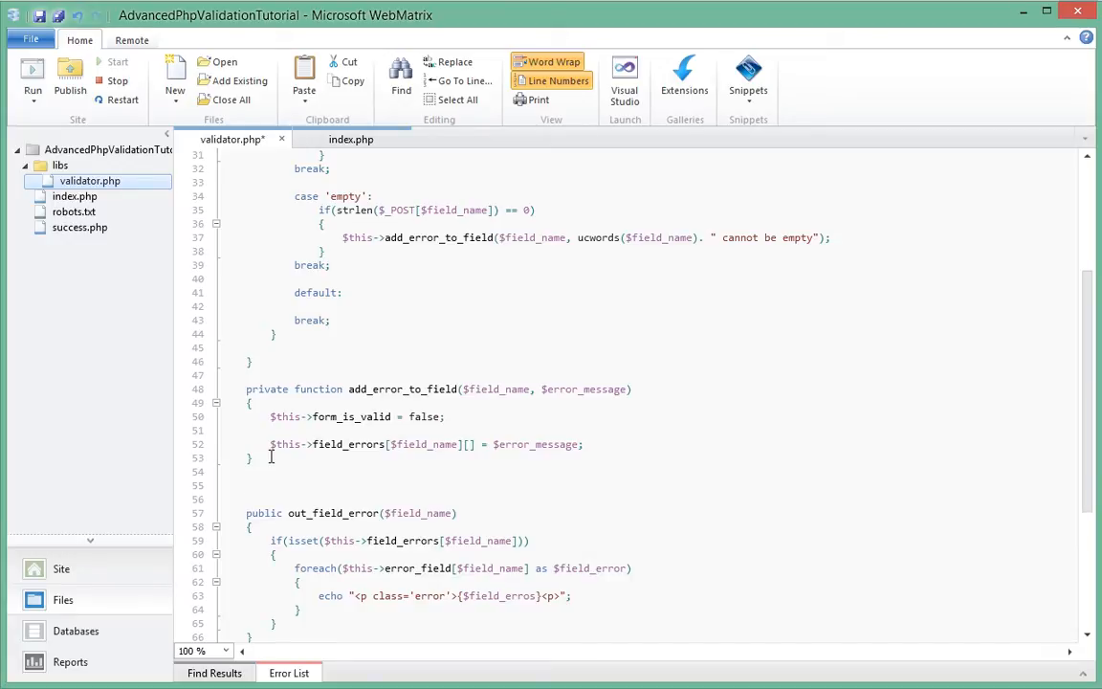
# Step: Declare a public function form_is_valid() below add_error_to_field in validator.php
pyautogui.write('pubc')
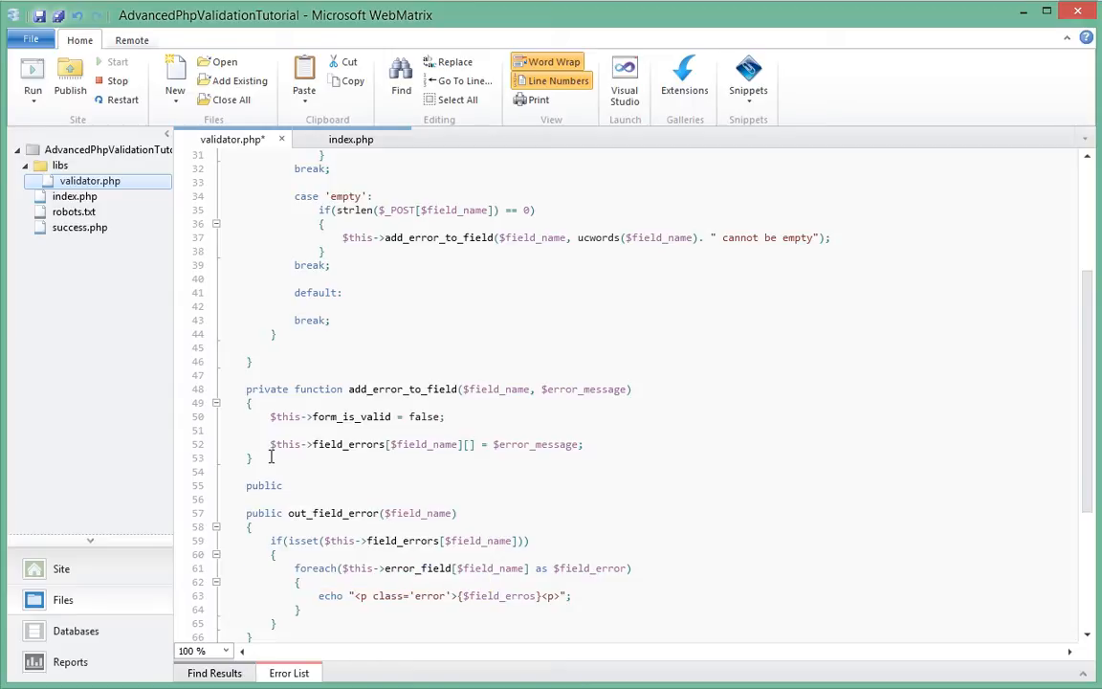
pyautogui.write('function')
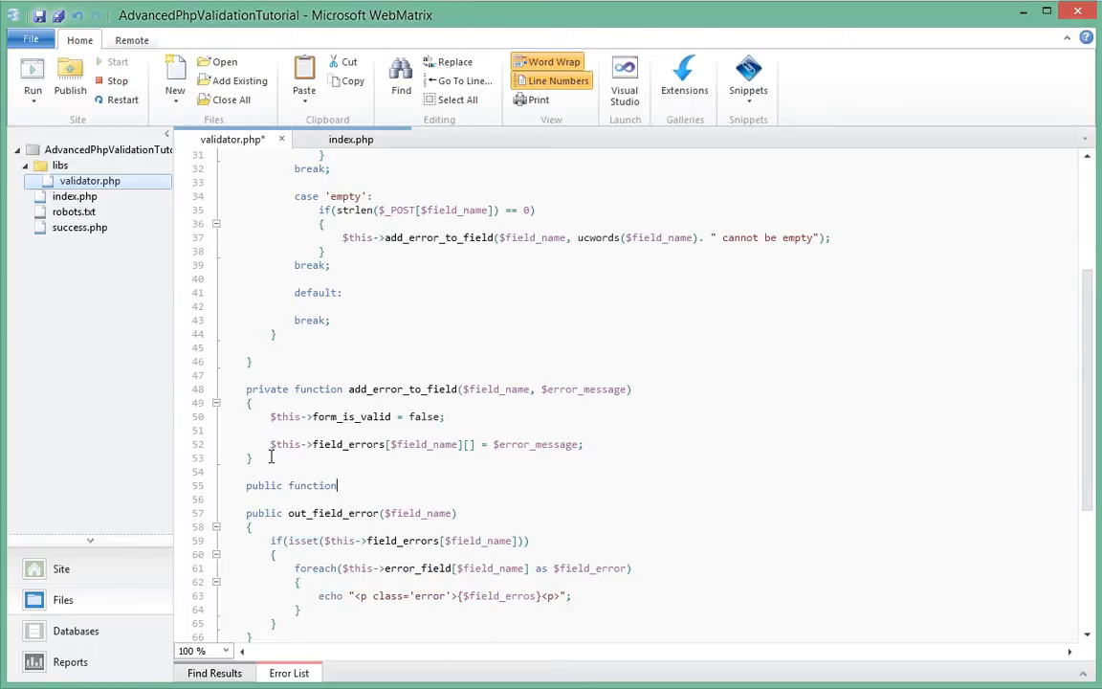
pyautogui.write('form_')
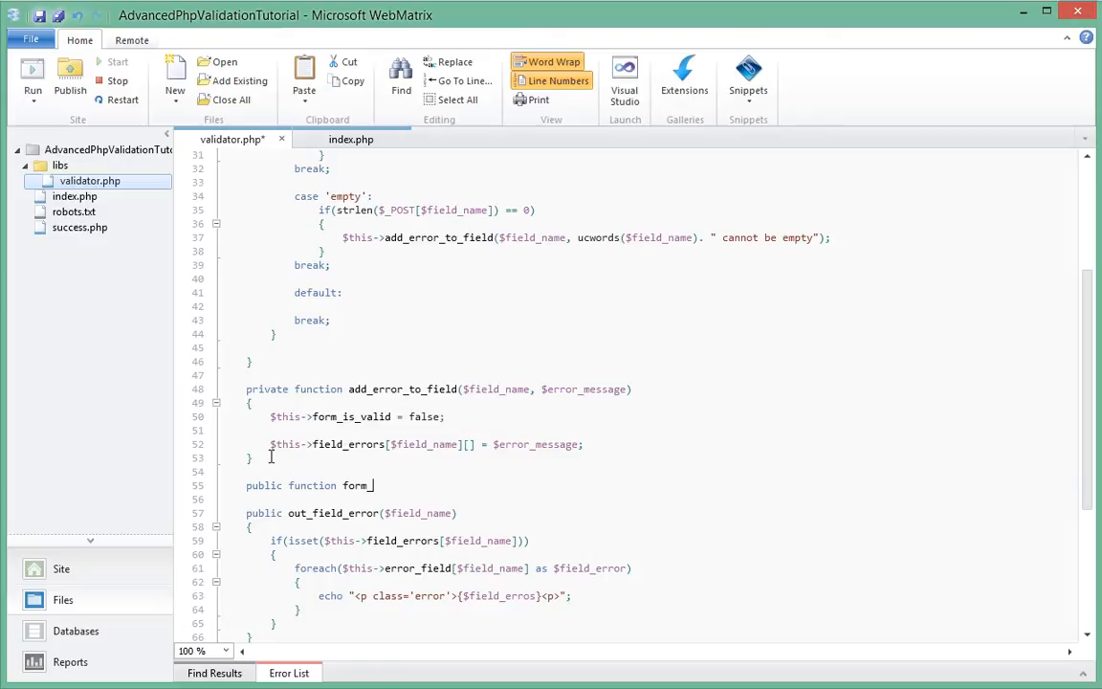
pyautogui.write('is_v')
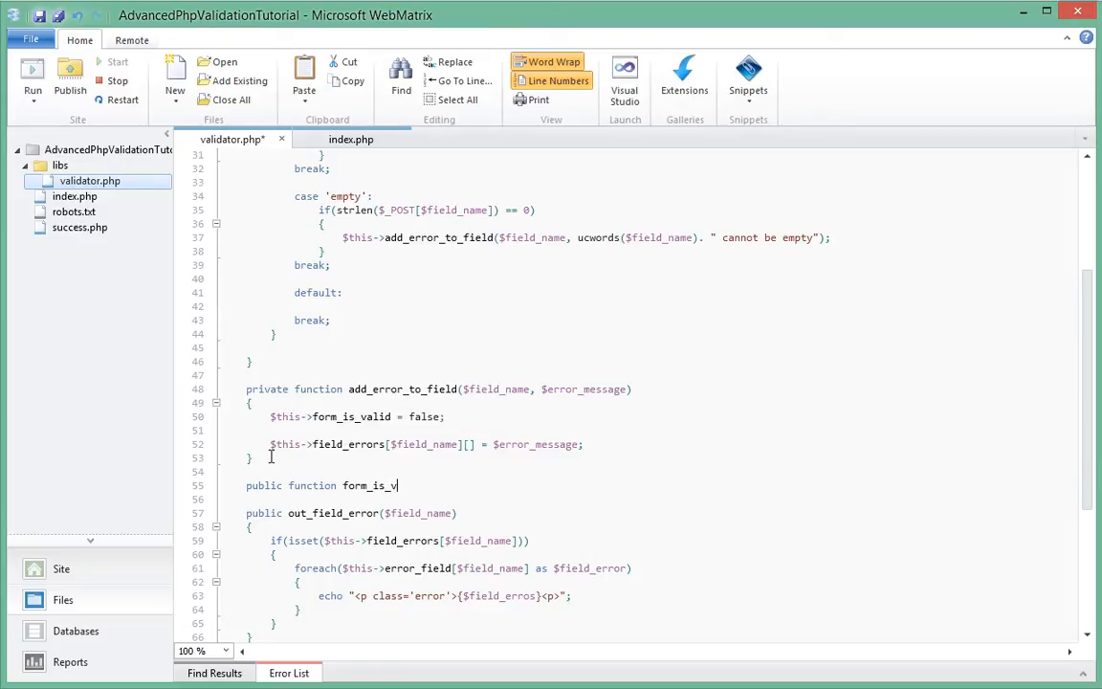
pyautogui.write('alid()')
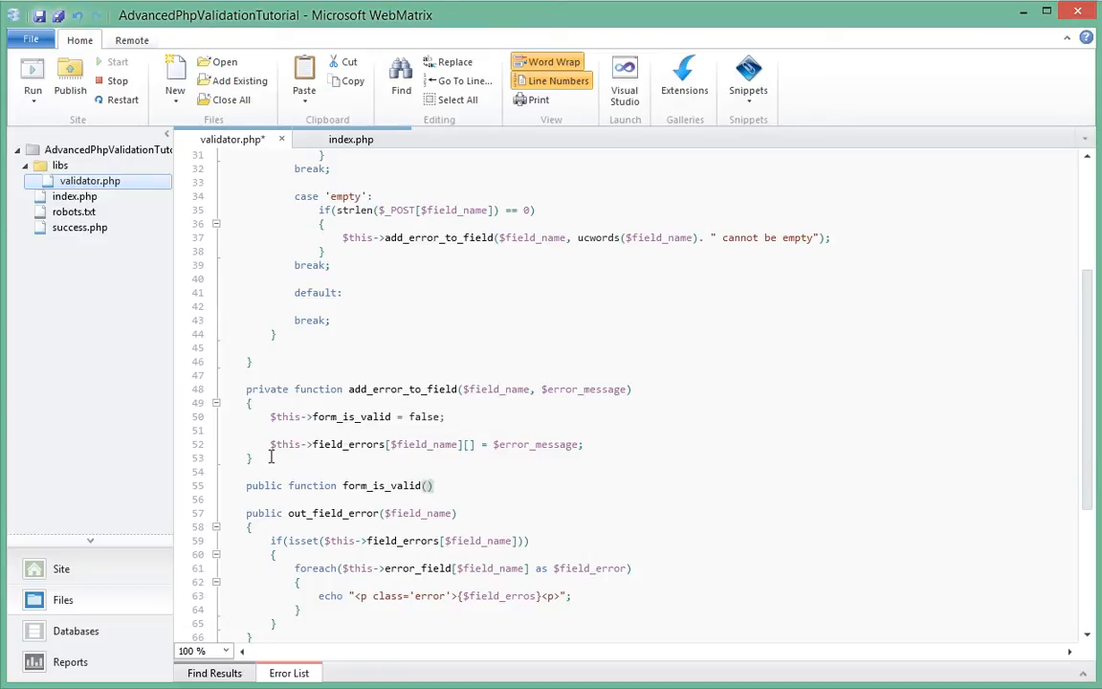
# Step: Give the method a body that returns $this->form_is_valid();
pyautogui.write('return')
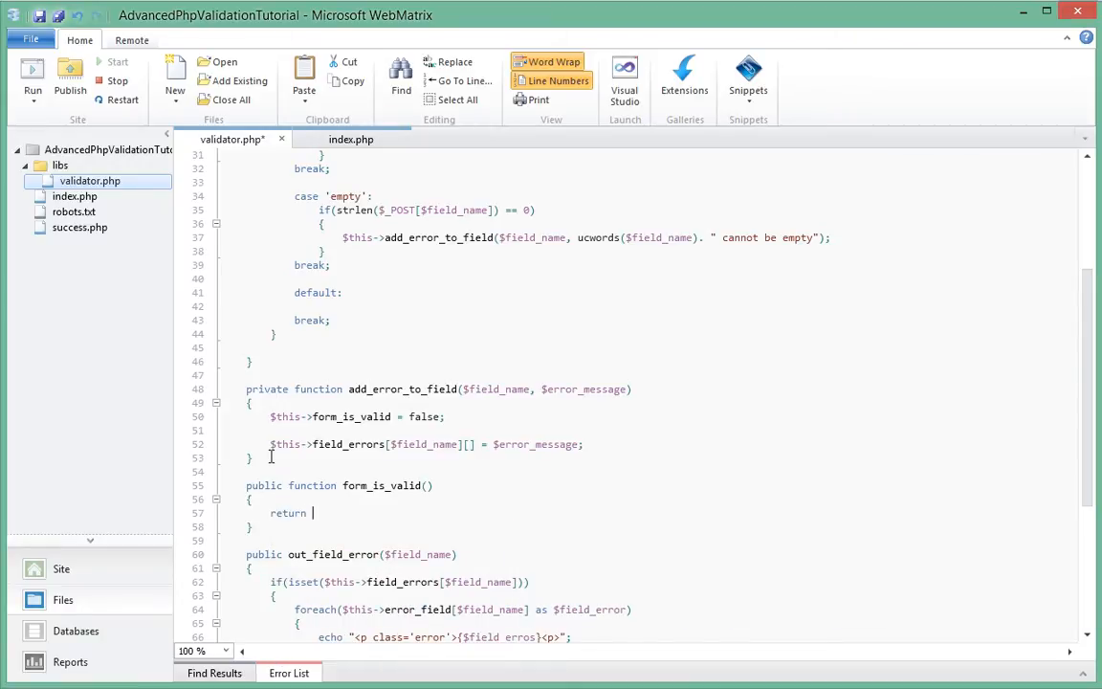
pyautogui.write('$thios')
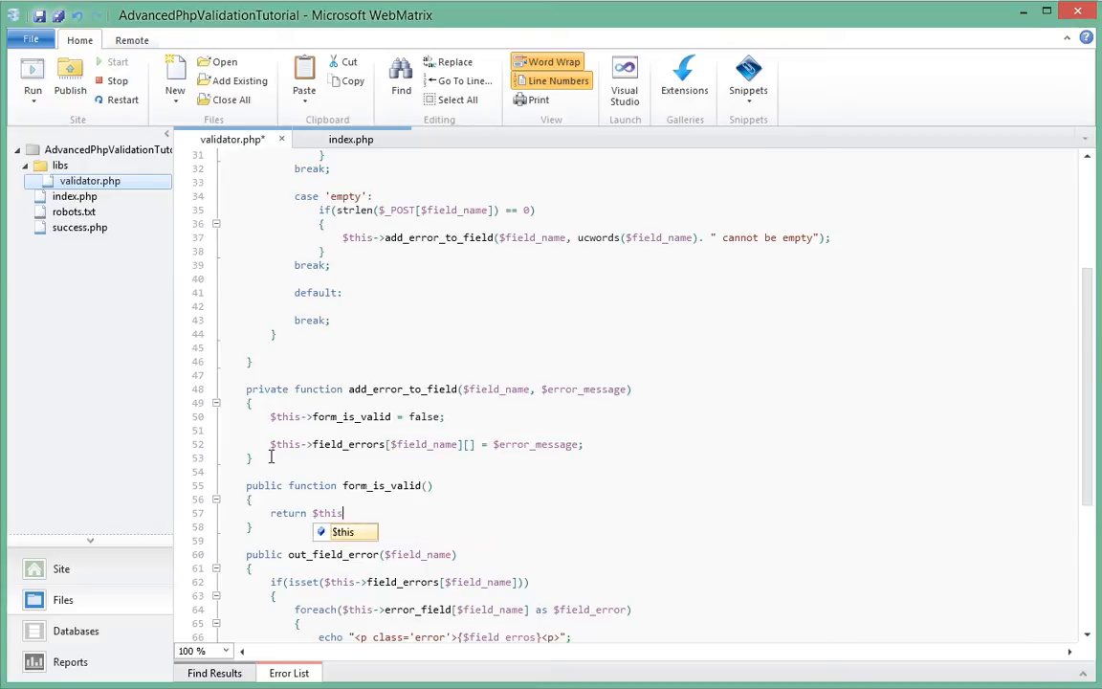
pyautogui.write('->')
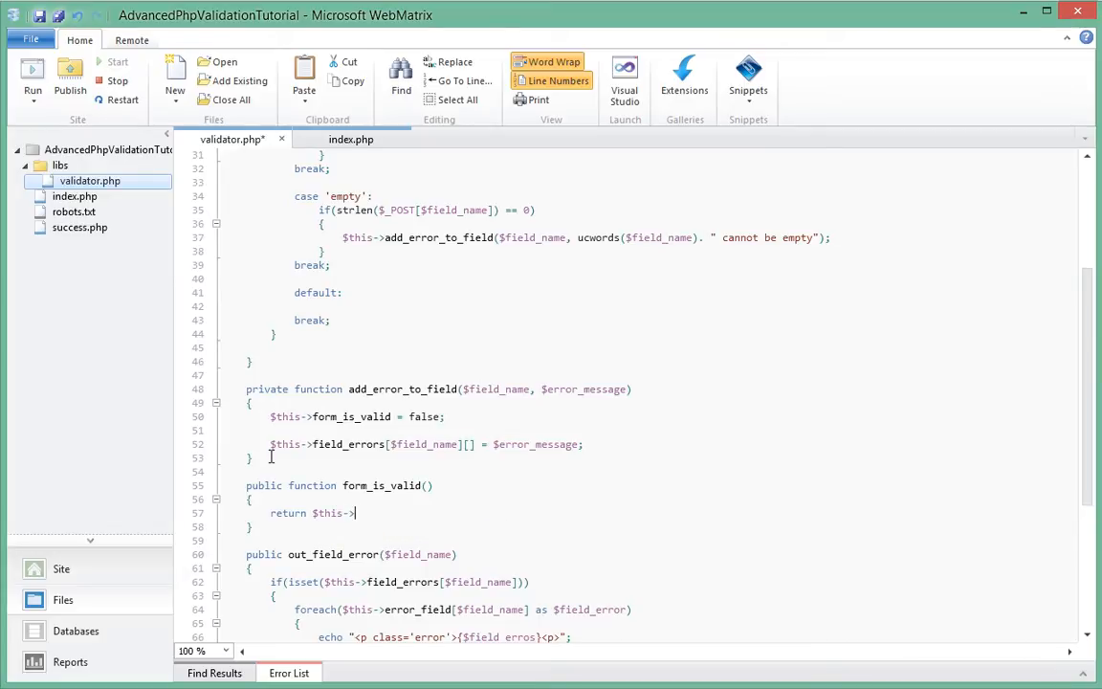
pyautogui.write('form')
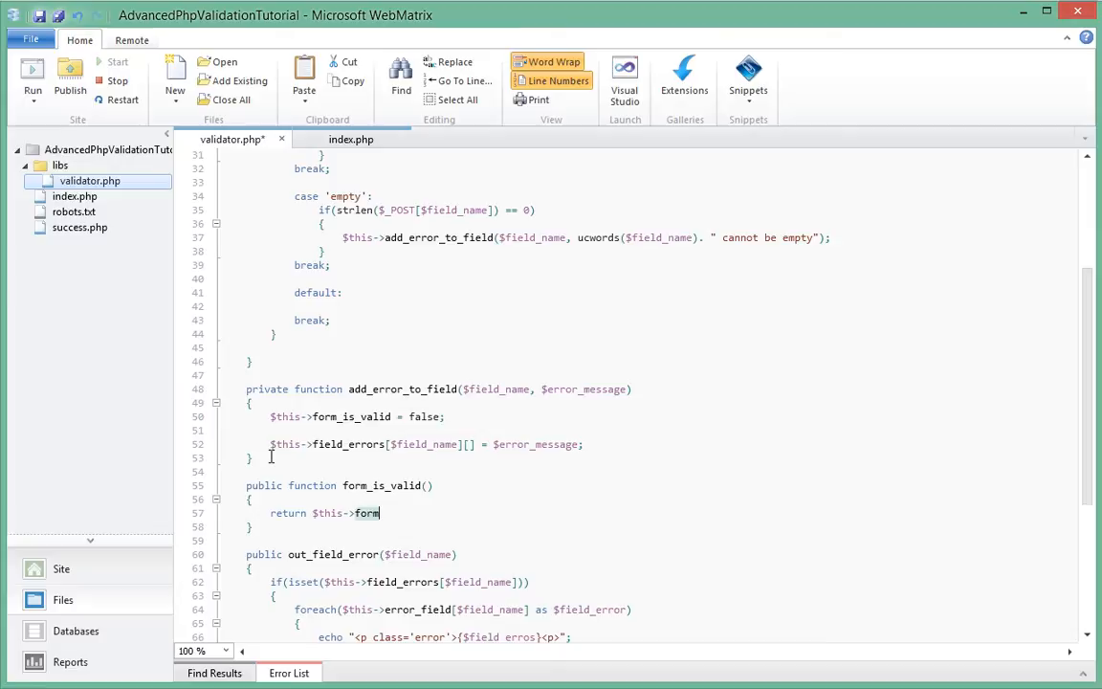
pyautogui.write('_')
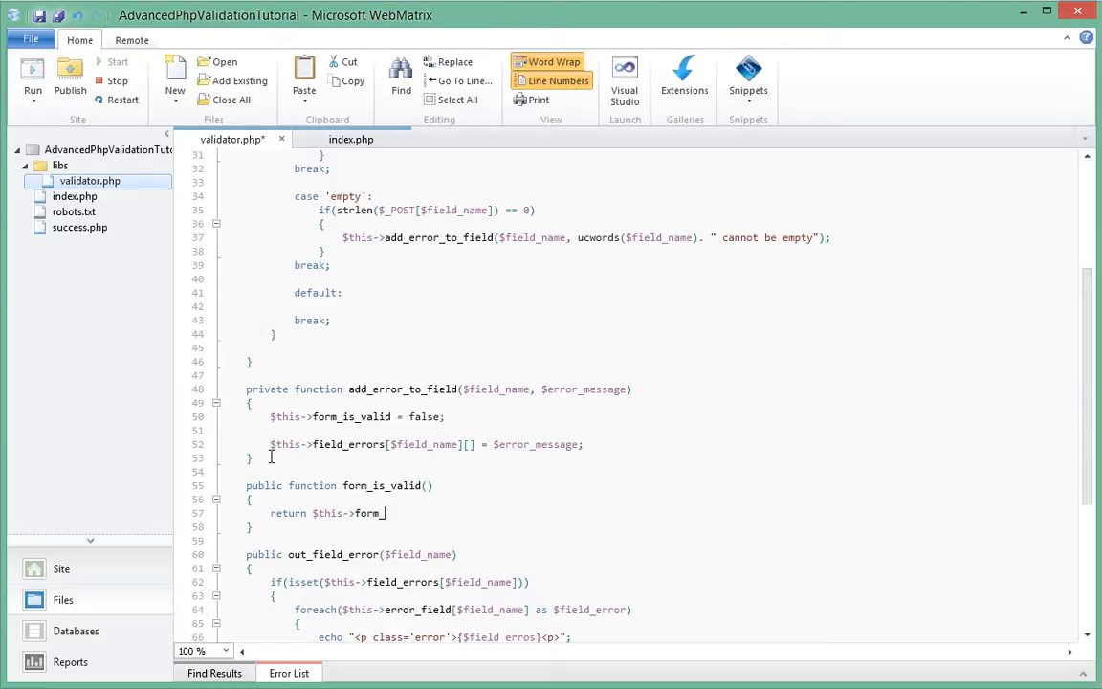
pyautogui.write('is_v')
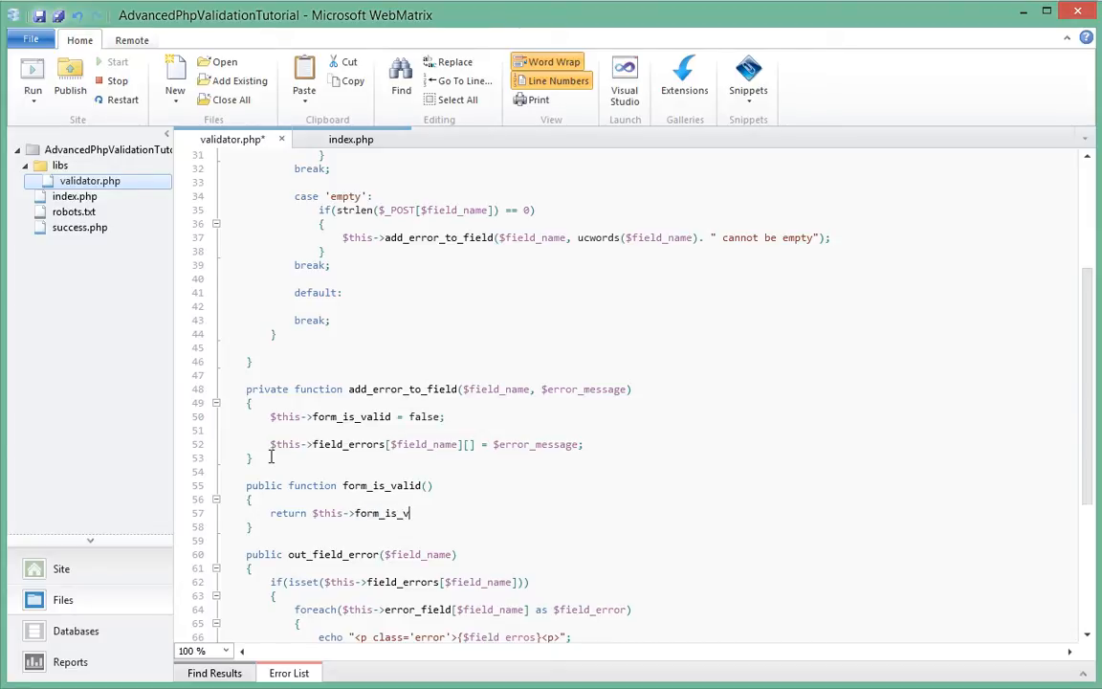
pyautogui.write('alid();')
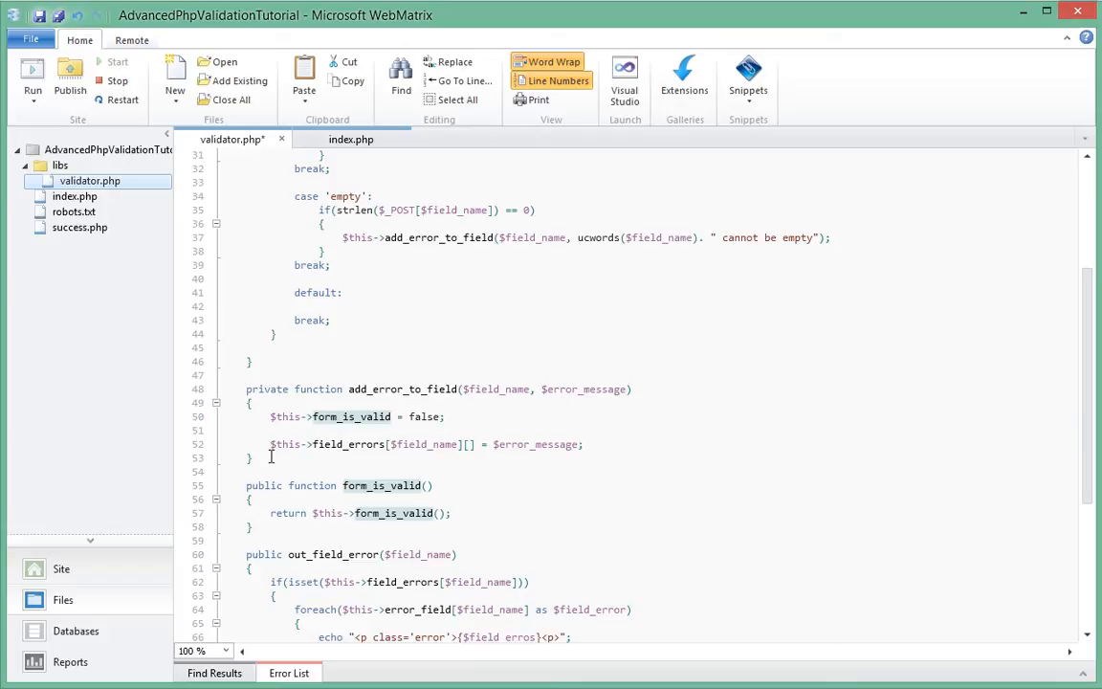
# Step: Rename the new method to form_valid() and save validator.php
pyautogui.doubleClick(377, 485)
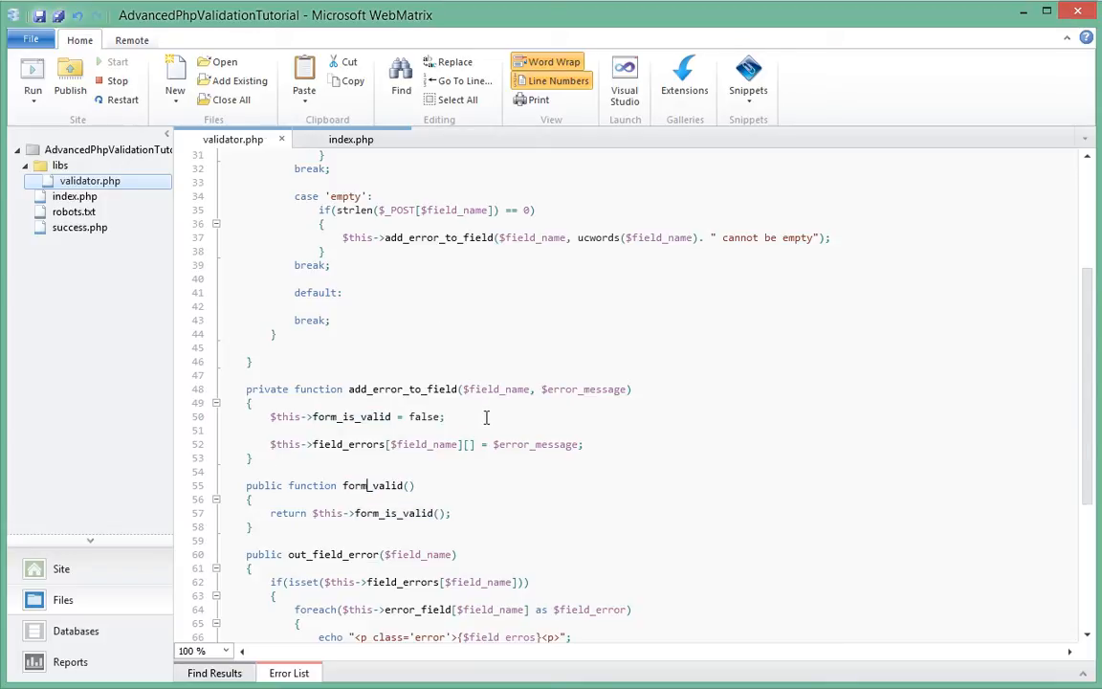
pyautogui.scroll(-3)
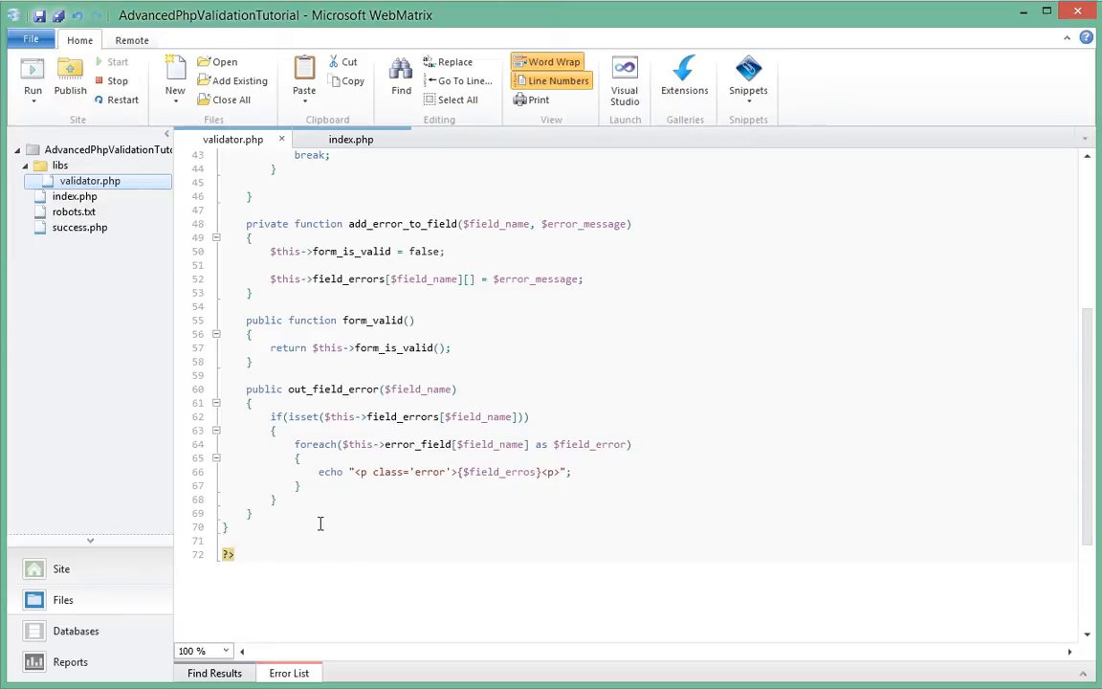
pyautogui.scroll(3)
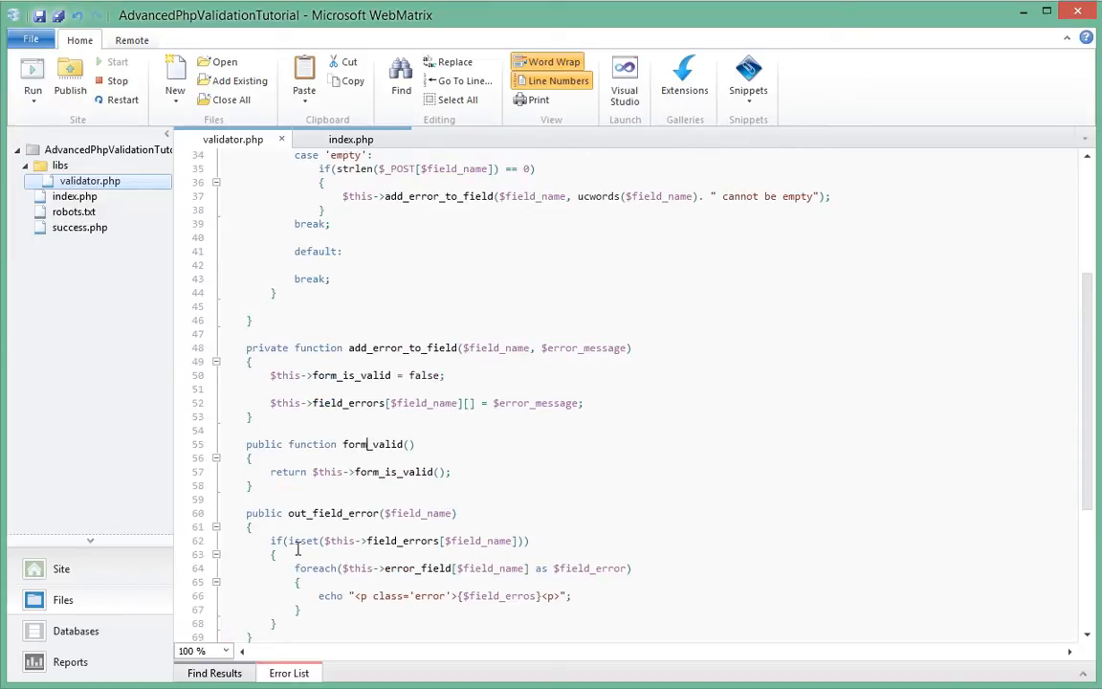
pyautogui.scroll(3)
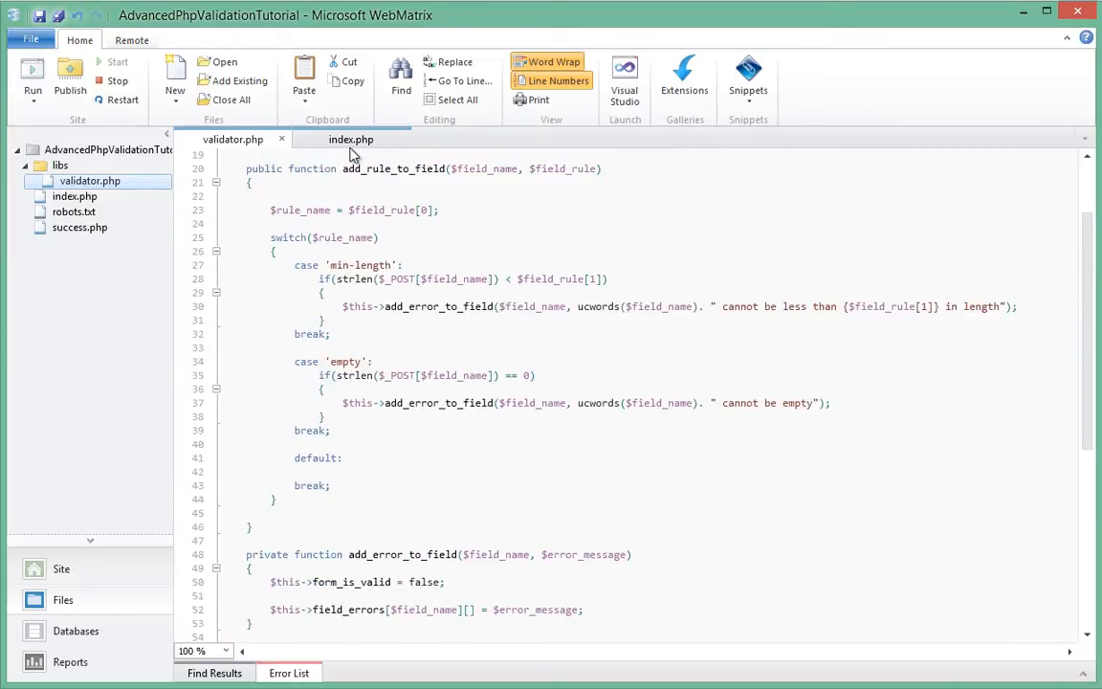
# Step: Compare index.php's $validator->form_valid() call with the form_valid declaration in validator.php
pyautogui.click(351, 139)
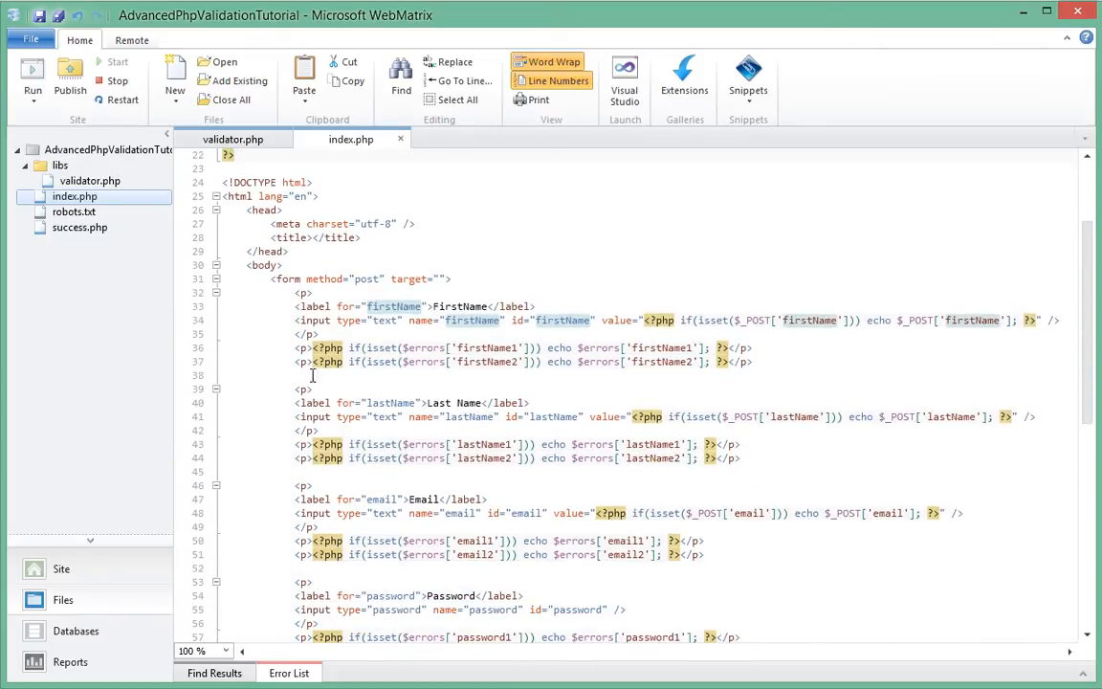
pyautogui.scroll(3)
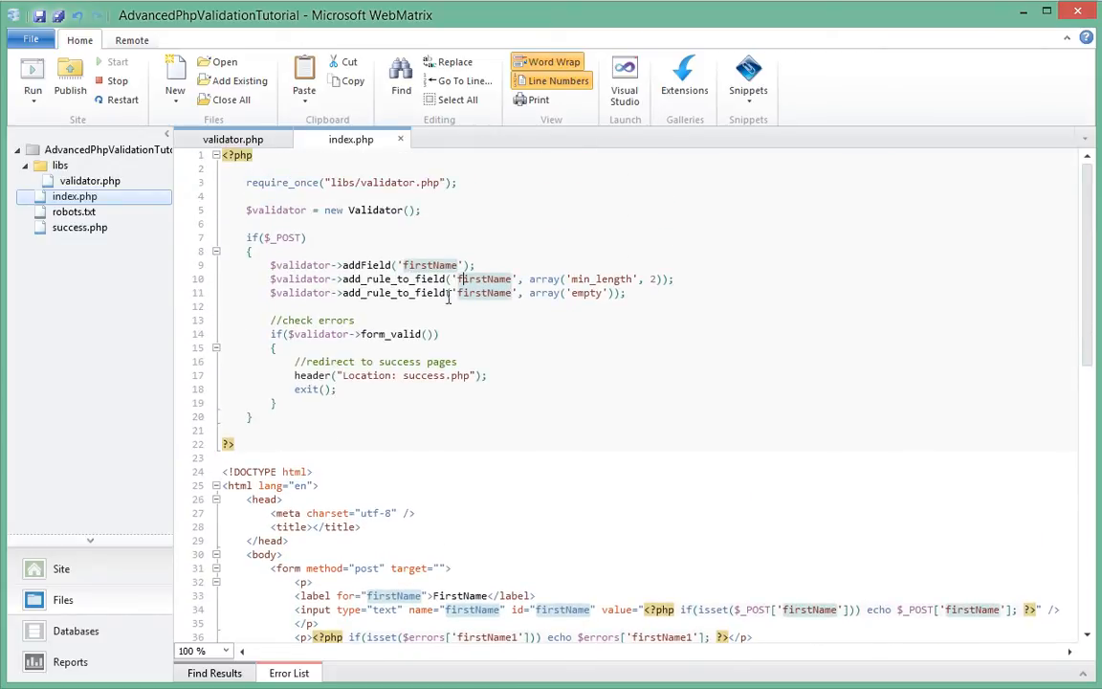
pyautogui.moveTo(270, 265); pyautogui.dragTo(627, 293)
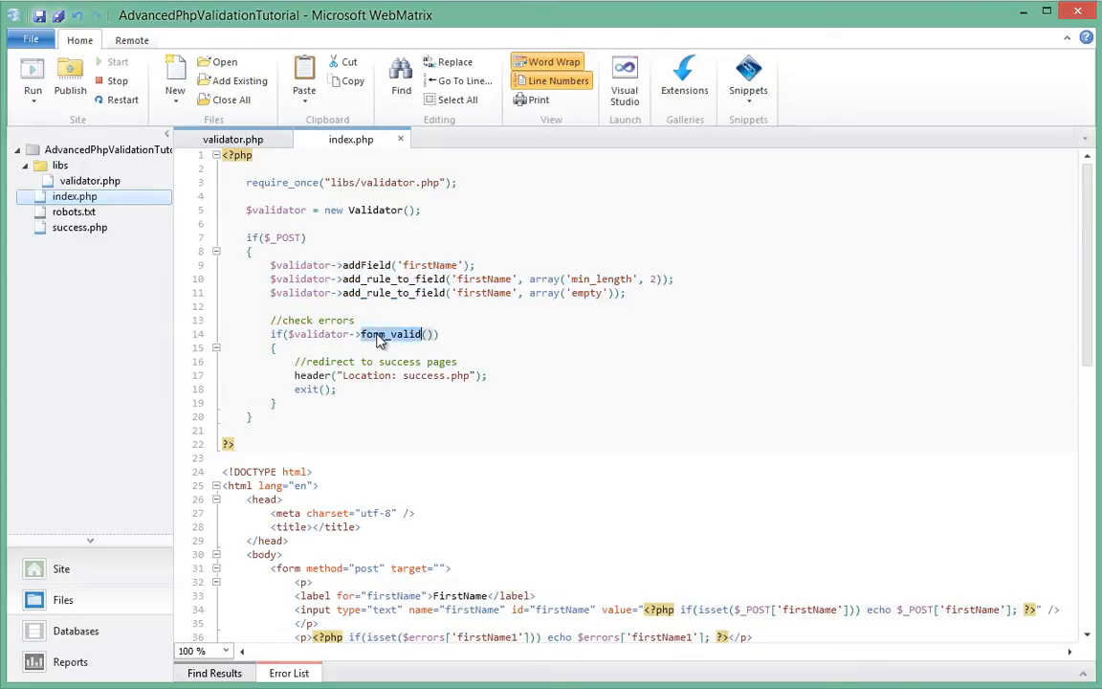
pyautogui.click(233, 139)
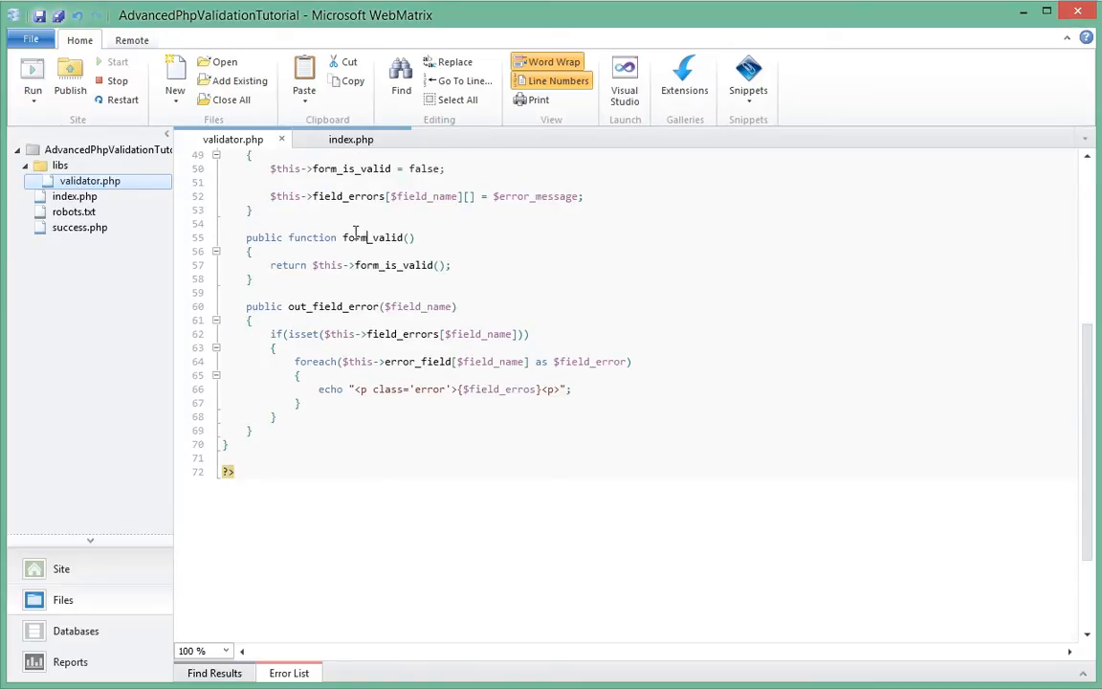
pyautogui.doubleClick(373, 237)
pyautogui.write(' function')
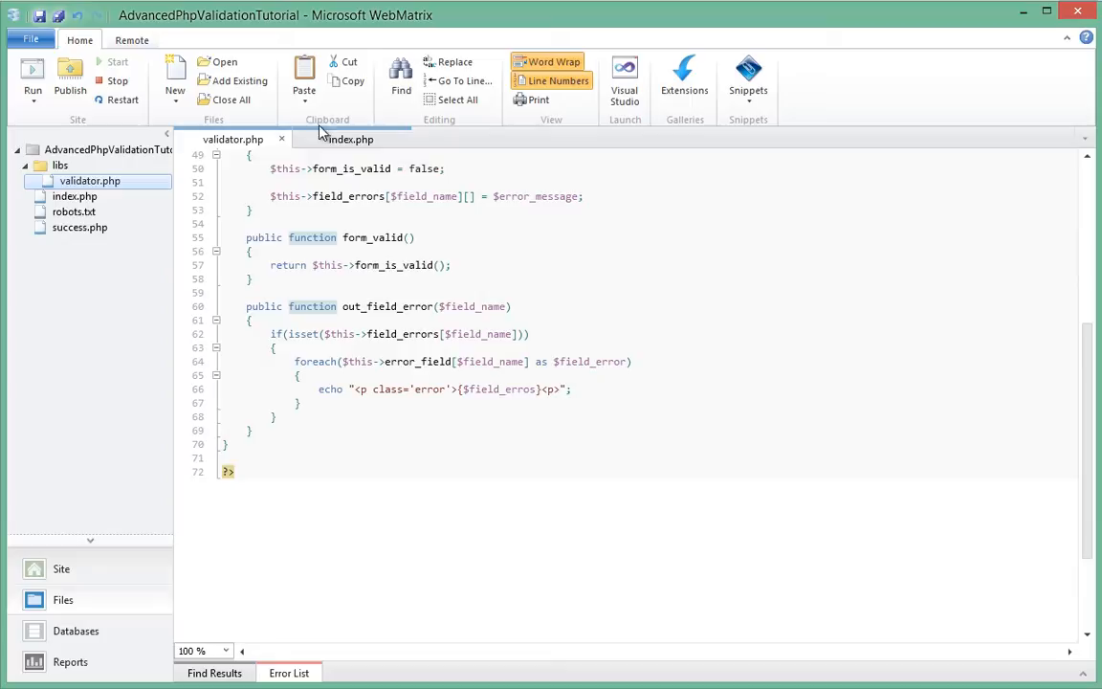
pyautogui.moveTo(350, 139)
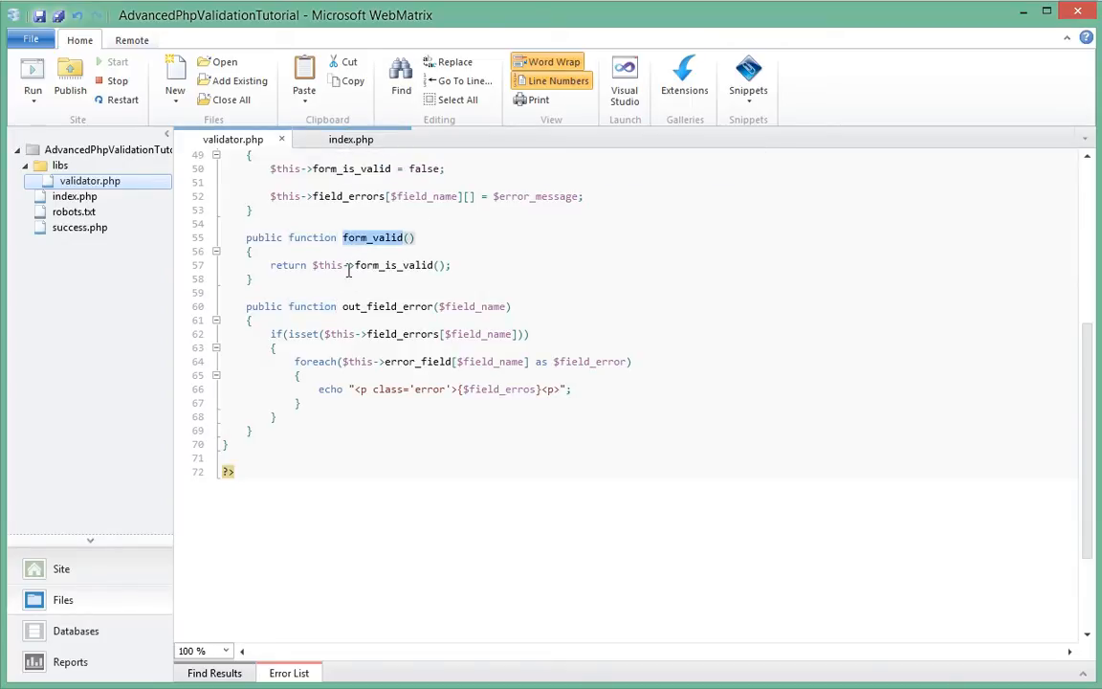
# Step: Return to index.php and inspect the success redirect line
pyautogui.click(350, 138)
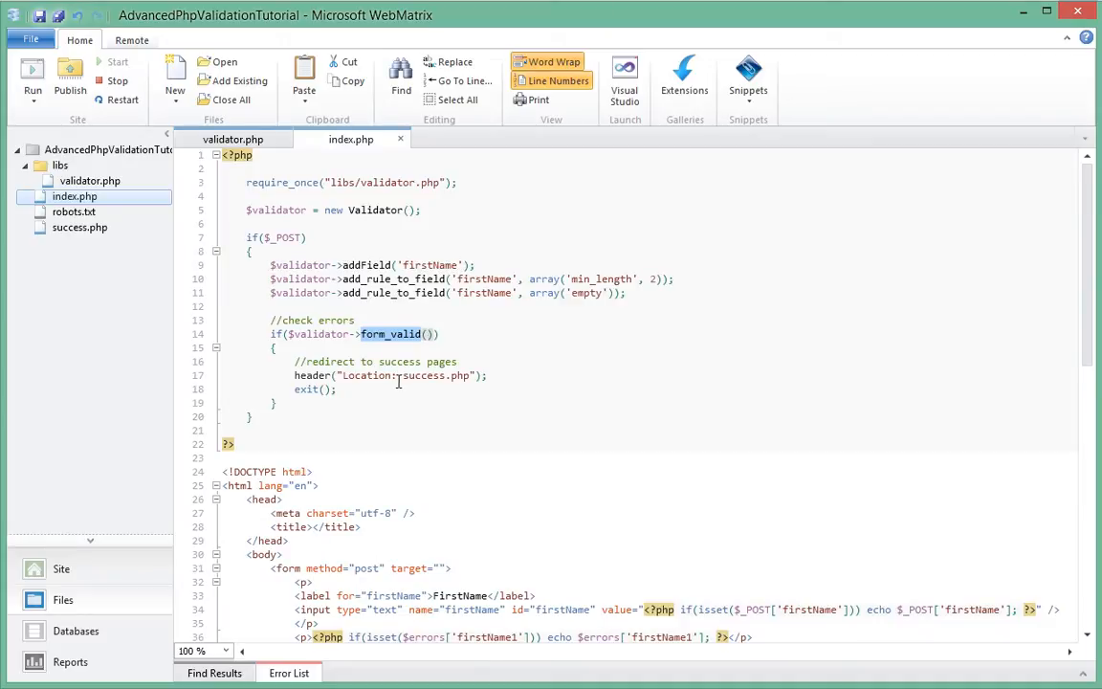
pyautogui.doubleClick(423, 375)
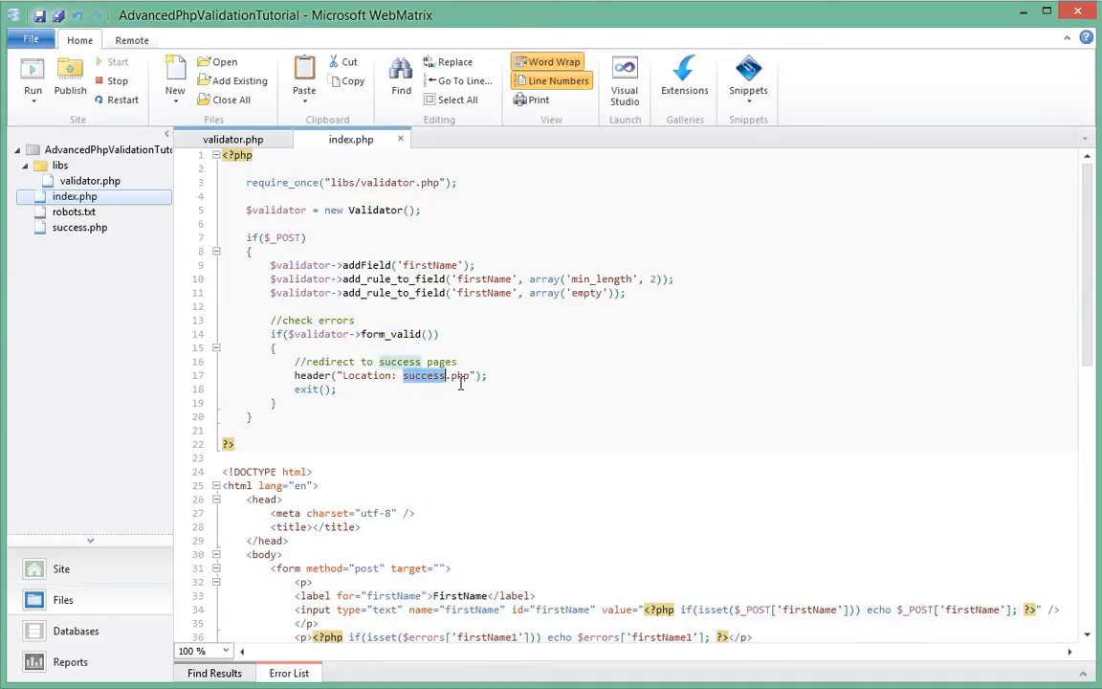
pyautogui.click(232, 139)
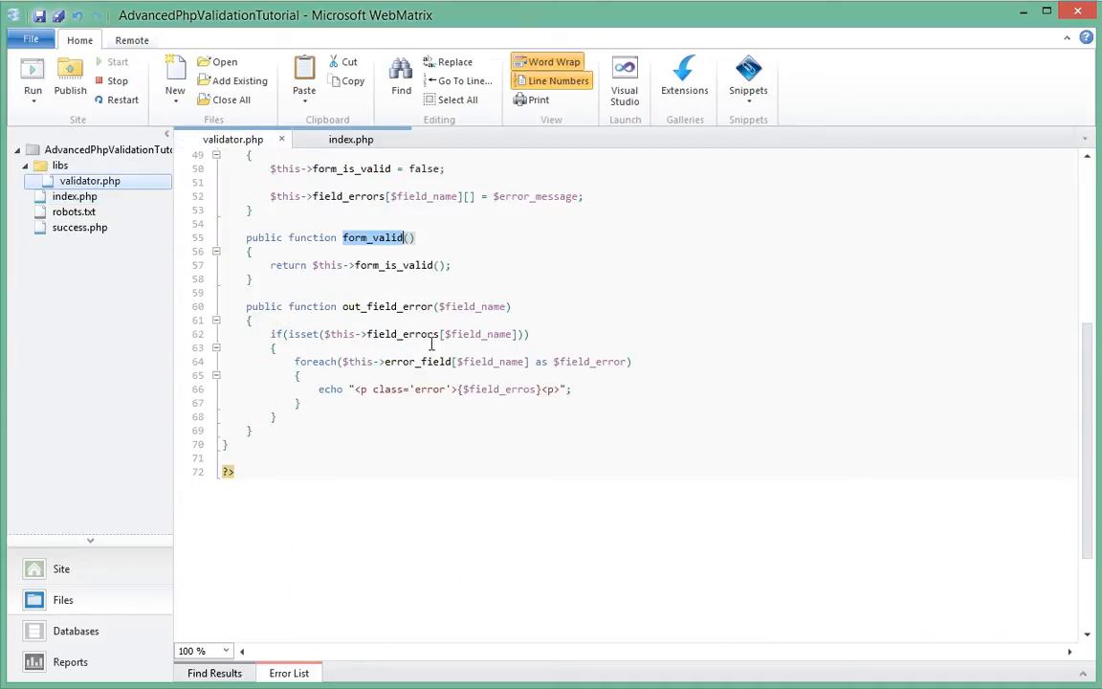
pyautogui.click(351, 139)
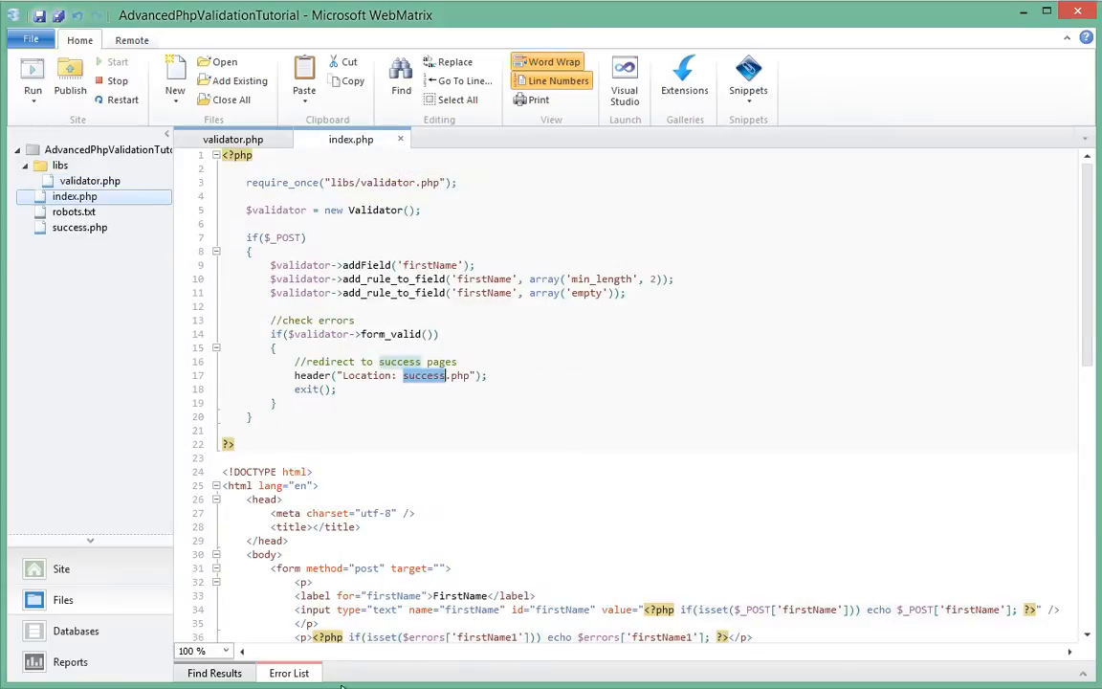
# Step: Delete the firstName and lastName error-message paragraphs from the index.php form
pyautogui.scroll(-3)
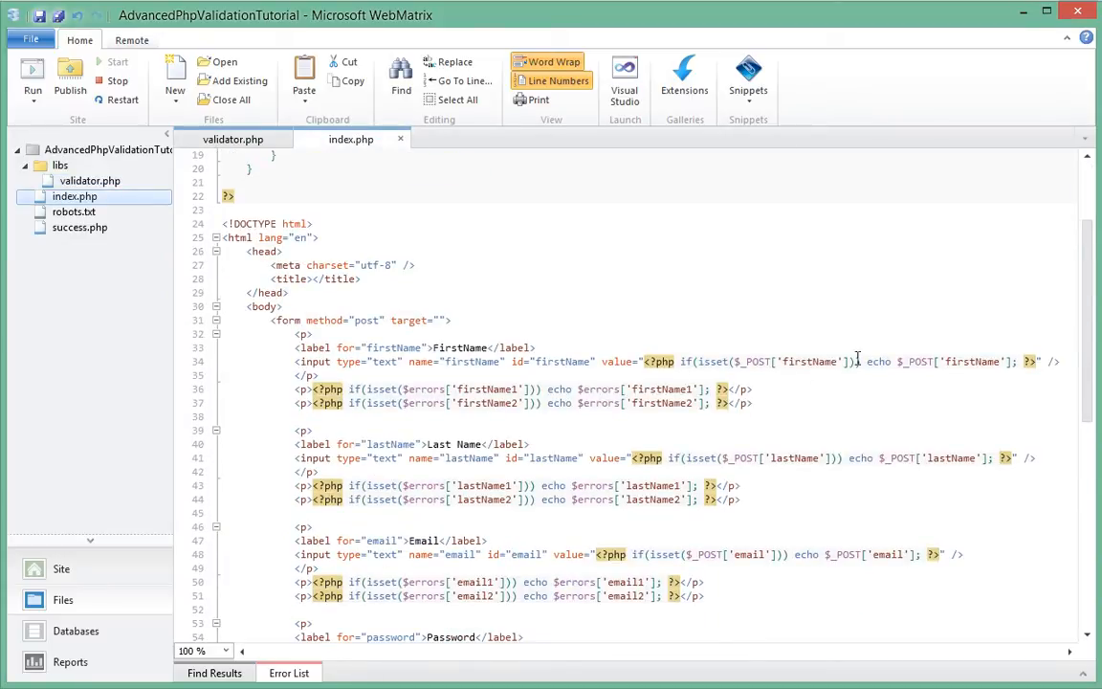
pyautogui.scroll(-3)
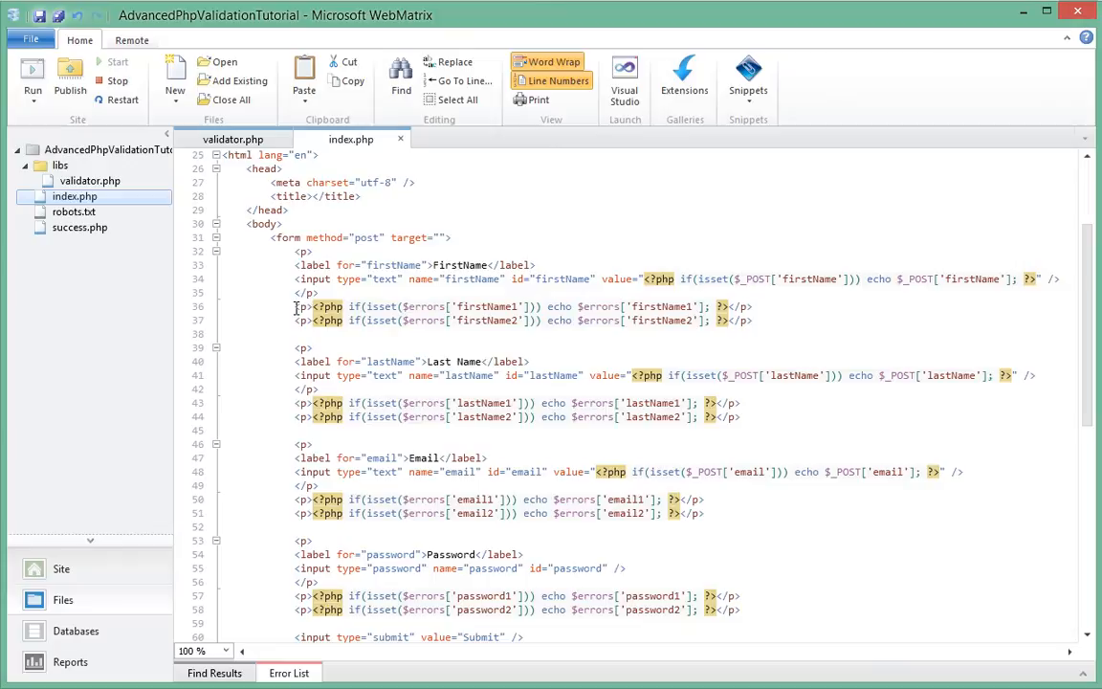
pyautogui.moveTo(295, 306); pyautogui.dragTo(756, 320)
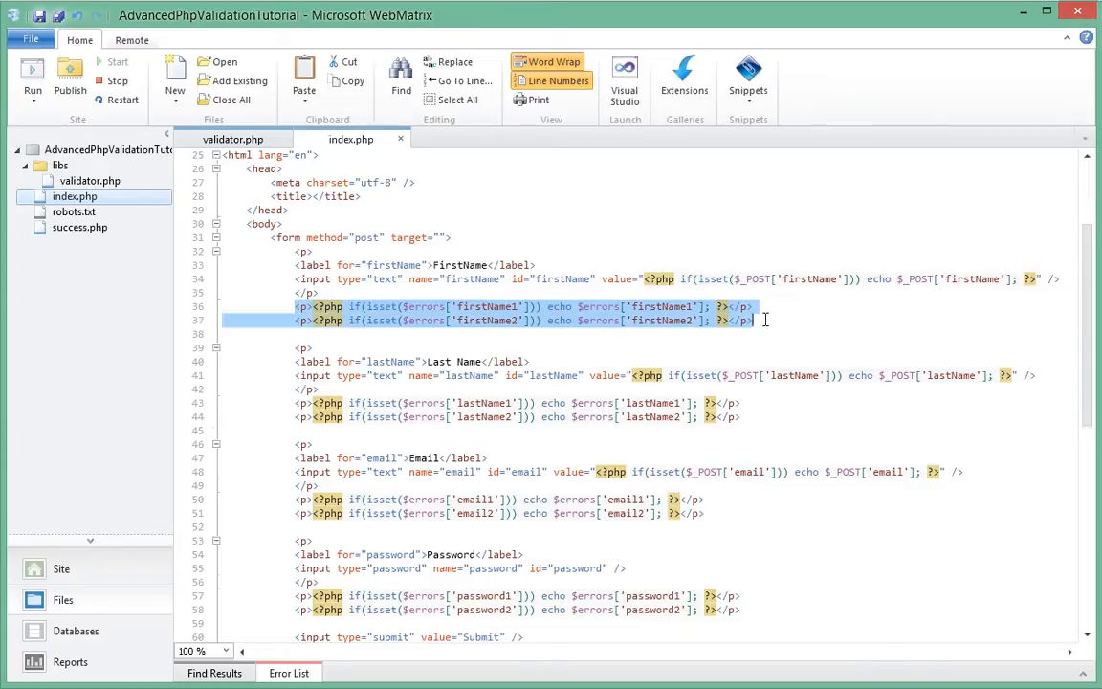
pyautogui.press('Delete')
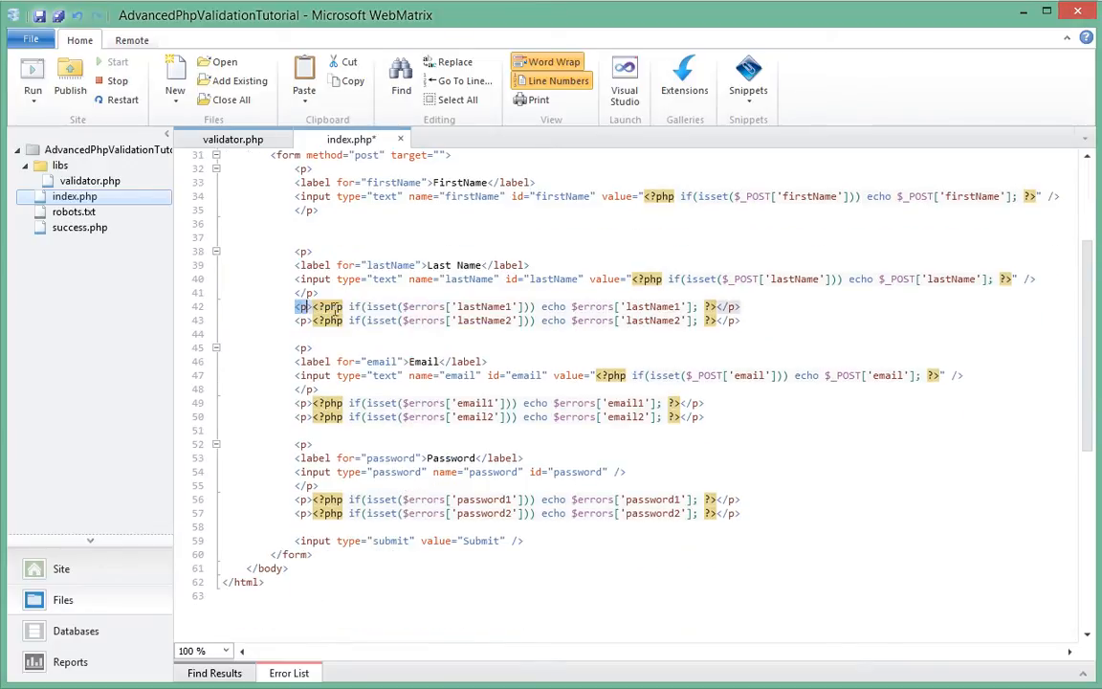
pyautogui.moveTo(294, 306); pyautogui.dragTo(741, 319)
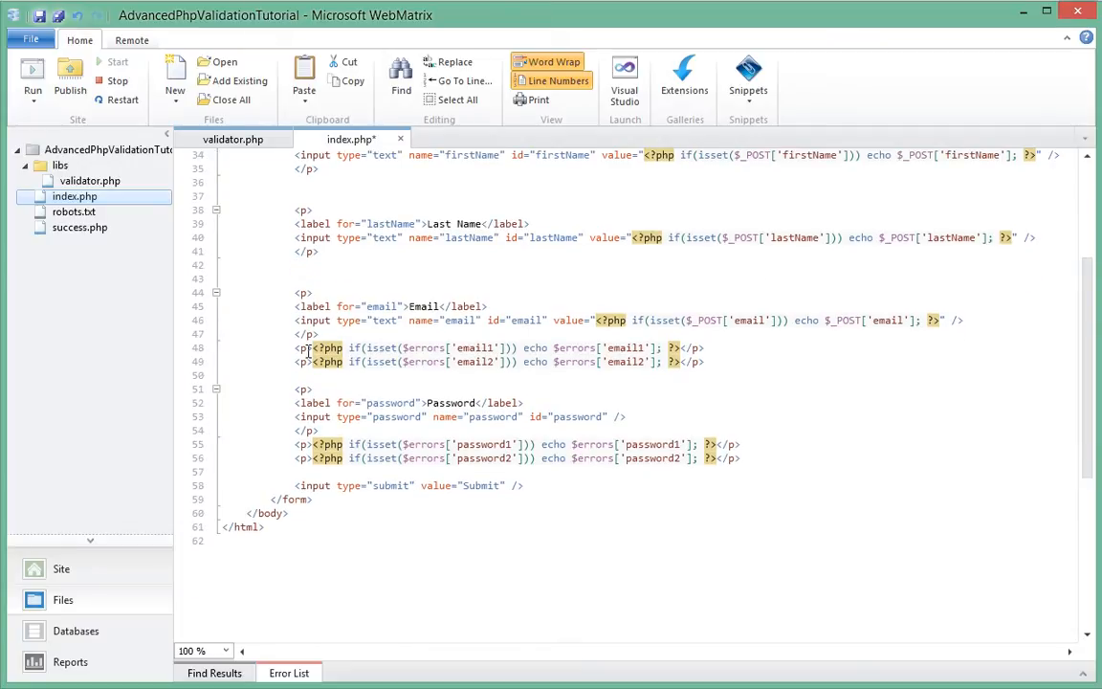
pyautogui.moveTo(295, 347); pyautogui.dragTo(705, 362)
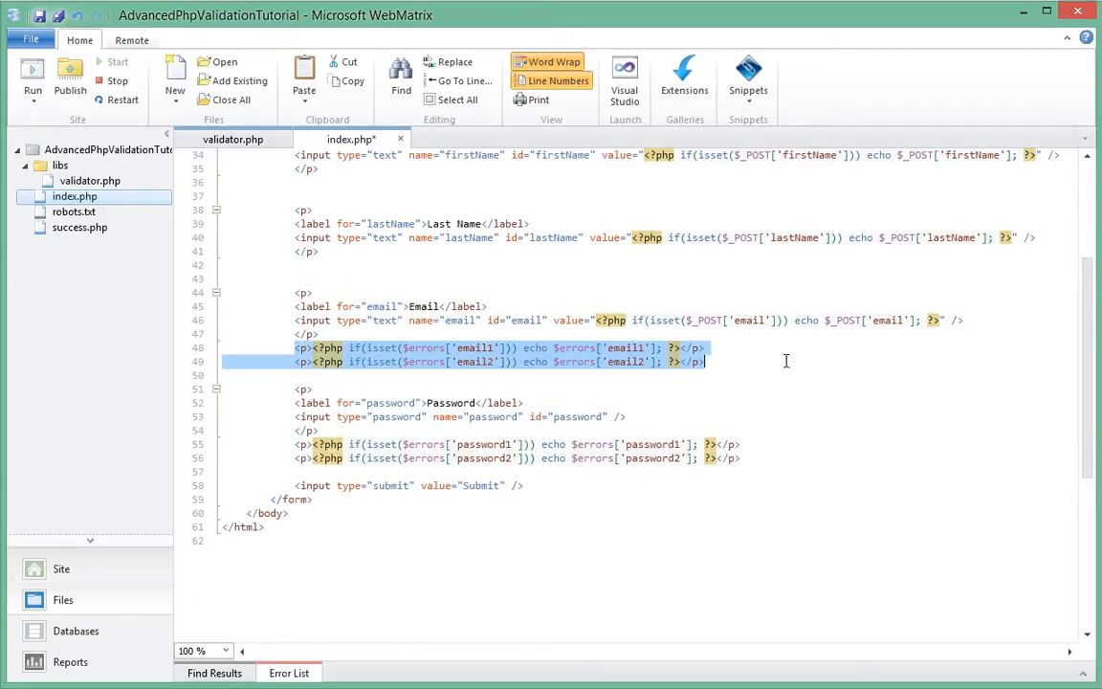
# Step: Delete the email and password error-message paragraphs from the form
pyautogui.press('Delete')
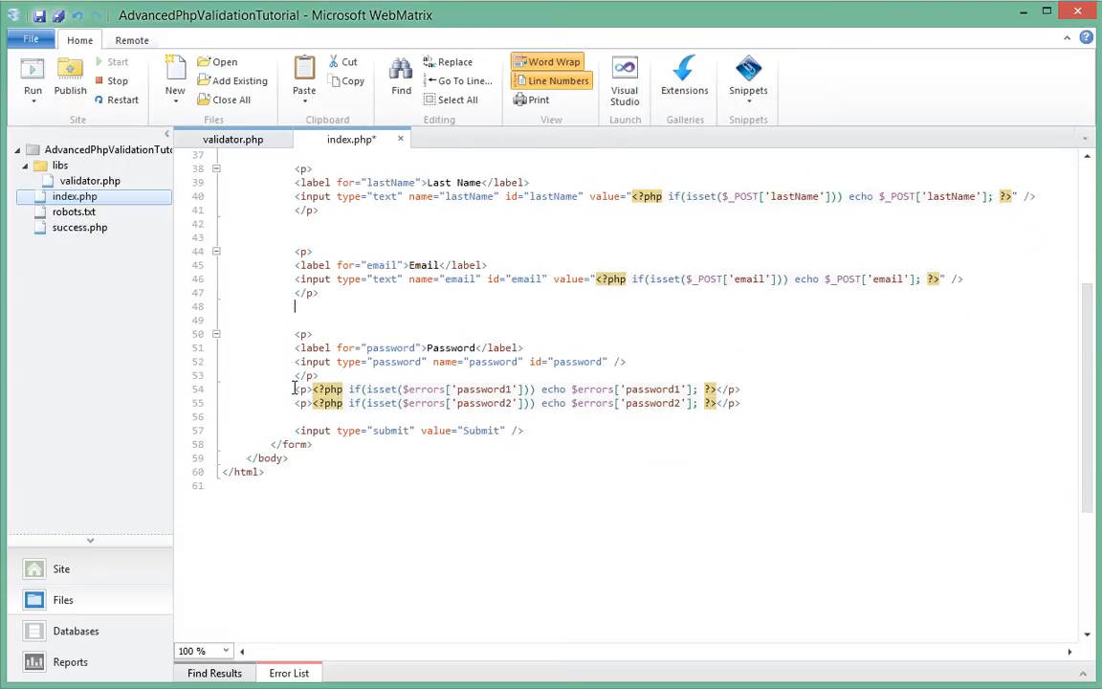
pyautogui.moveTo(295, 389); pyautogui.dragTo(741, 402)
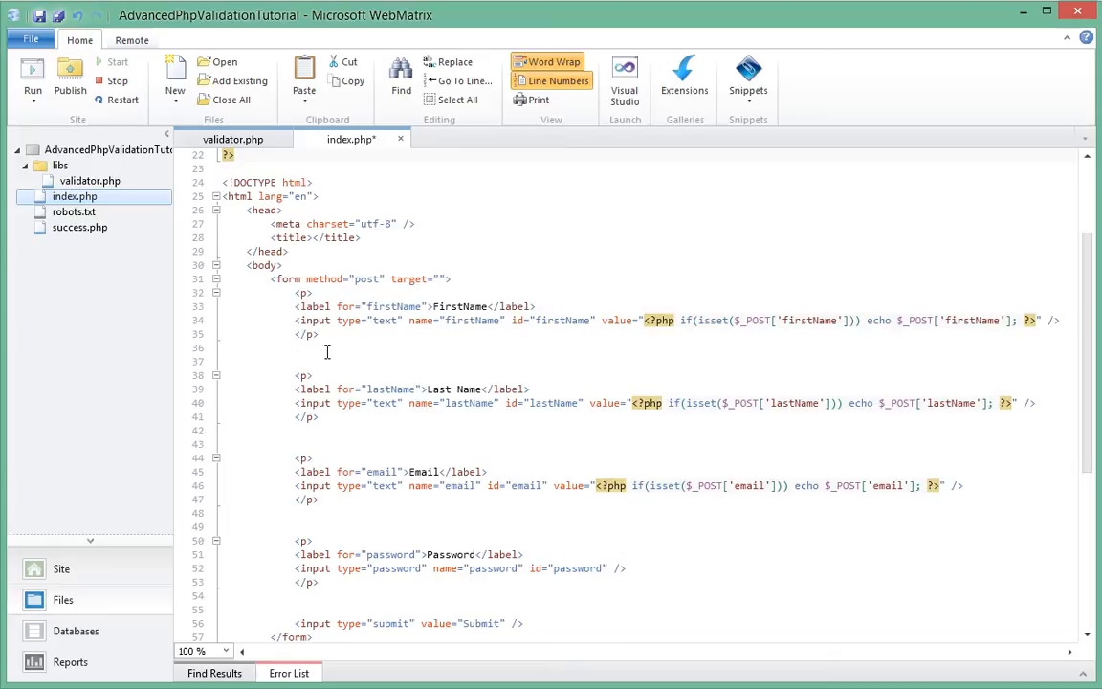
pyautogui.moveTo(466, 385)
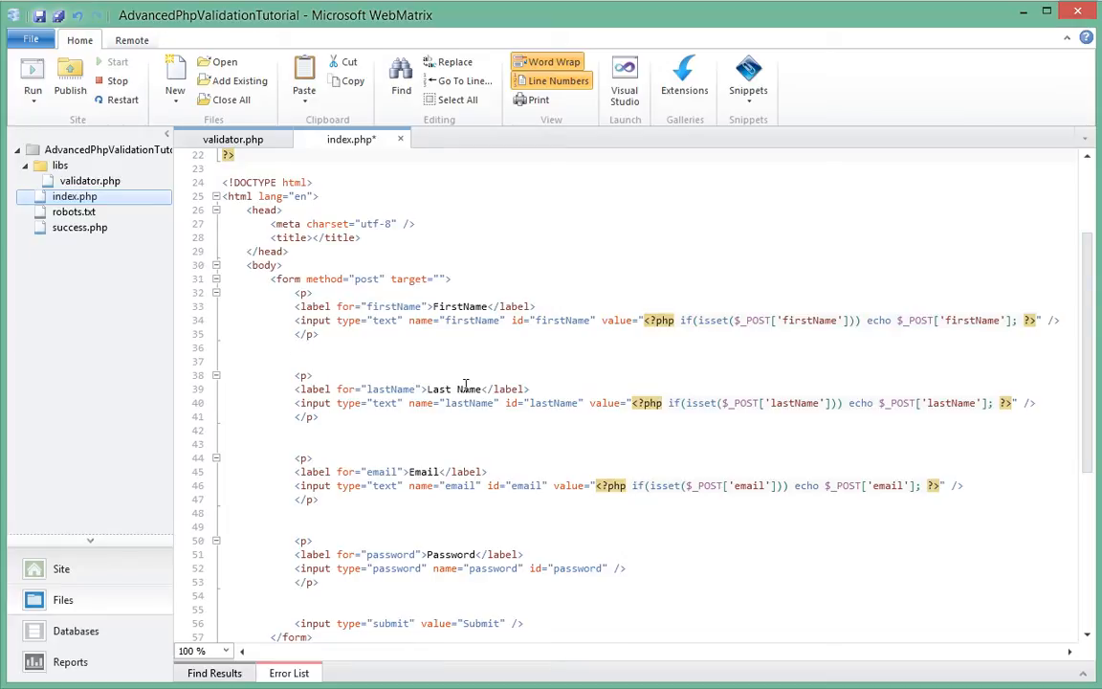
pyautogui.scroll(3)
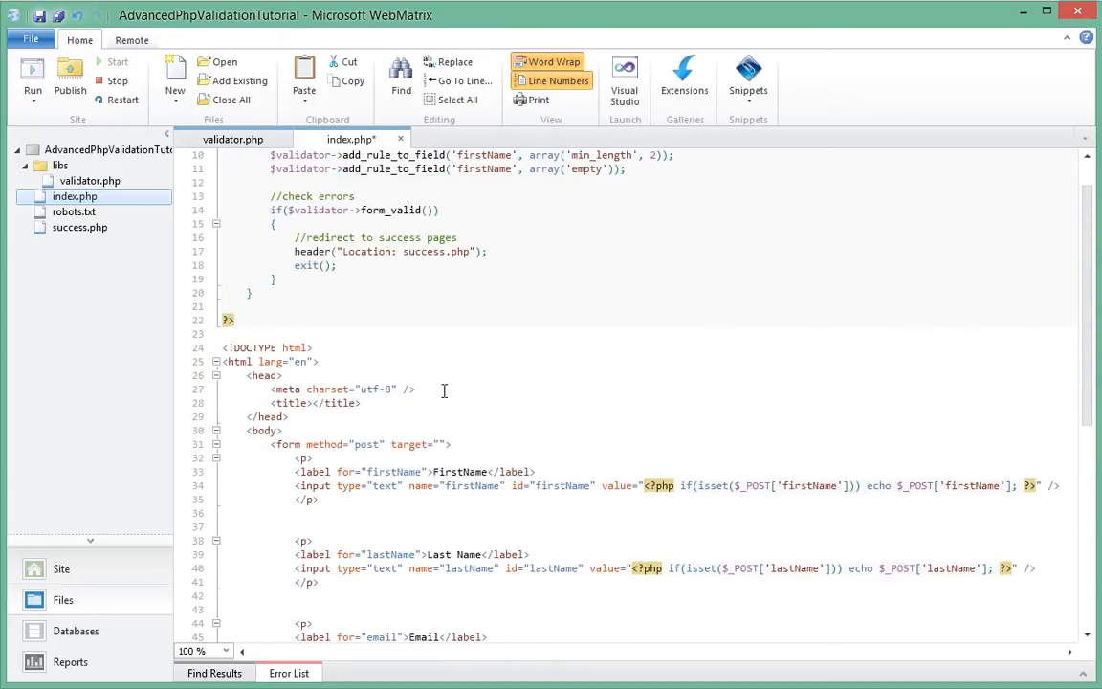
pyautogui.scroll(3)
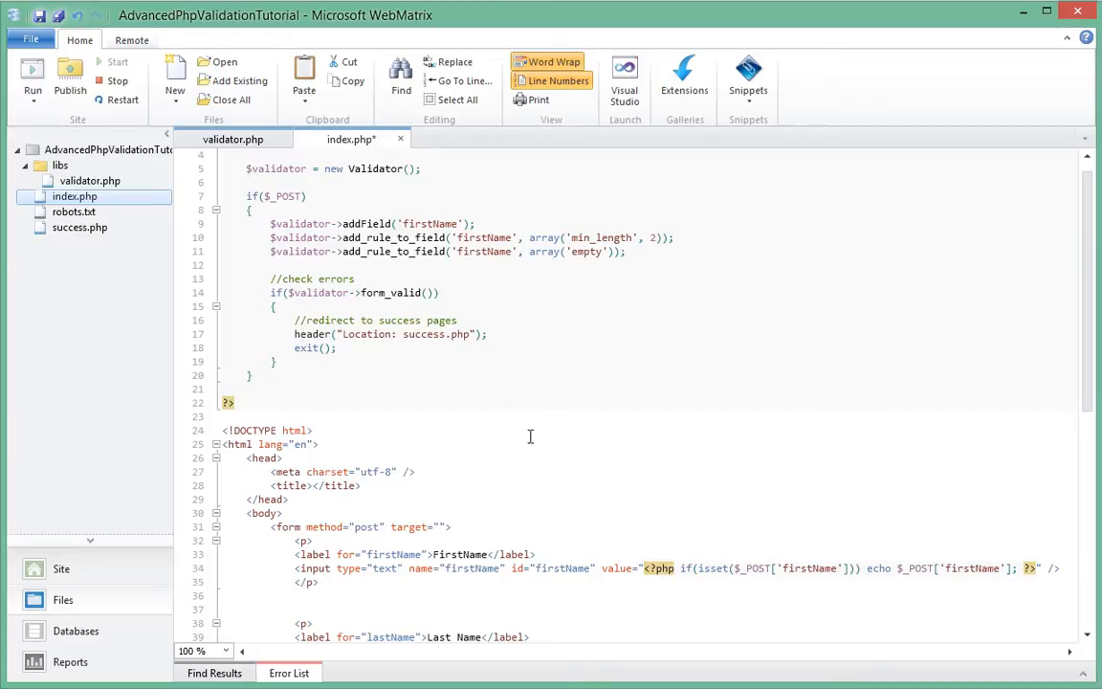
pyautogui.scroll(-3)
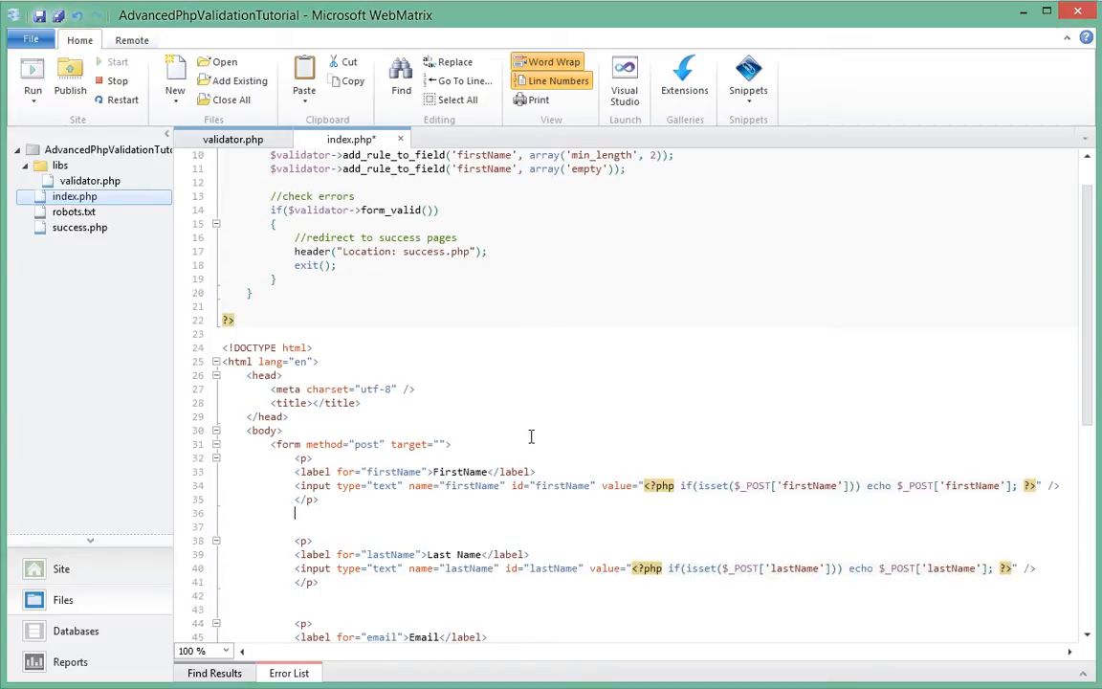
# Step: Inspect the out_field_error($field_name) method in validator.php
pyautogui.click(233, 139)
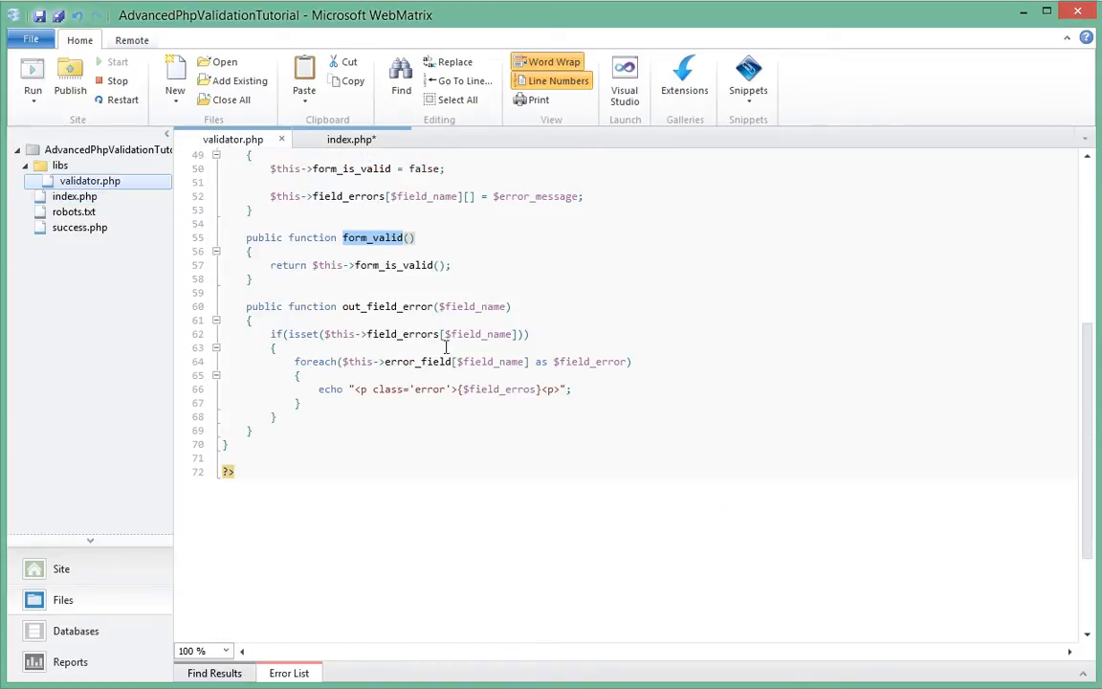
pyautogui.scroll(3)
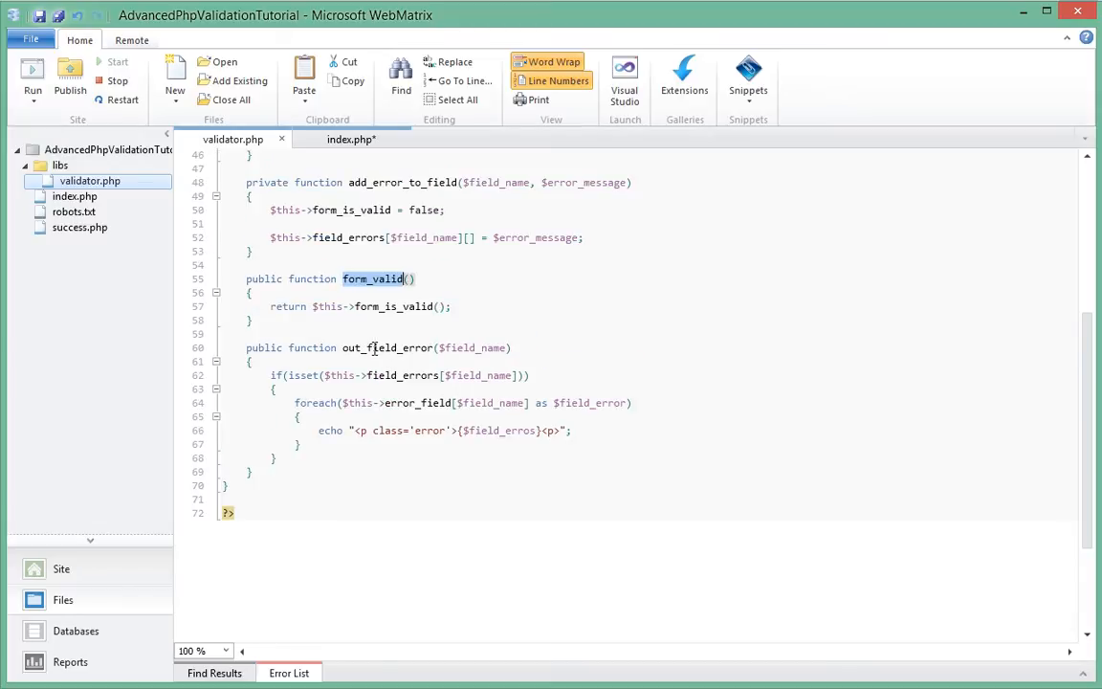
pyautogui.doubleClick(388, 347)
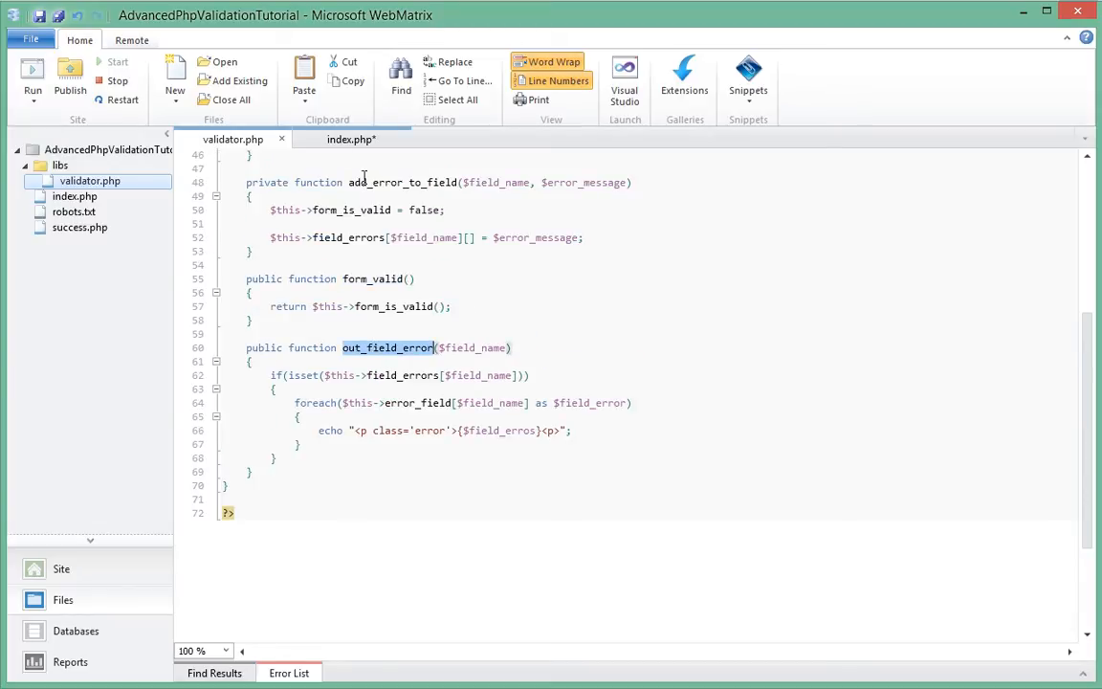
pyautogui.moveTo(389, 361)
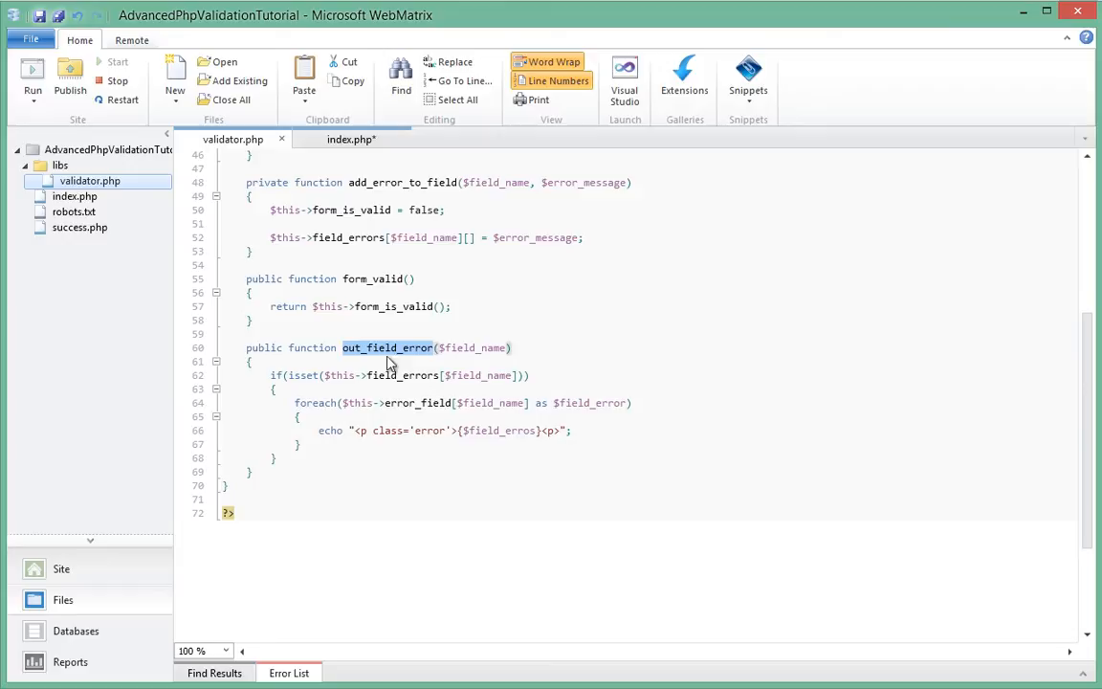
pyautogui.moveTo(344, 157)
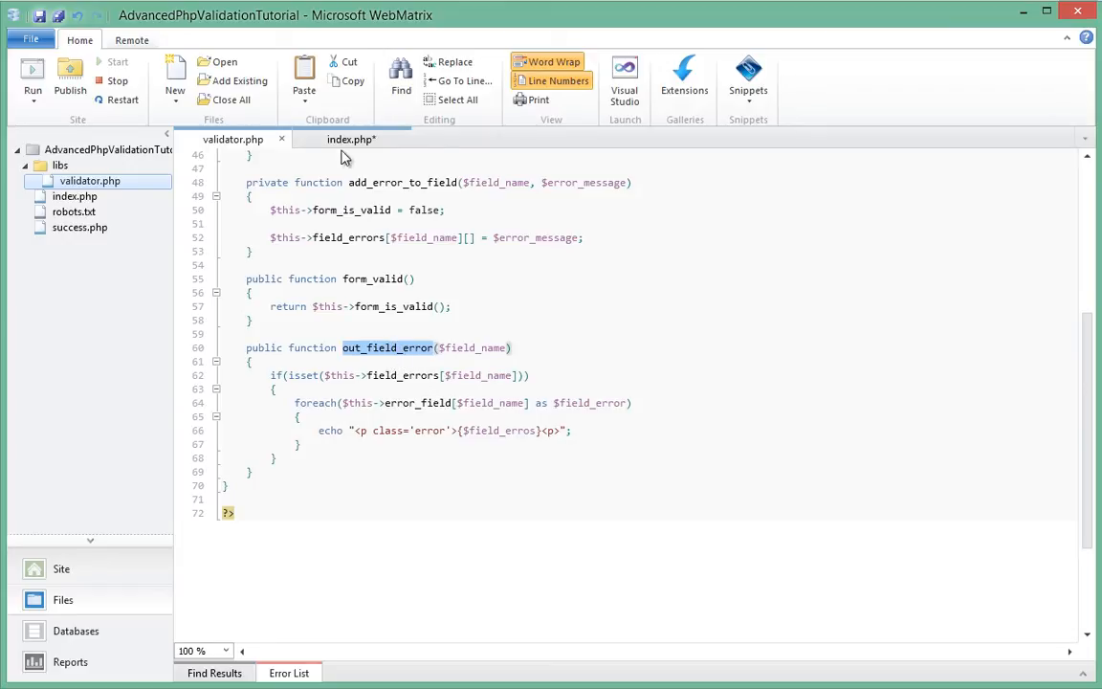
pyautogui.click(350, 139)
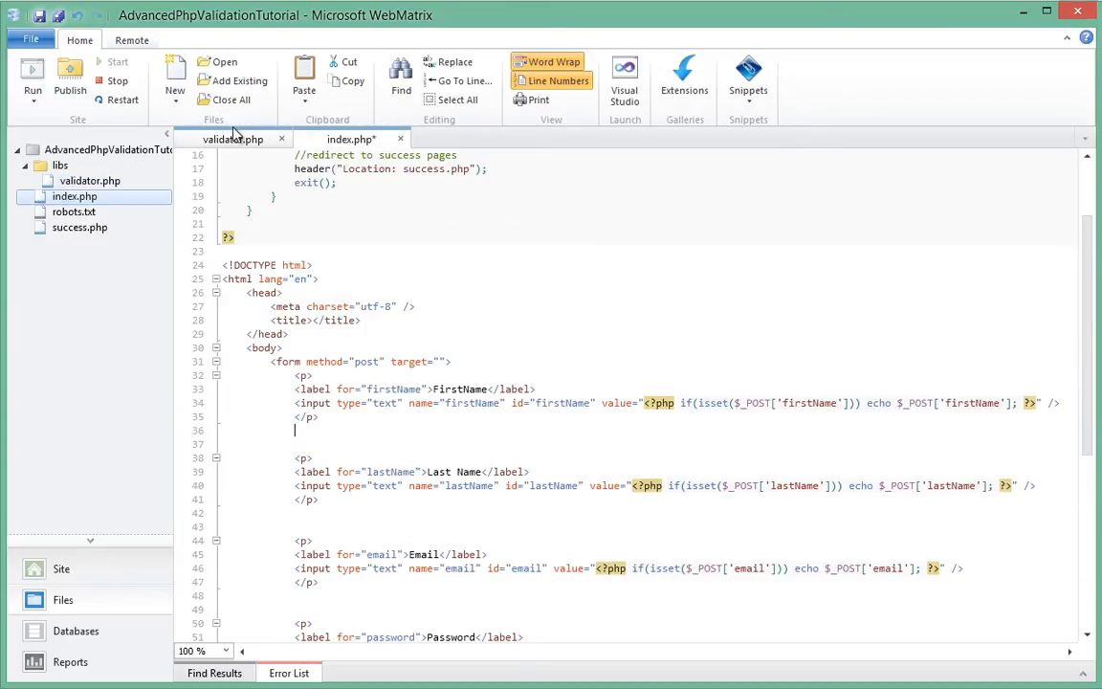
pyautogui.click(232, 138)
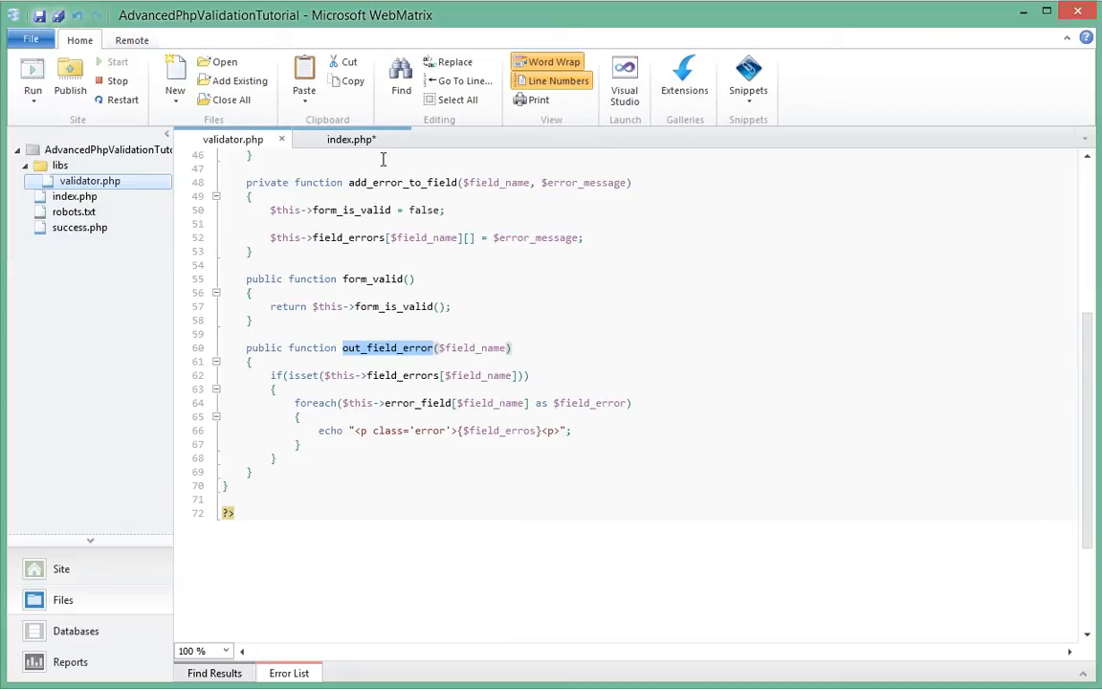
# Step: Add <?php $validator->out_field_error(); ?> below the FirstName input on line 36
pyautogui.click(350, 138)
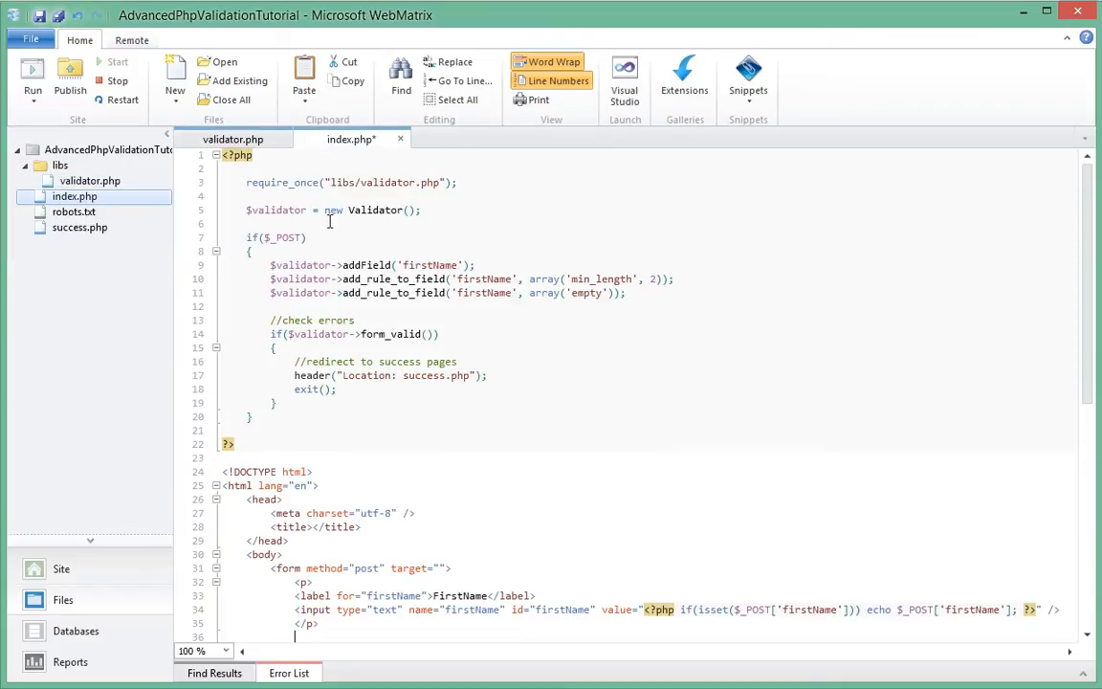
pyautogui.doubleClick(278, 210)
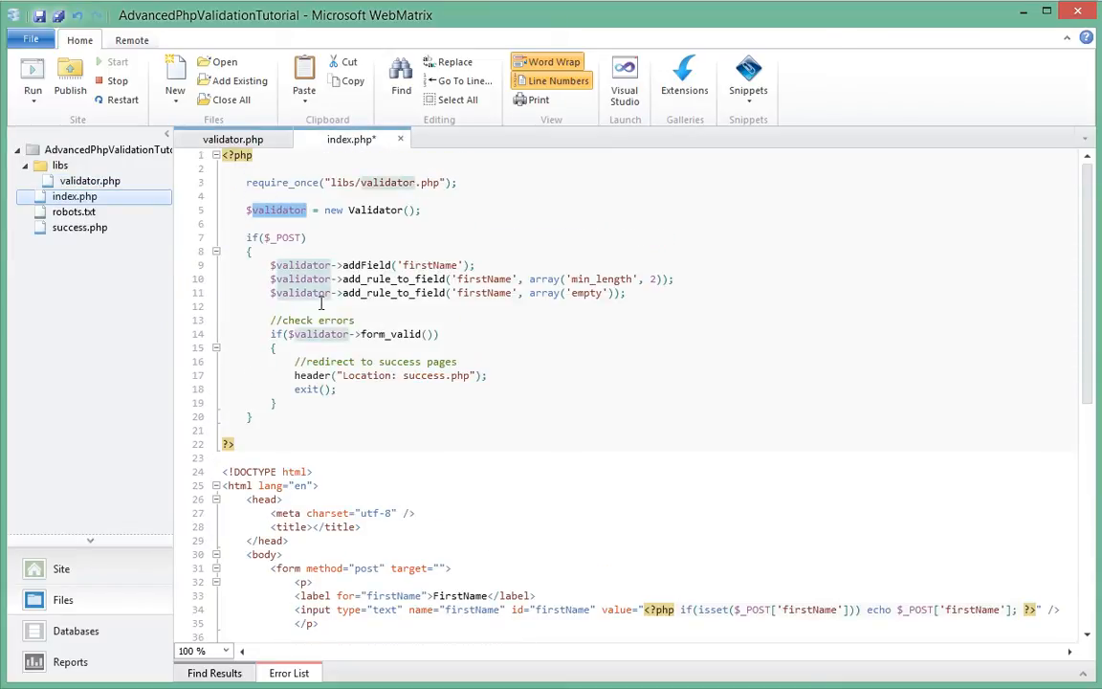
pyautogui.scroll(-3)
pyautogui.write('<?ph?>')
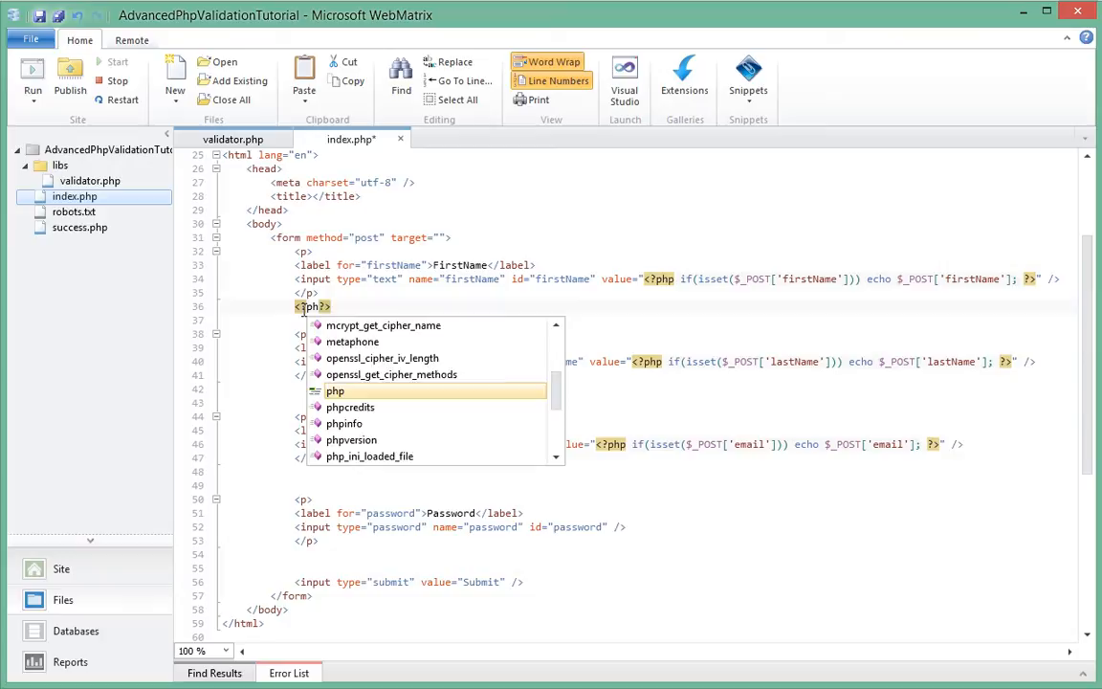
pyautogui.write('$validator-')
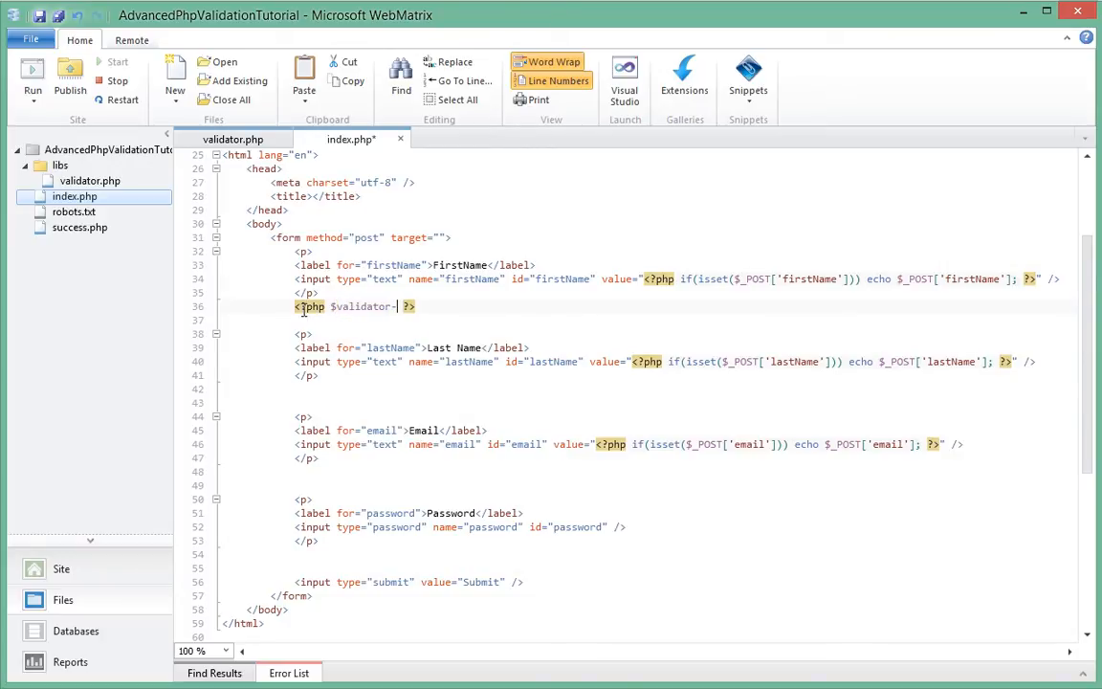
pyautogui.write('>out_field_error();')
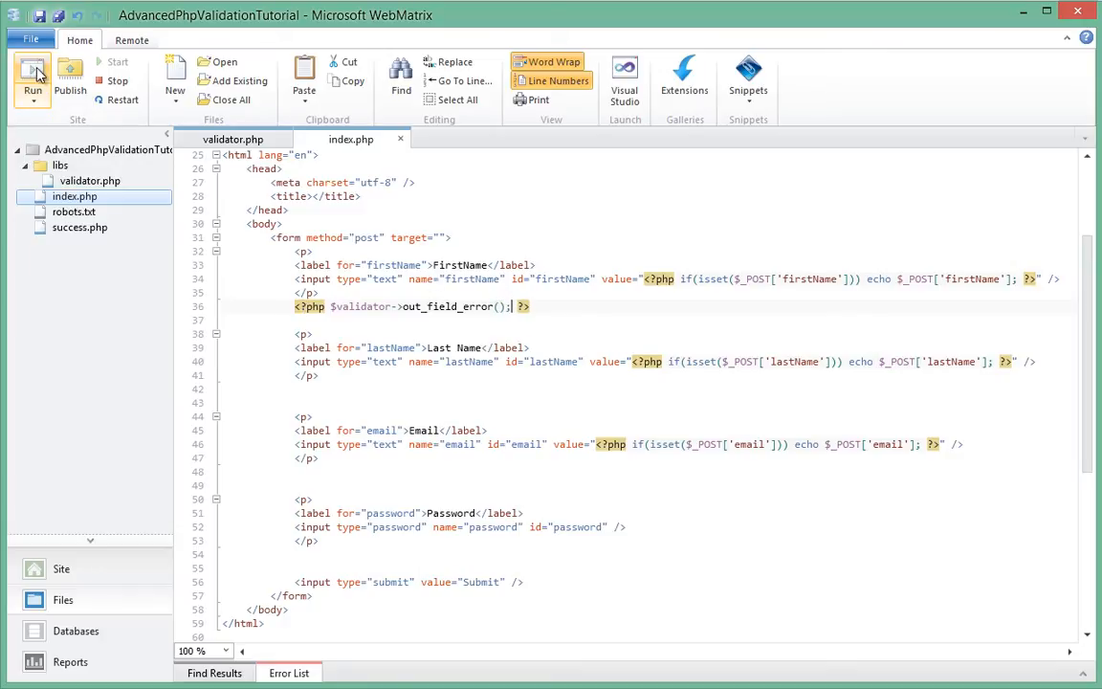
# Step: Run the site and view the validator.php line 3 parse error on the localhost tab
pyautogui.click(31, 81)
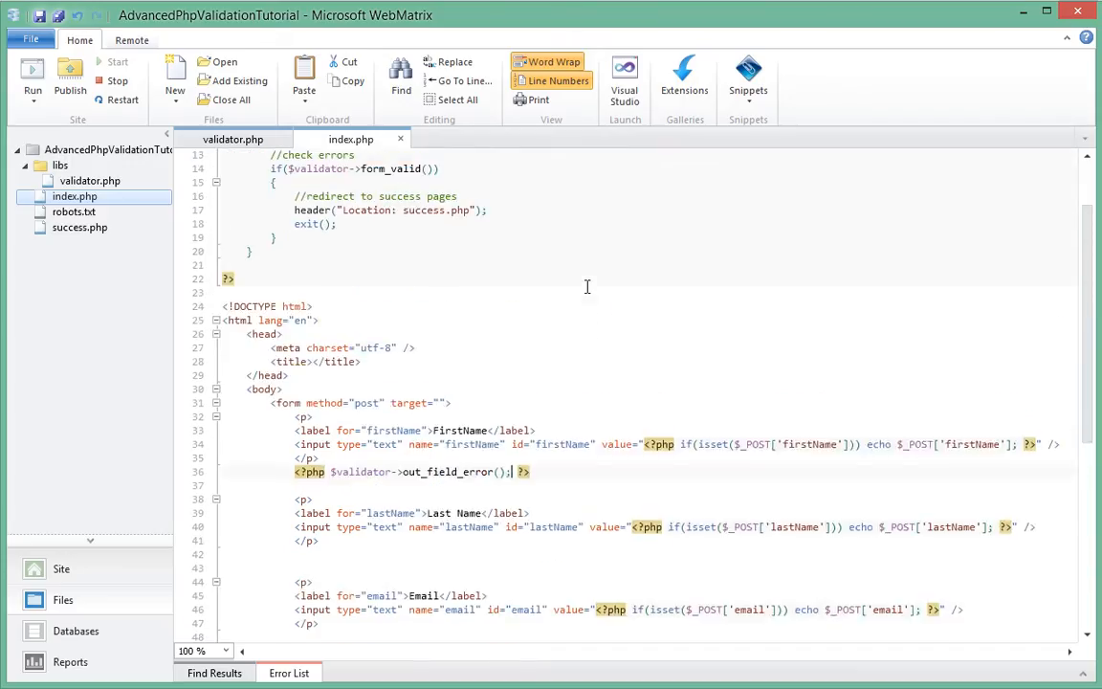
pyautogui.scroll(3)
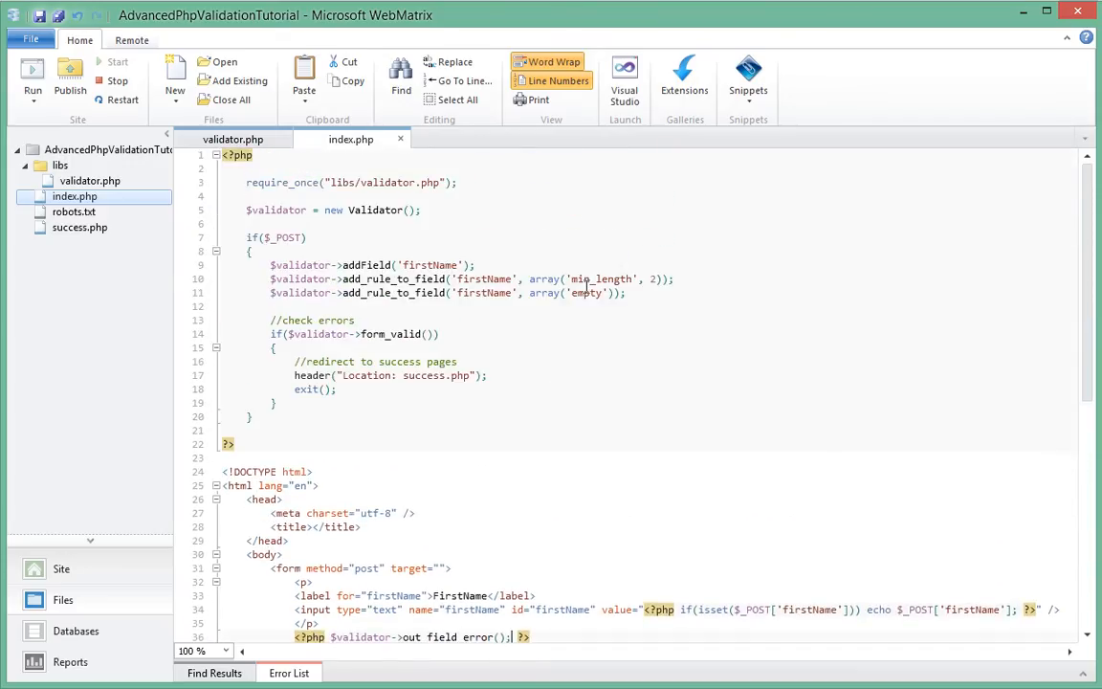
pyautogui.click(232, 139)
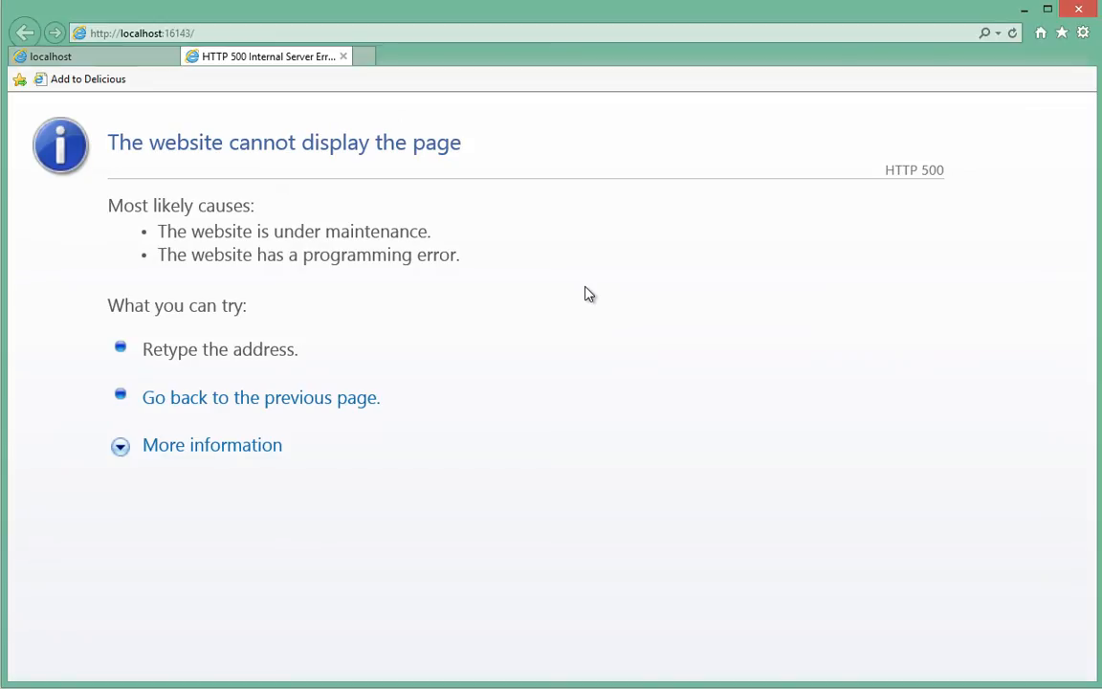
pyautogui.moveTo(509, 210)
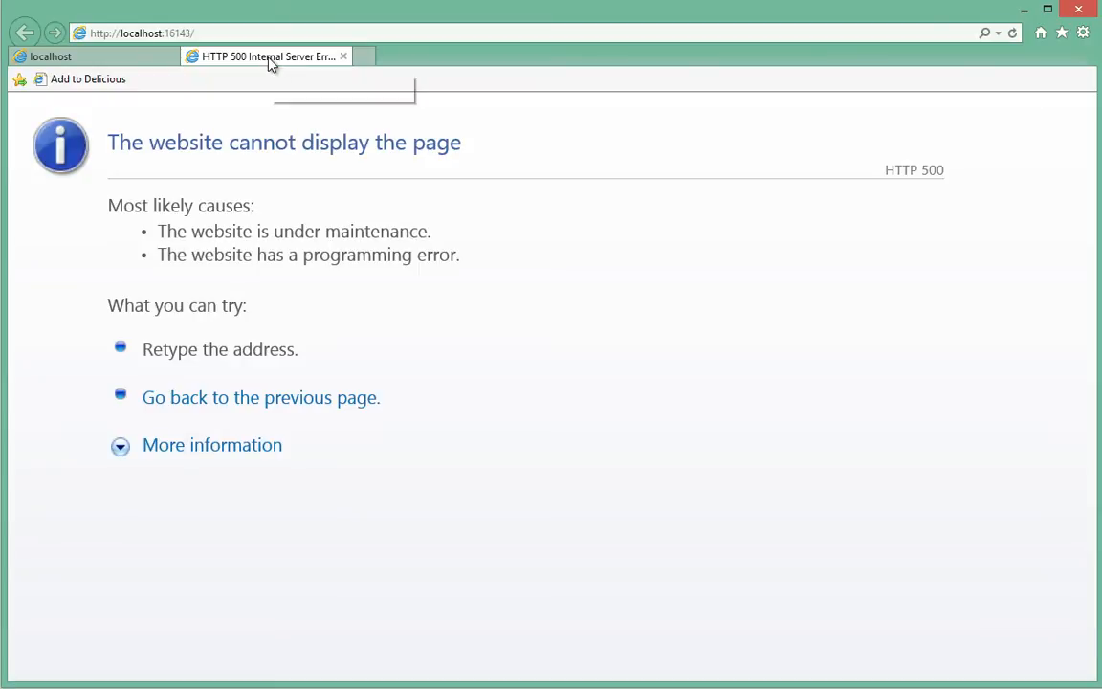
pyautogui.click(87, 55)
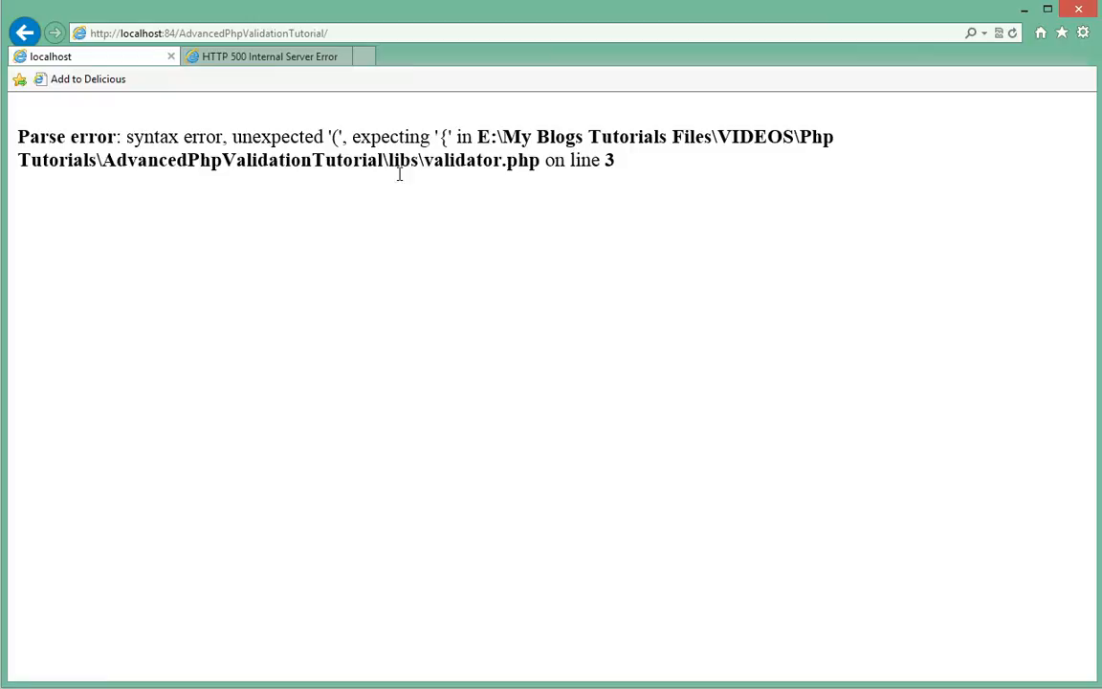
pyautogui.moveTo(582, 265)
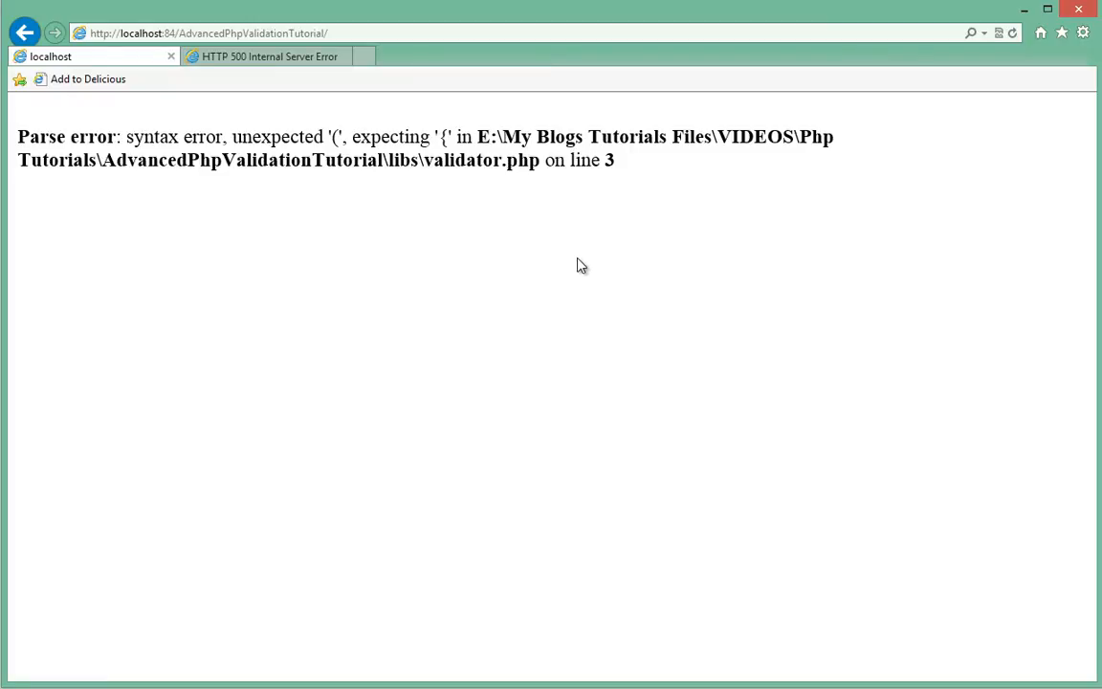
pyautogui.moveTo(234, 137)
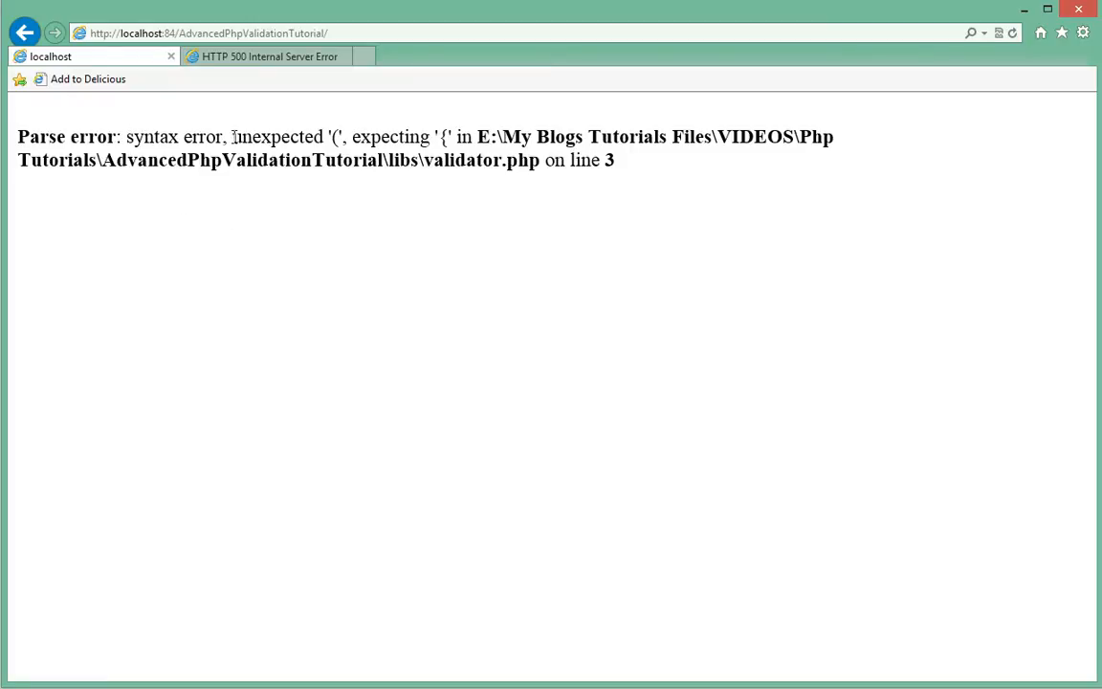
pyautogui.moveTo(422, 142)
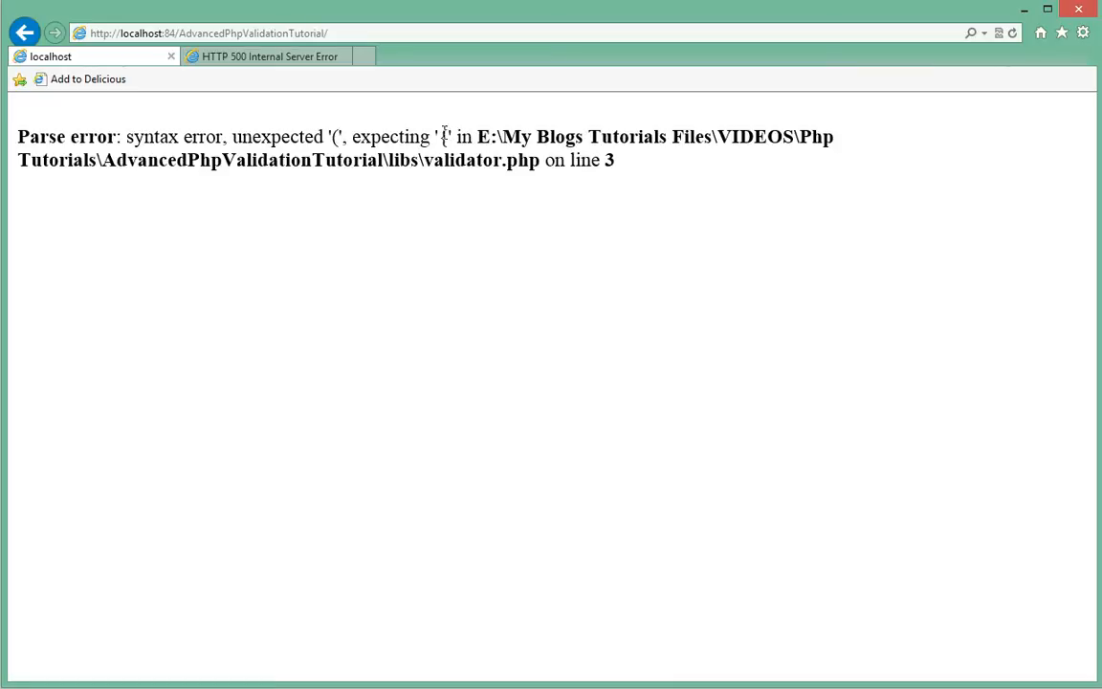
pyautogui.moveTo(630, 172)
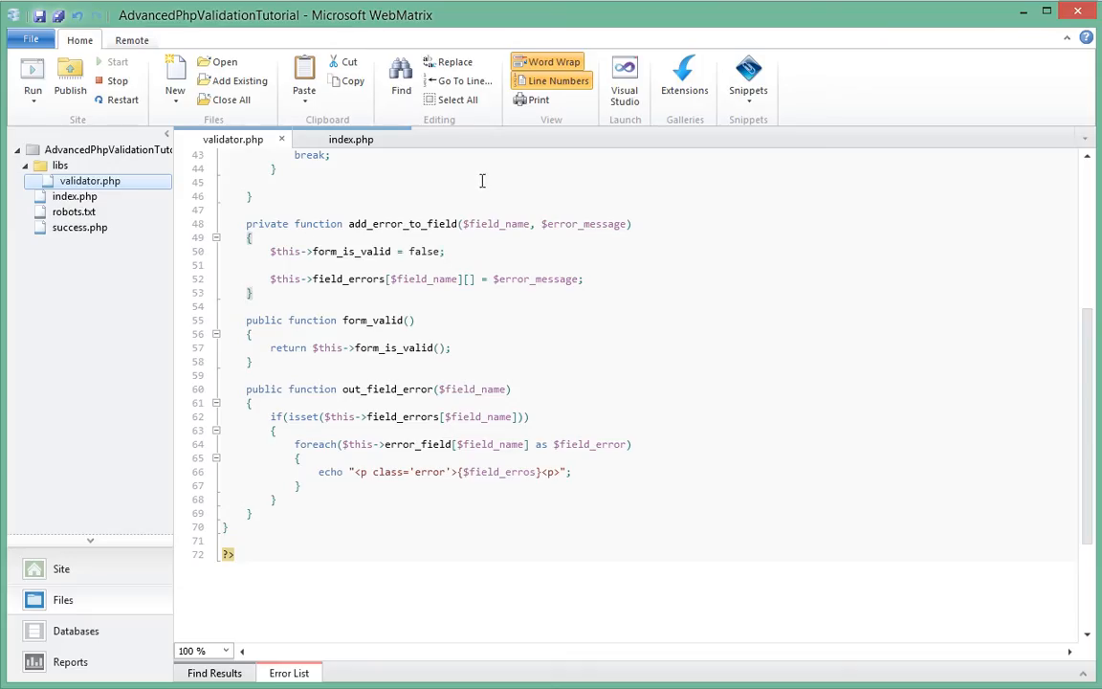
pyautogui.moveTo(90, 181)
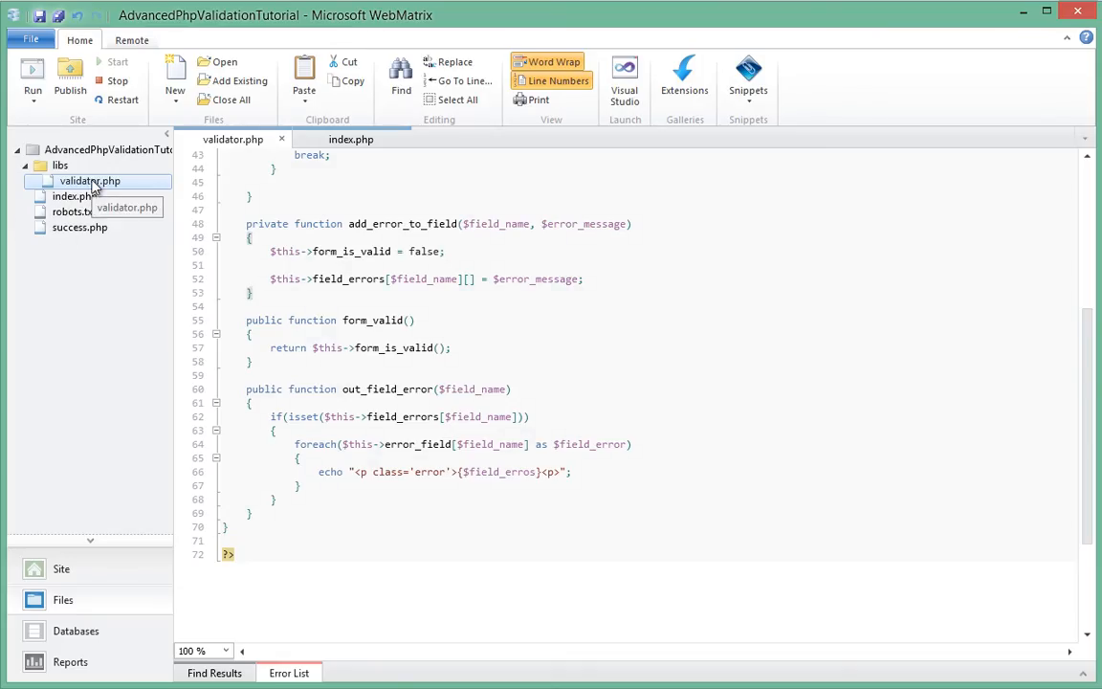
# Step: Remove the parentheses after class Validator on line 3 of validator.php
pyautogui.scroll(3)
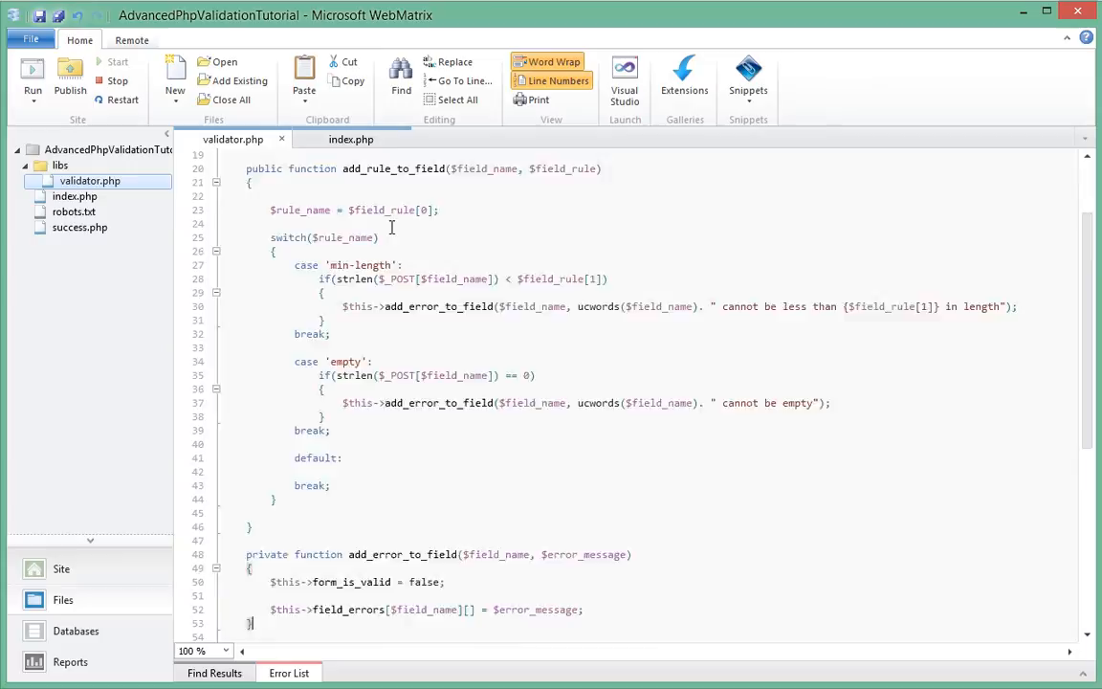
pyautogui.scroll(3)
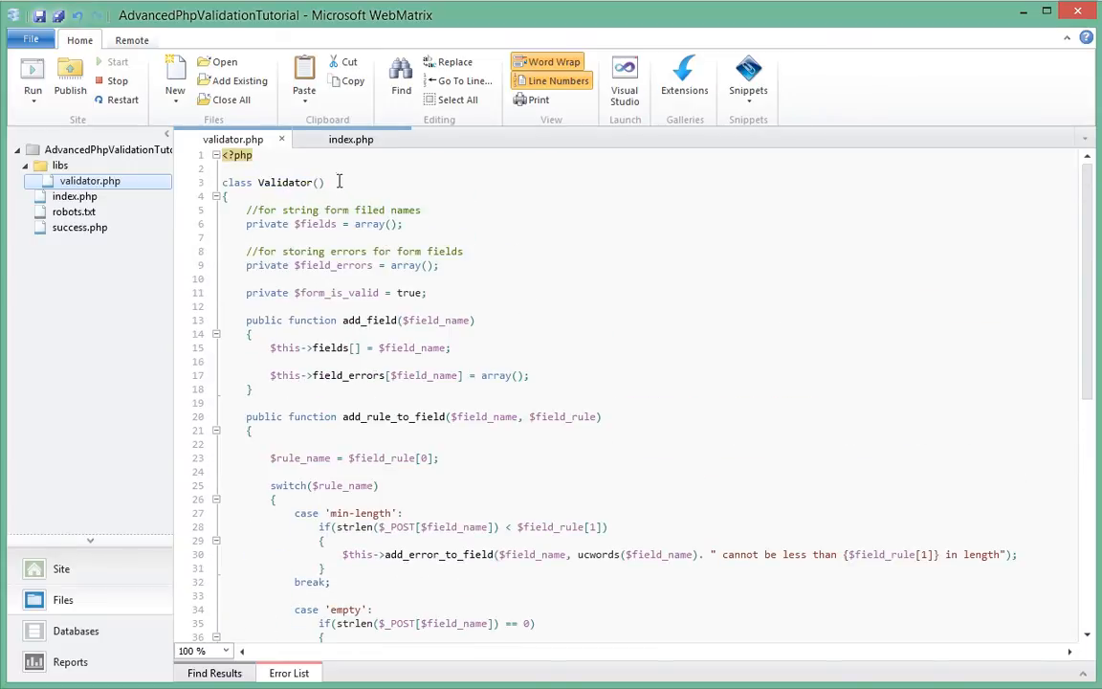
pyautogui.press('BackSpace')
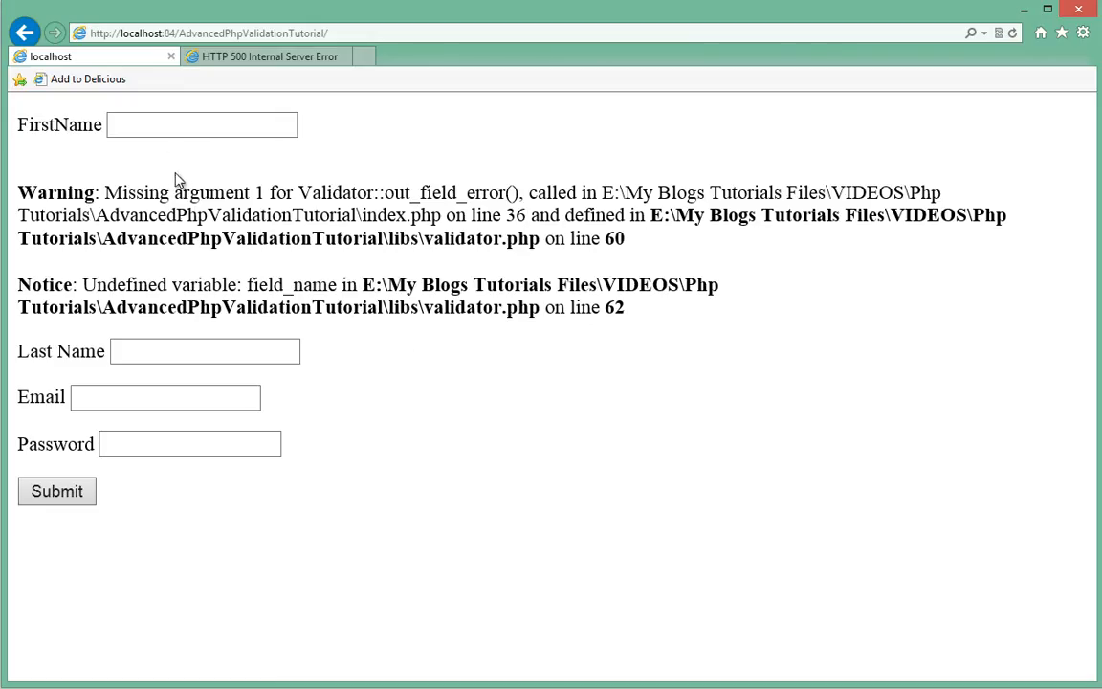
# Step: Check the missing-argument warning and undefined field_name notice under the FirstName field
pyautogui.click(200, 124)
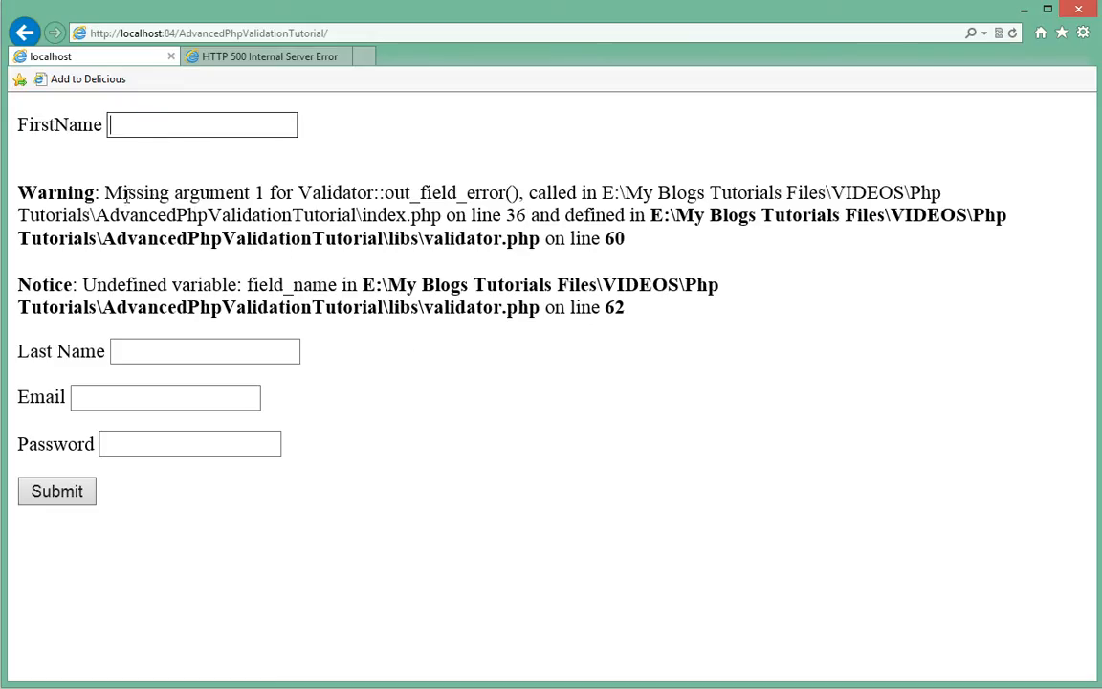
pyautogui.moveTo(413, 208)
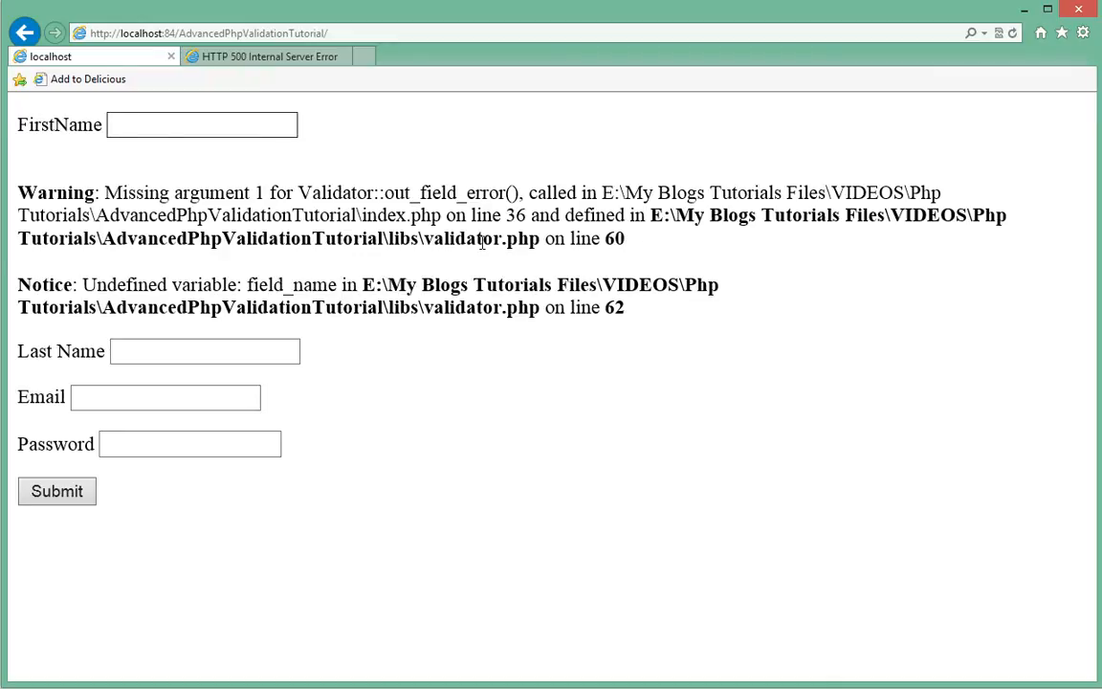
pyautogui.moveTo(578, 270)
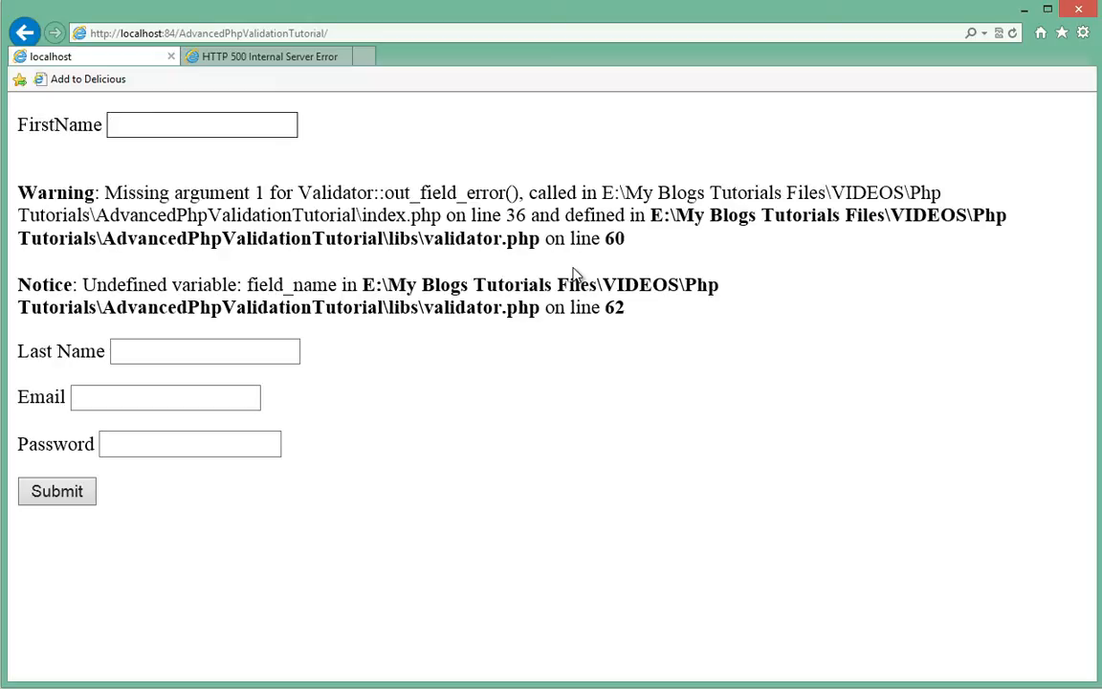
pyautogui.click(202, 125)
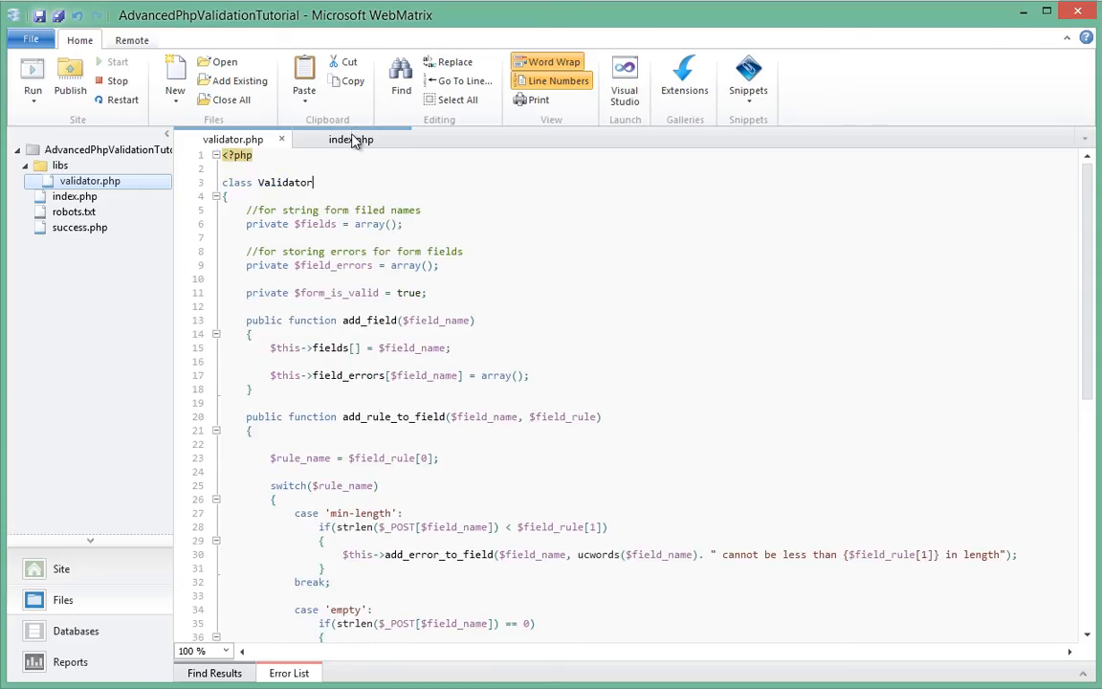
# Step: Check out_field_error's $field_name parameter, then pass 'firstName' to the line 36 call
pyautogui.click(350, 139)
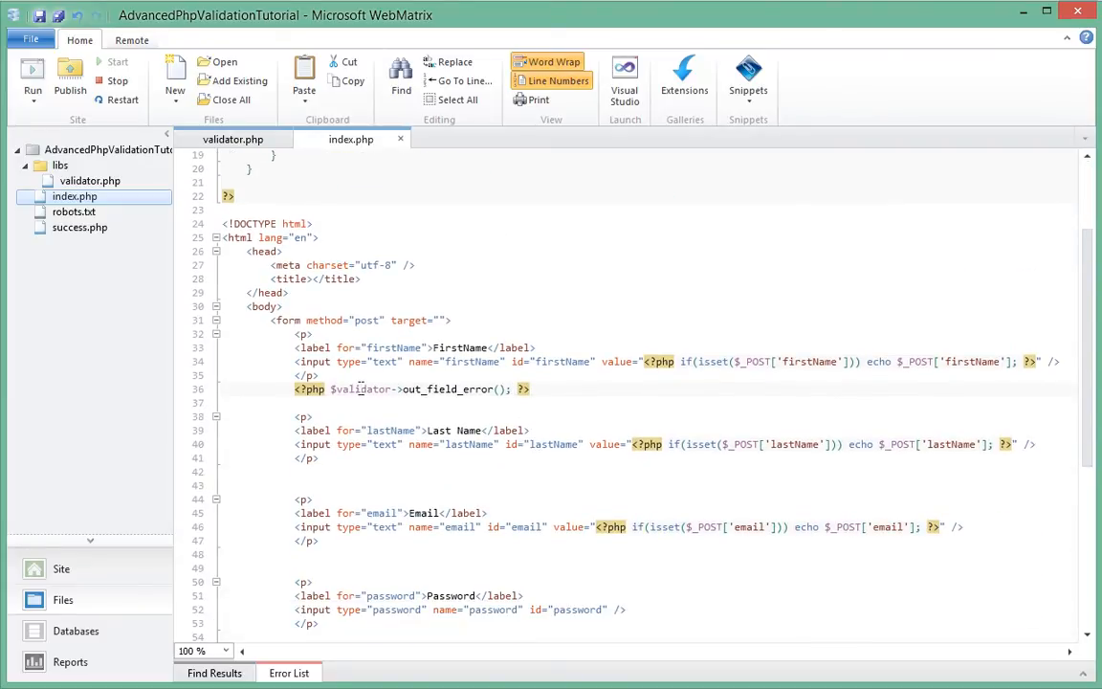
pyautogui.doubleClick(450, 389)
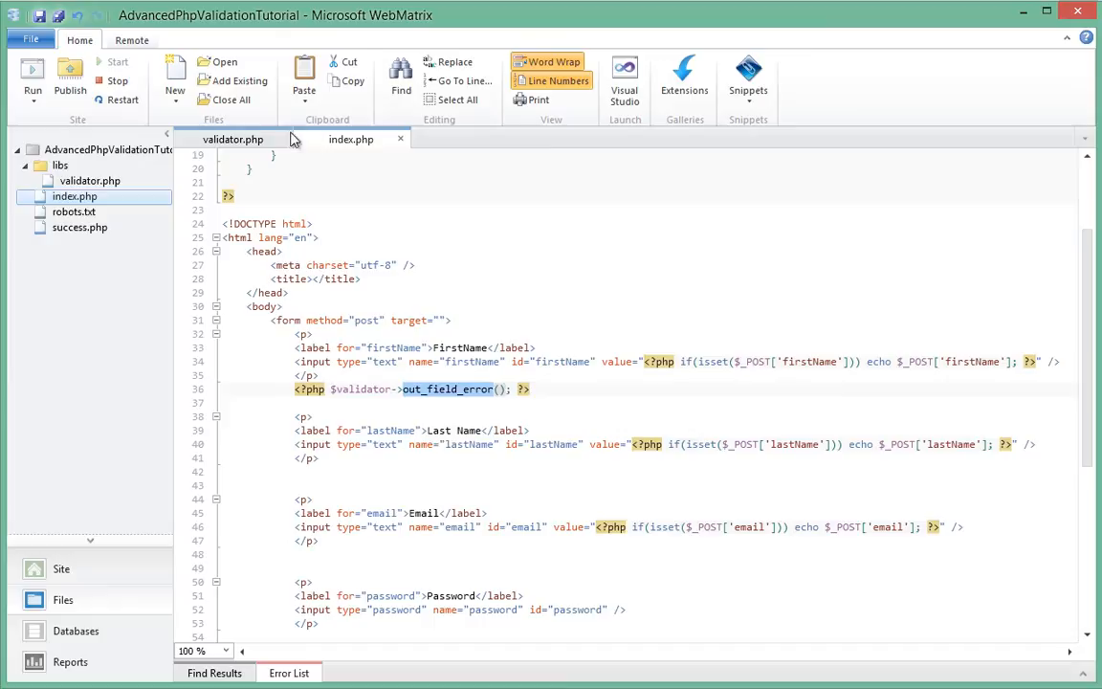
pyautogui.click(232, 138)
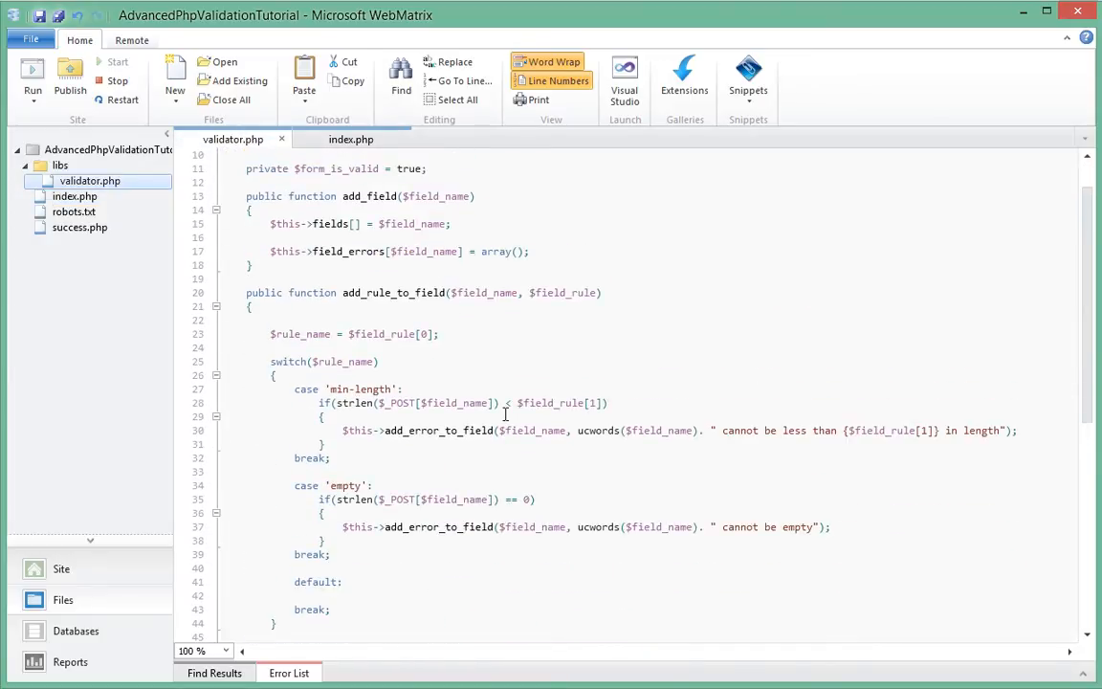
pyautogui.scroll(-3)
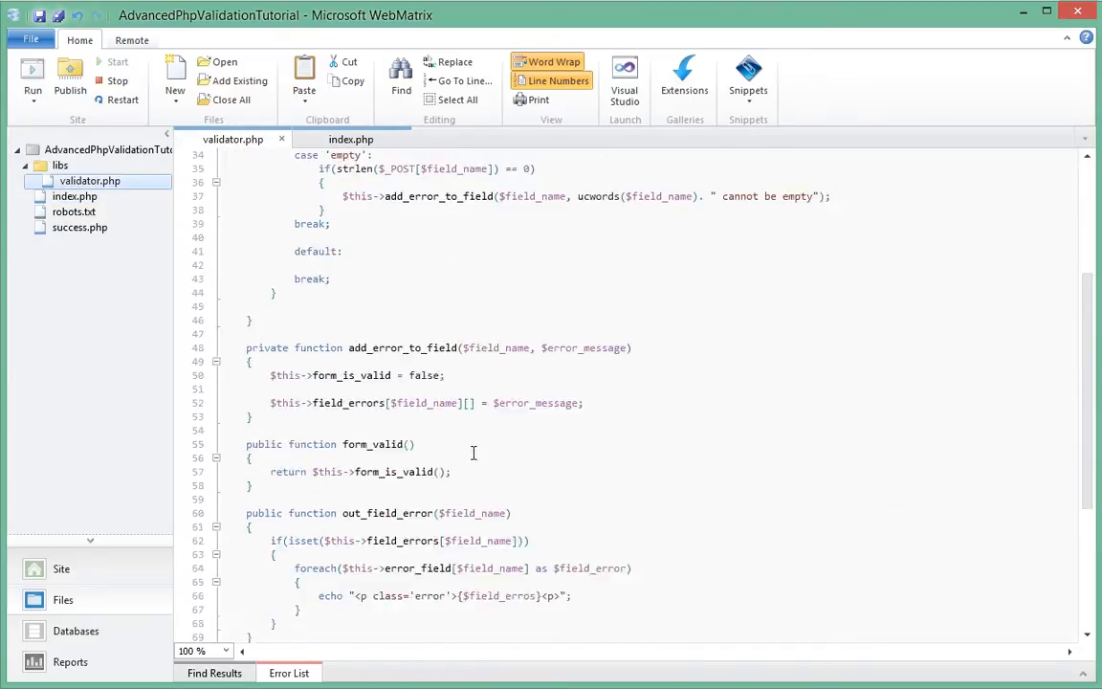
pyautogui.scroll(-3)
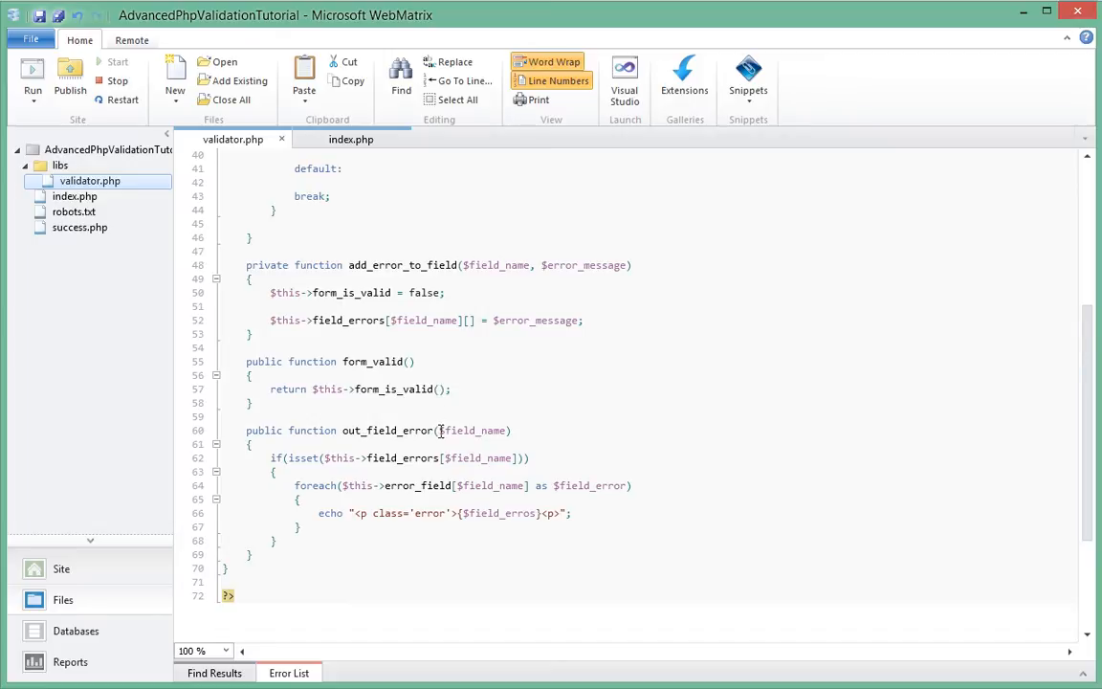
pyautogui.doubleClick(474, 429)
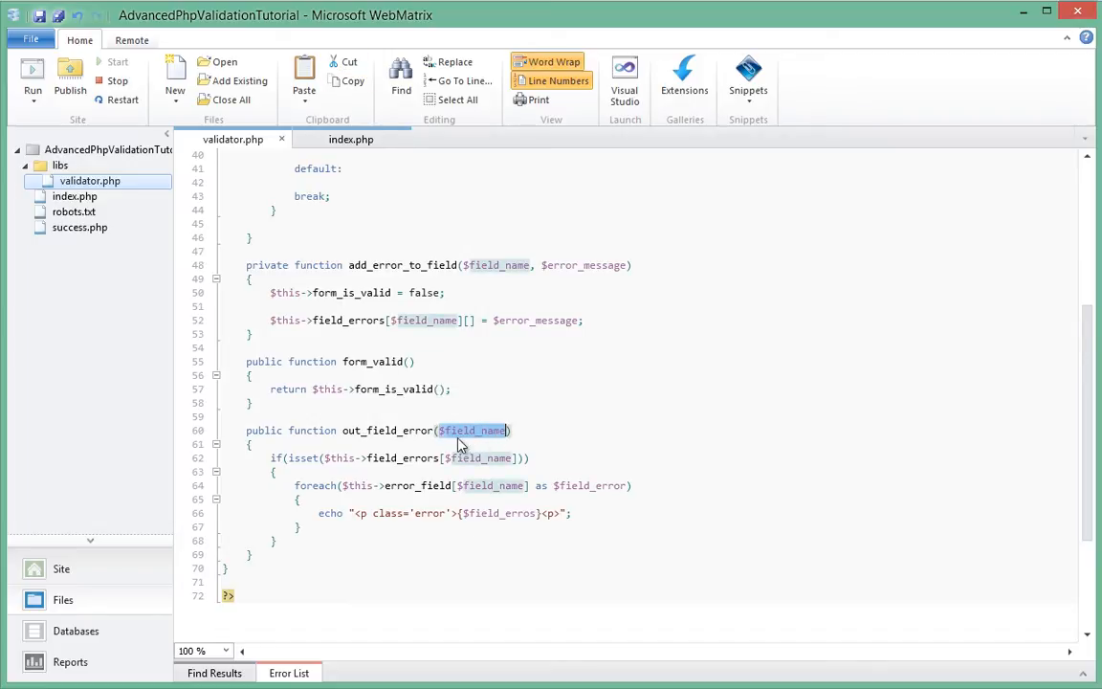
pyautogui.click(351, 138)
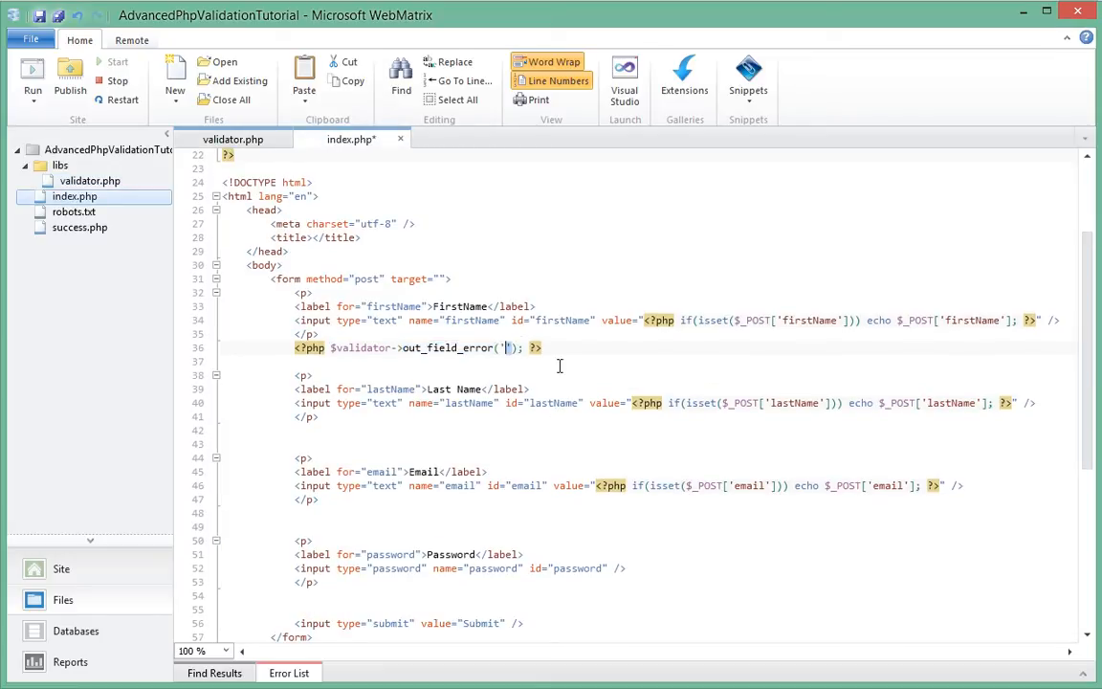
pyautogui.moveTo(810, 320)
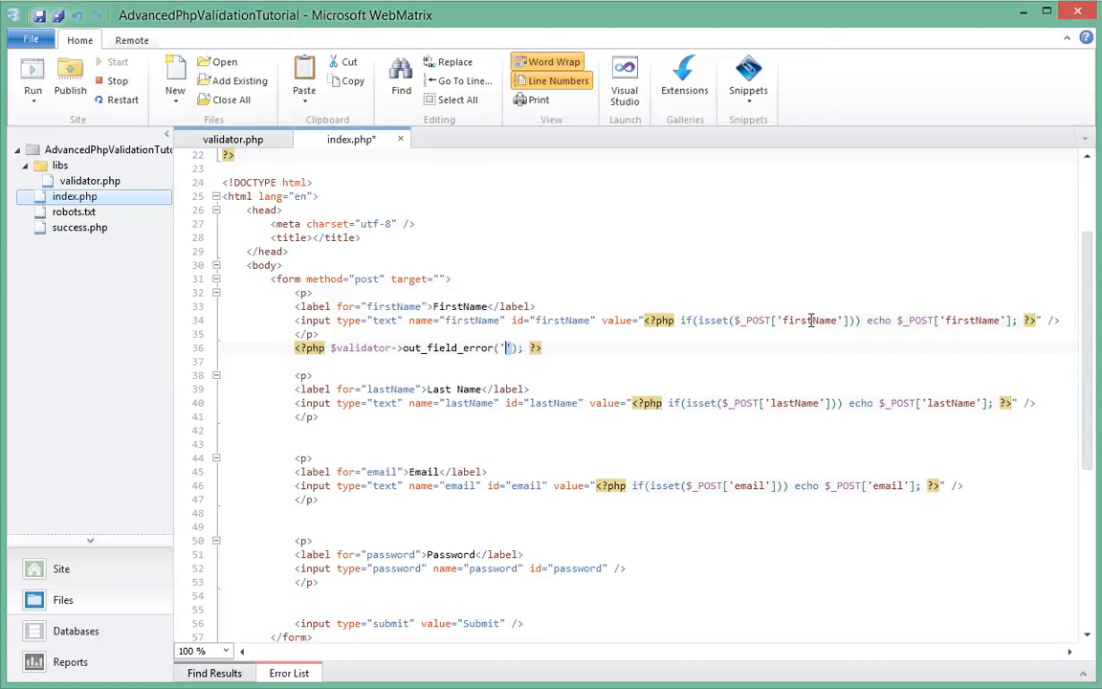
pyautogui.write('firs')
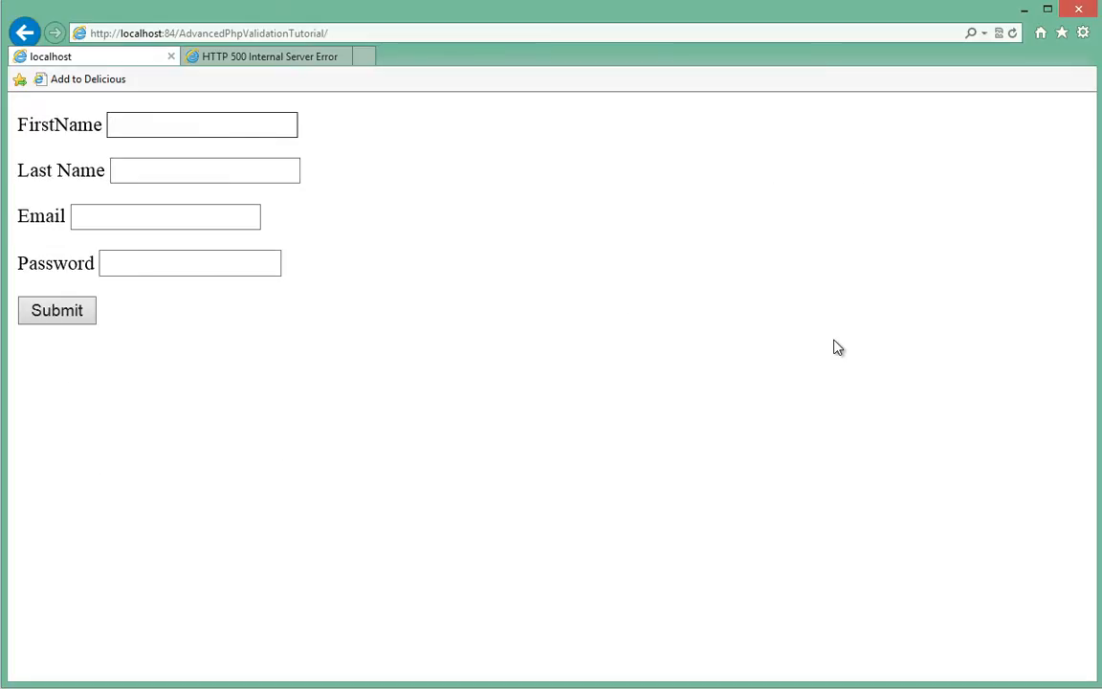
pyautogui.moveTo(56, 310)
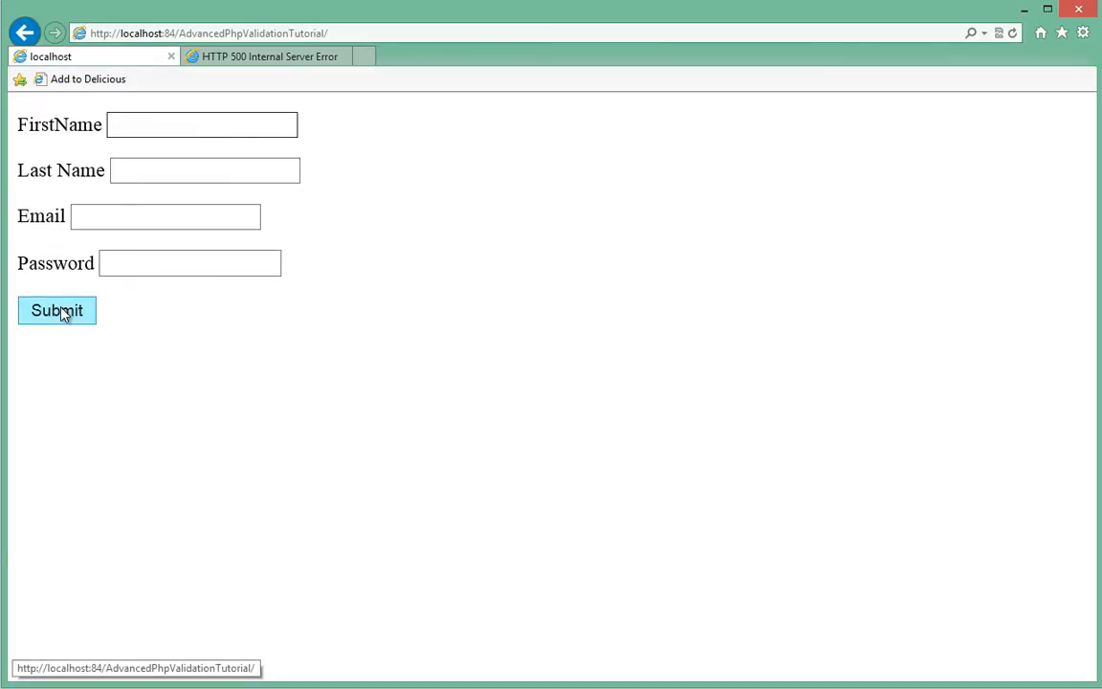
# Step: Submit the empty form in Internet Explorer to reveal the undefined form_is_valid() error
pyautogui.click(201, 124)
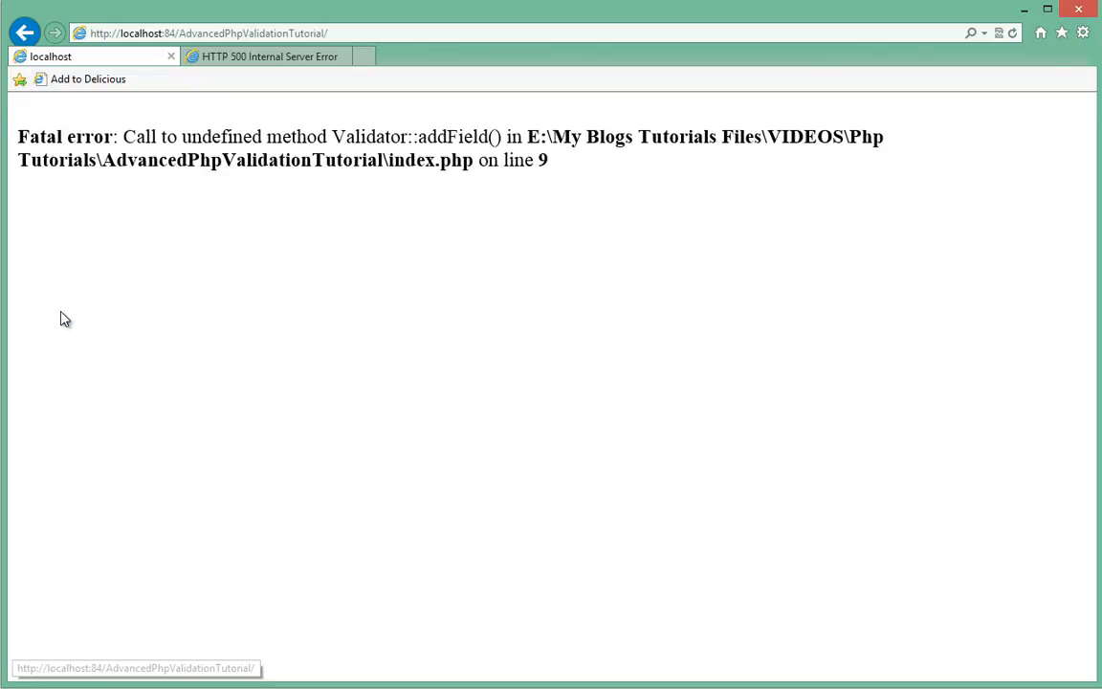
pyautogui.moveTo(344, 316)
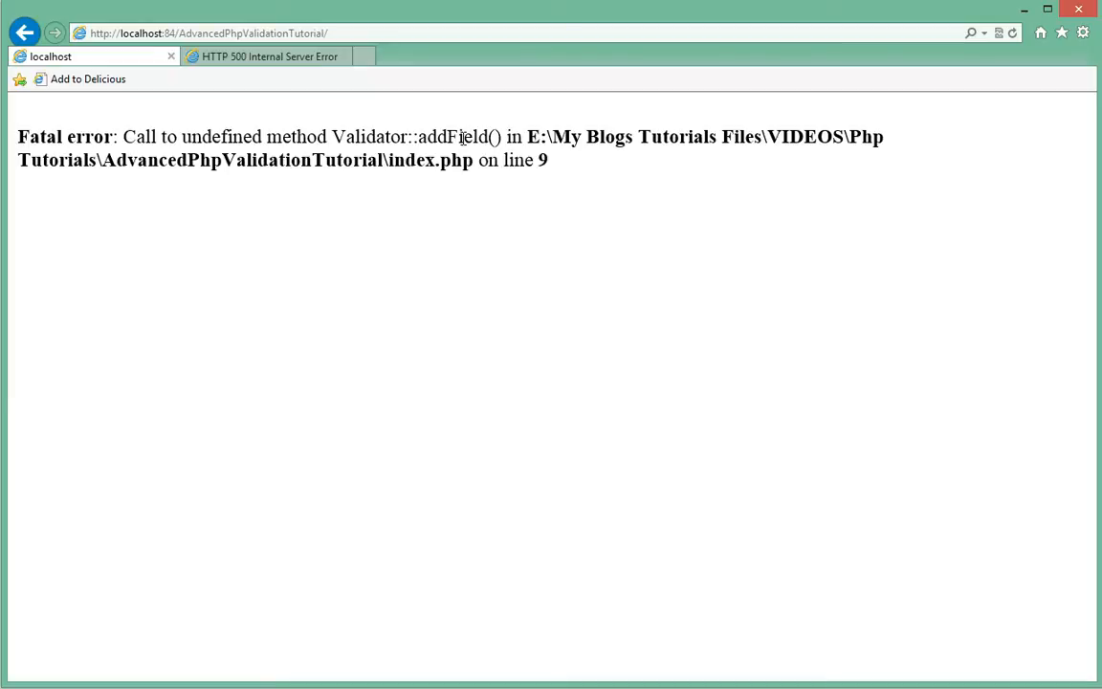
pyautogui.moveTo(542, 162)
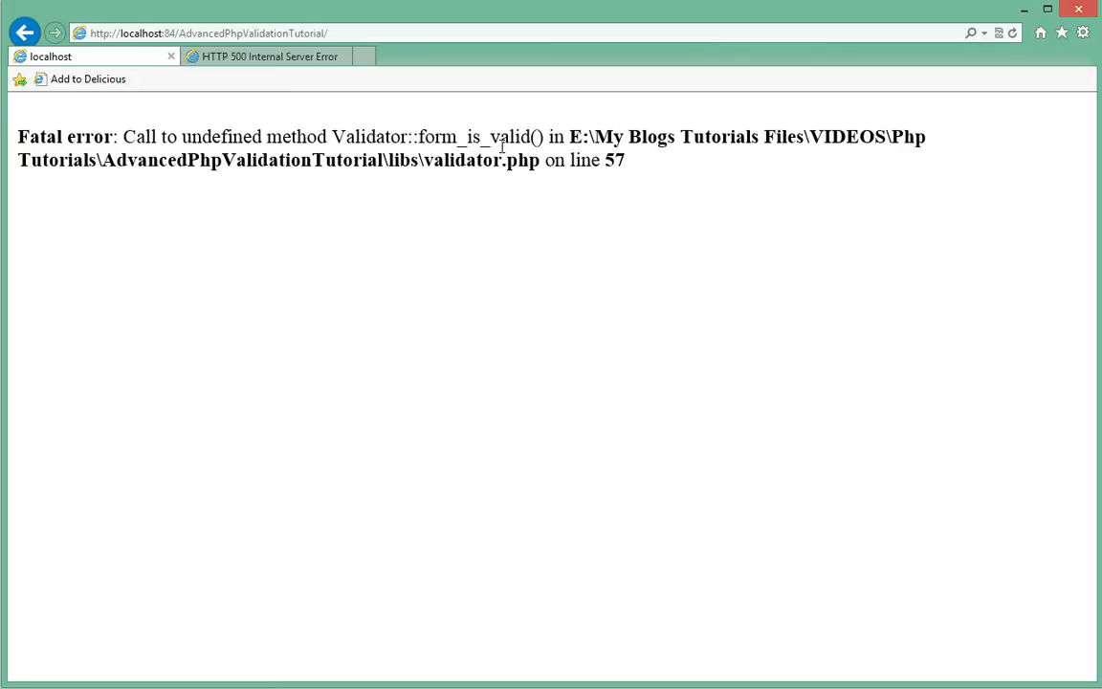
pyautogui.moveTo(419, 137)
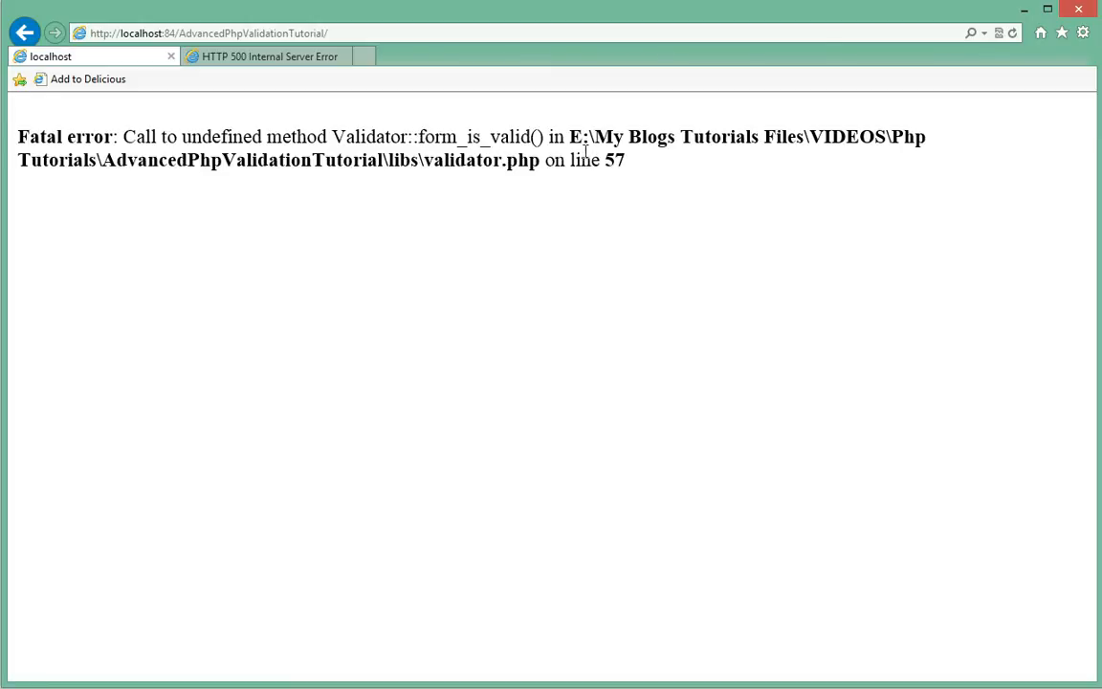
pyautogui.moveTo(401, 266)
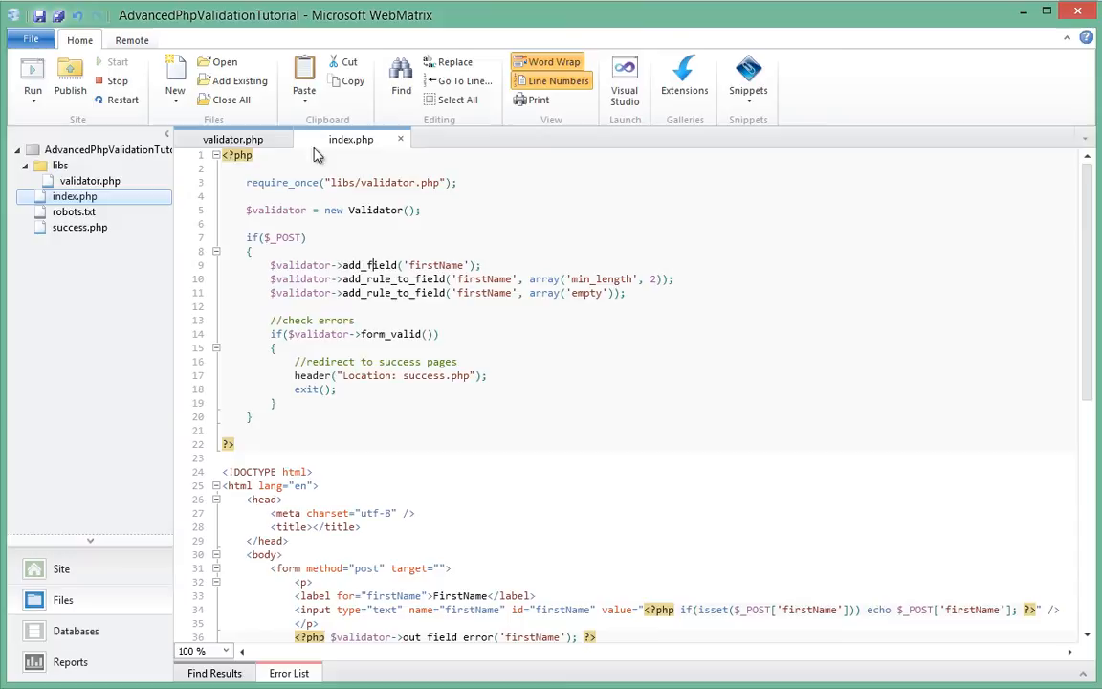
# Step: Switch to the validator.php file to fix form_is_valid on line 57
pyautogui.click(232, 140)
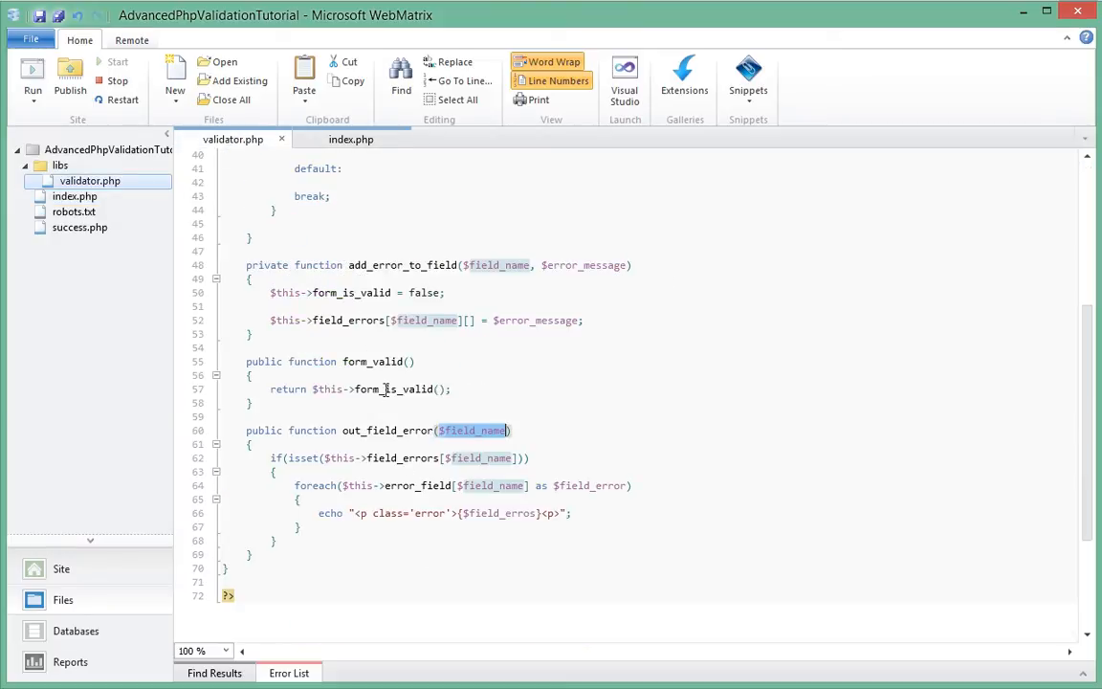
pyautogui.moveTo(427, 412)
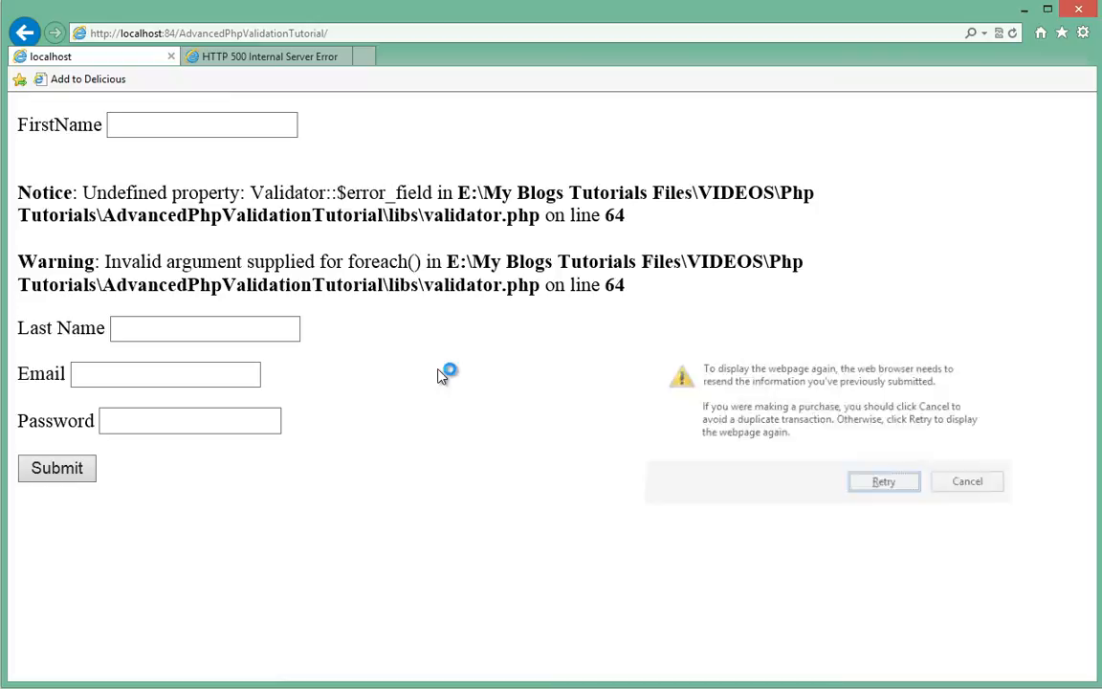
# Step: Resend the form data to reload the page and show the error_field notice
pyautogui.click(966, 481)
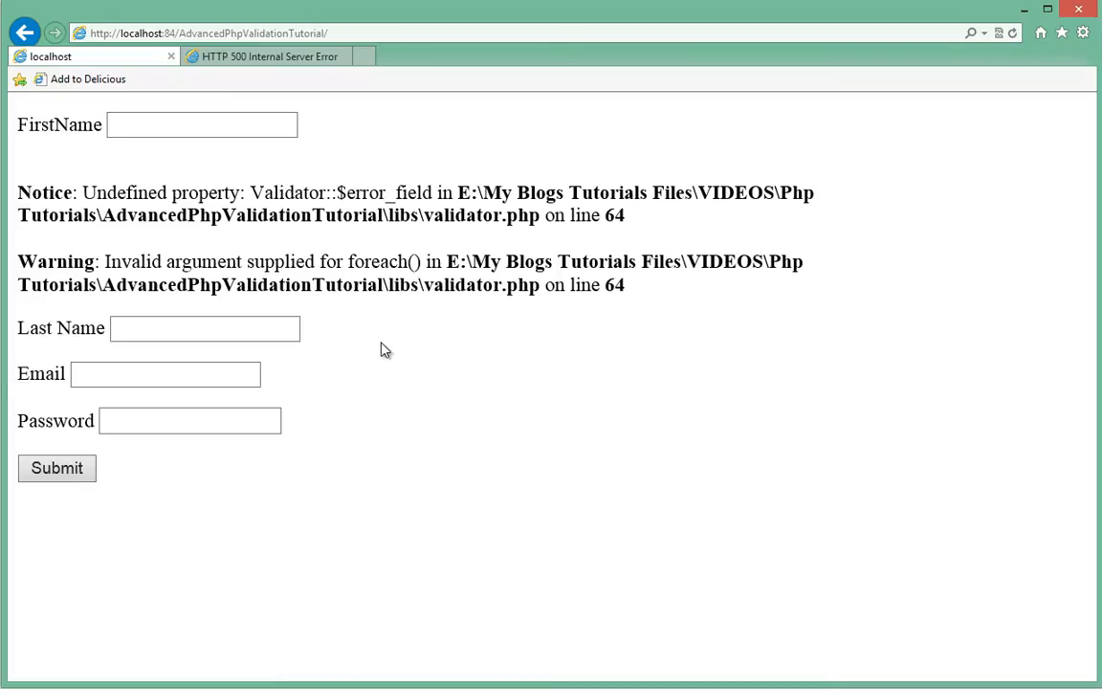
pyautogui.moveTo(449, 284)
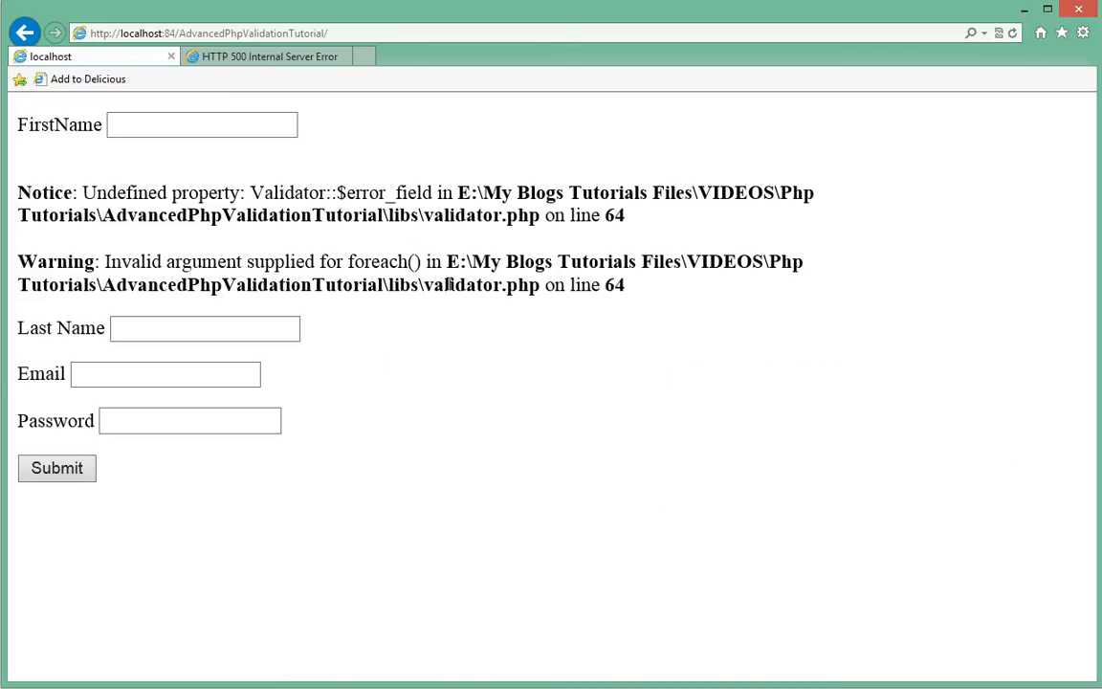
pyautogui.moveTo(225, 261)
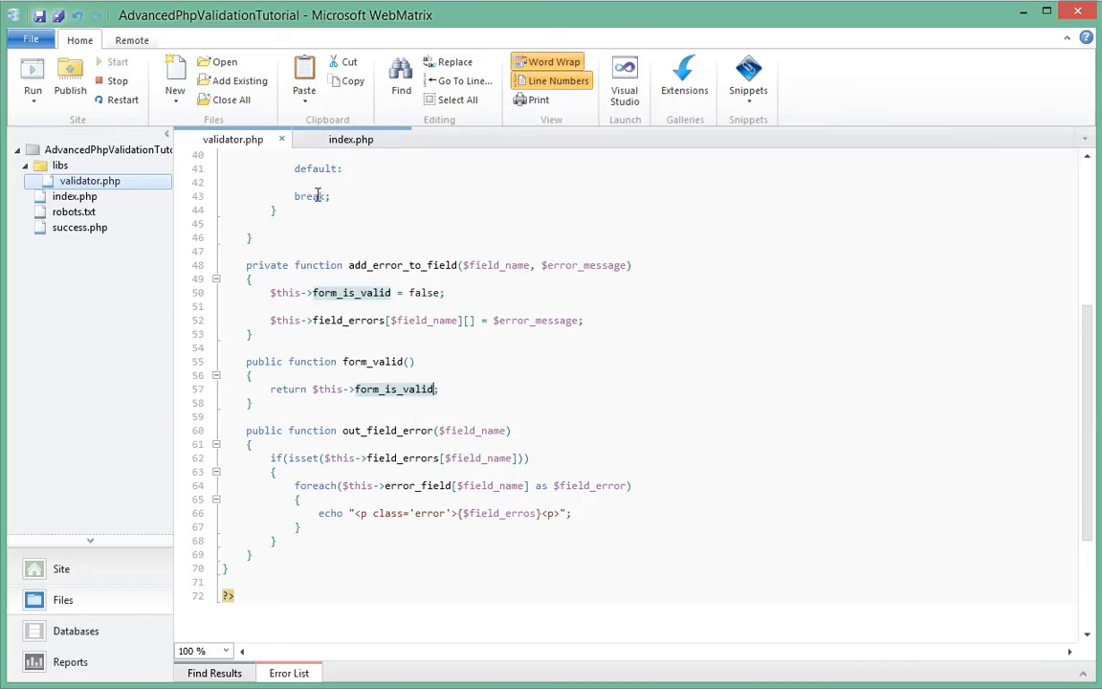
# Step: Change error_field to error_fields in the foreach on line 64 of validator.php
pyautogui.scroll(-3)
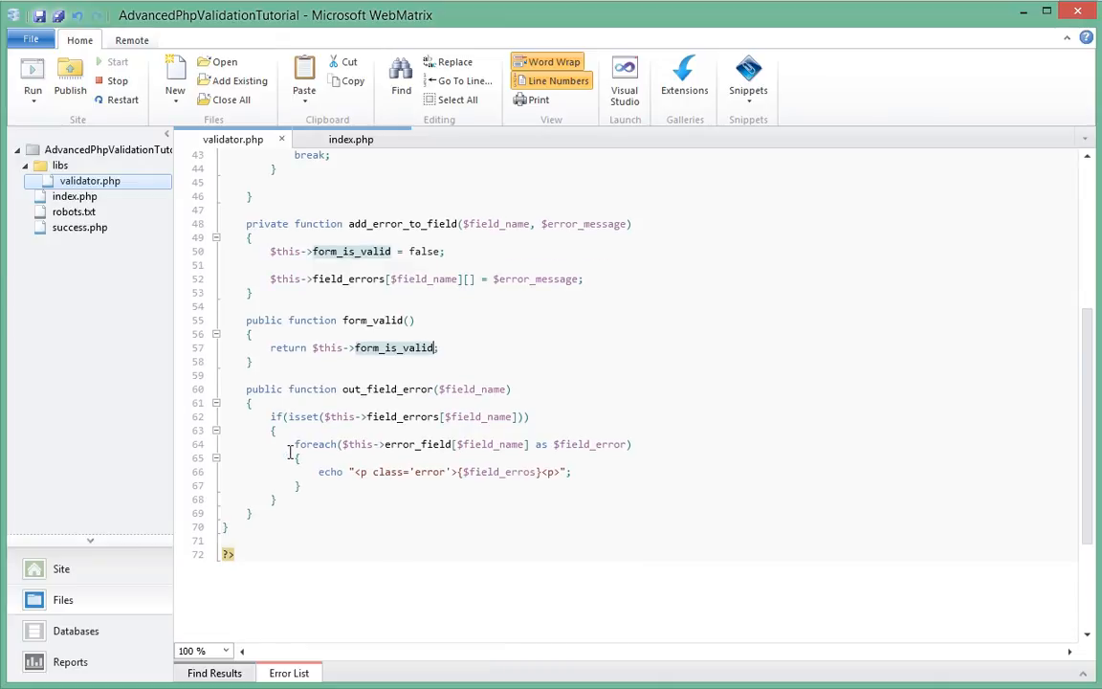
pyautogui.moveTo(459, 443)
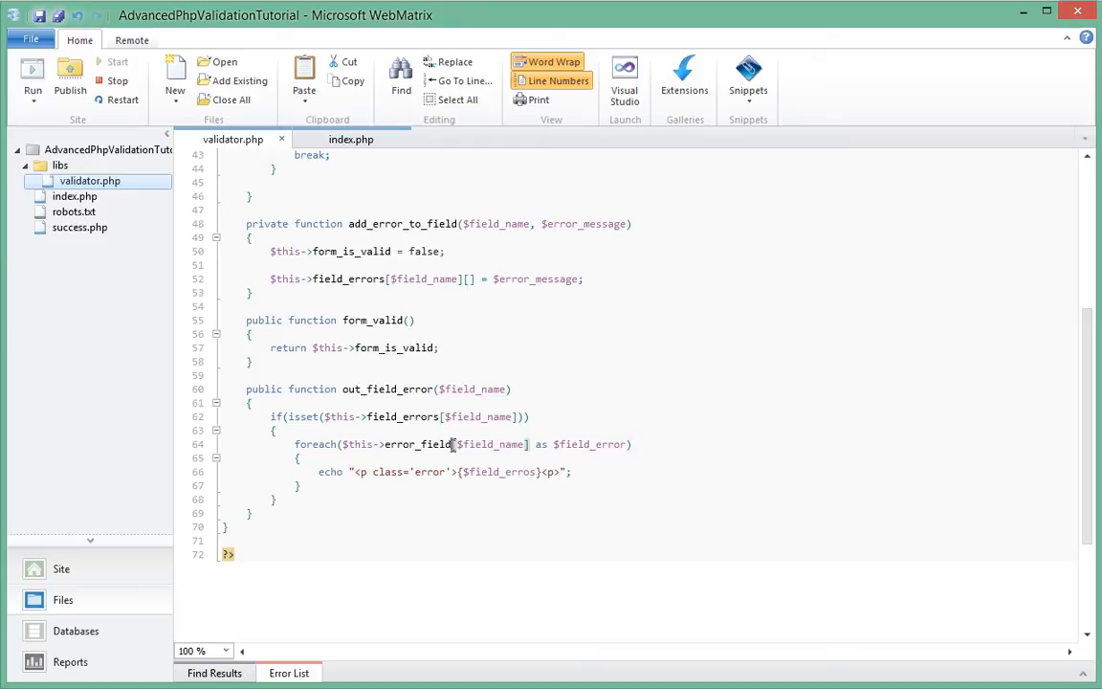
pyautogui.write('s')
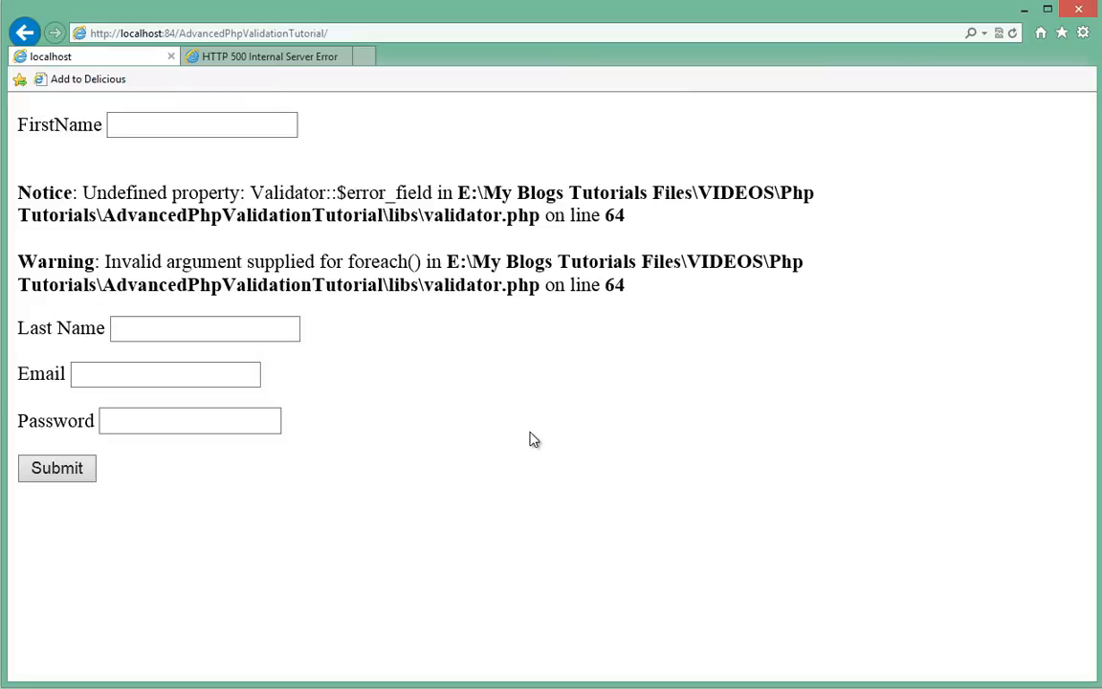
pyautogui.moveTo(524, 306)
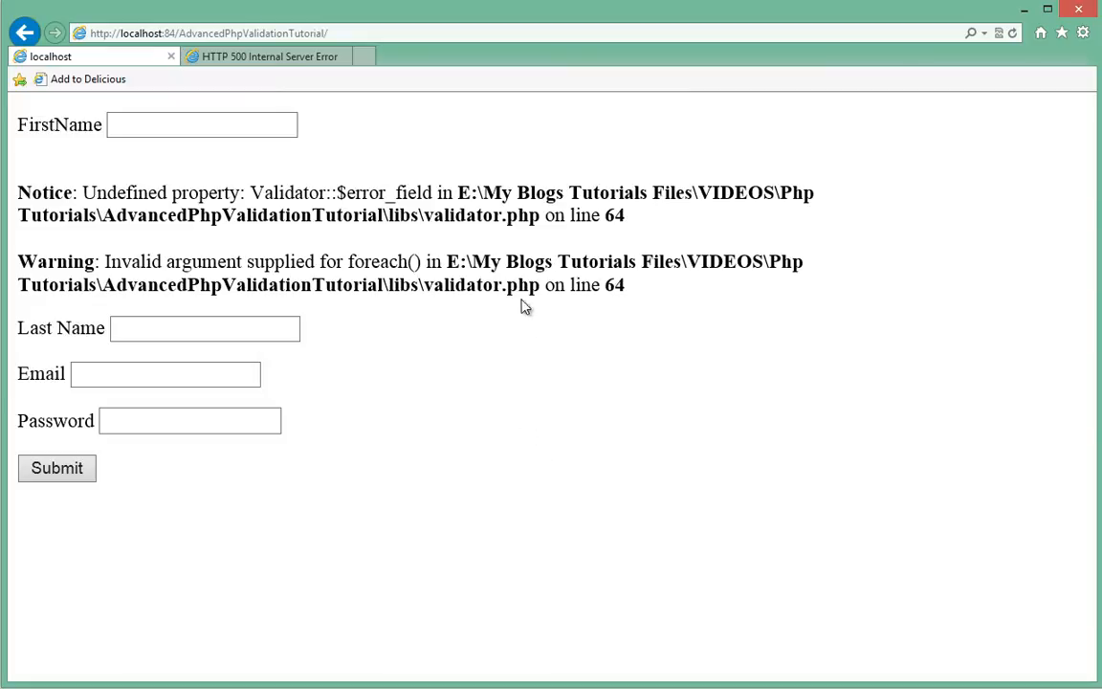
pyautogui.moveTo(488, 334)
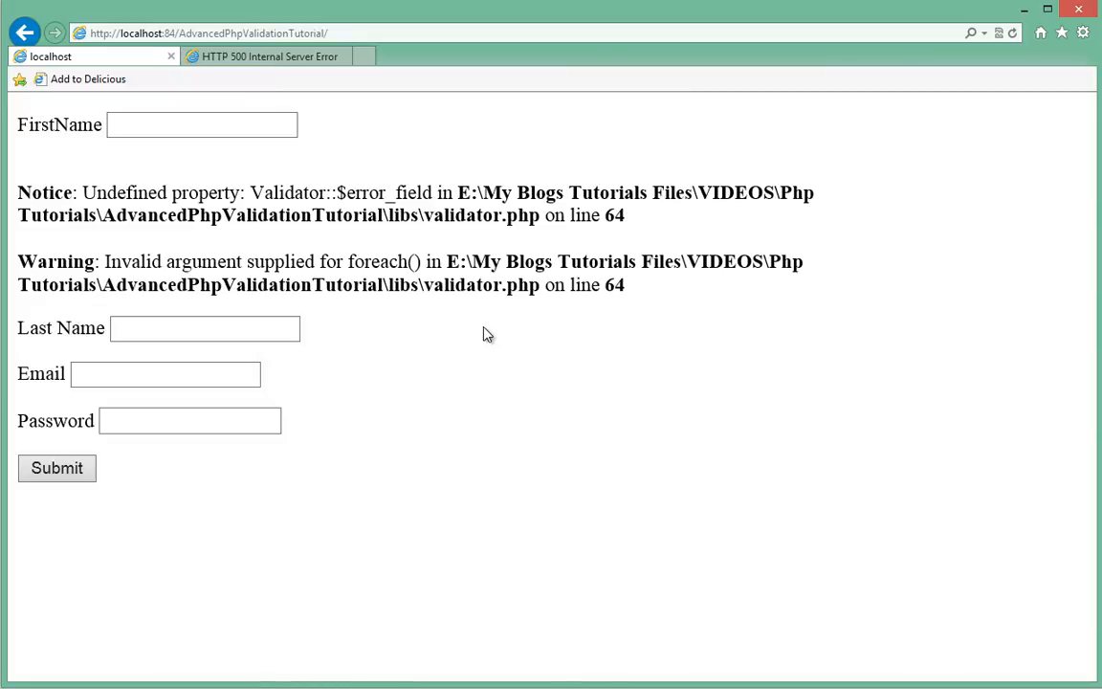
# Step: Reload the page and resend the form data to check the updated error_fields notice
pyautogui.click(1012, 33)
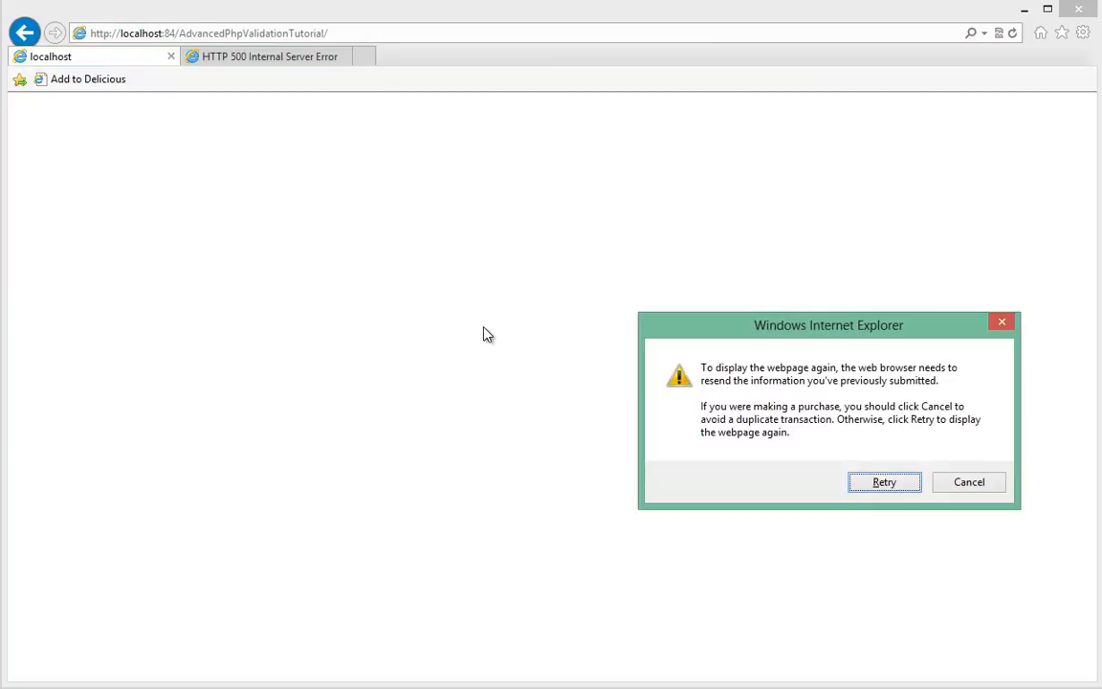
pyautogui.click(883, 481)
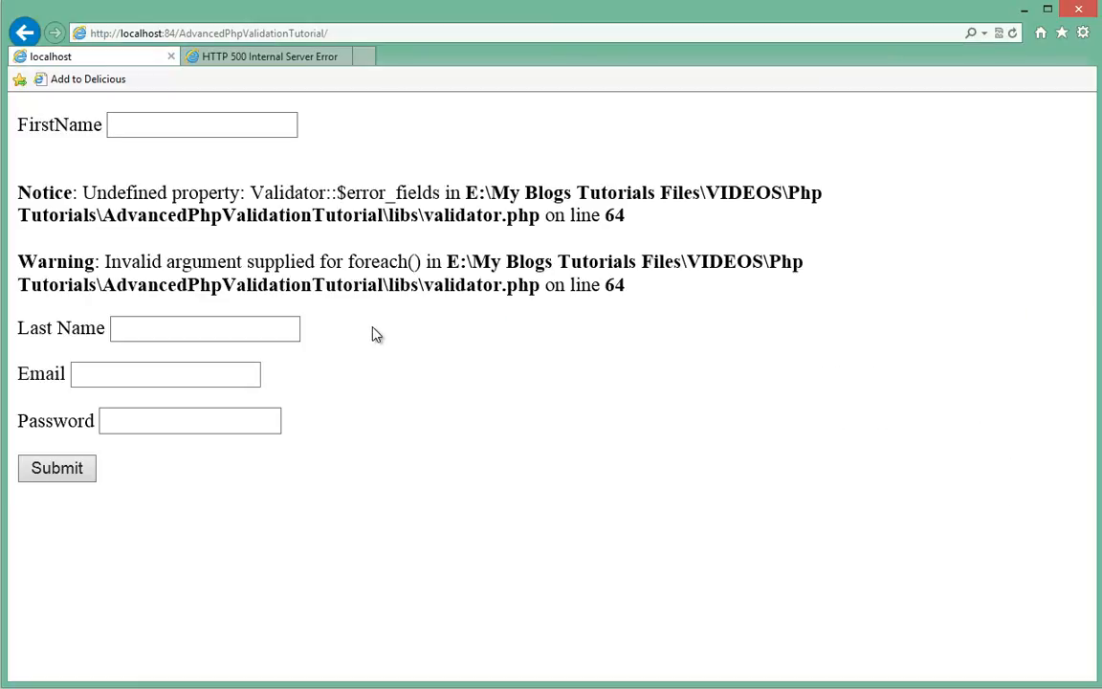
pyautogui.moveTo(532, 350)
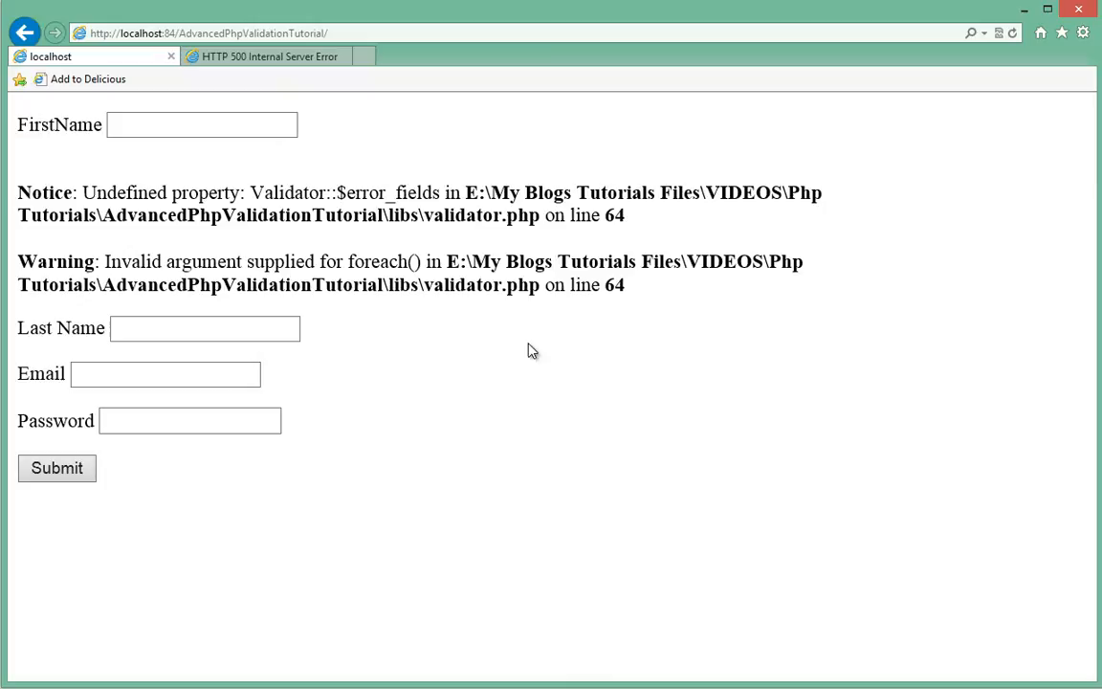
pyautogui.moveTo(543, 335)
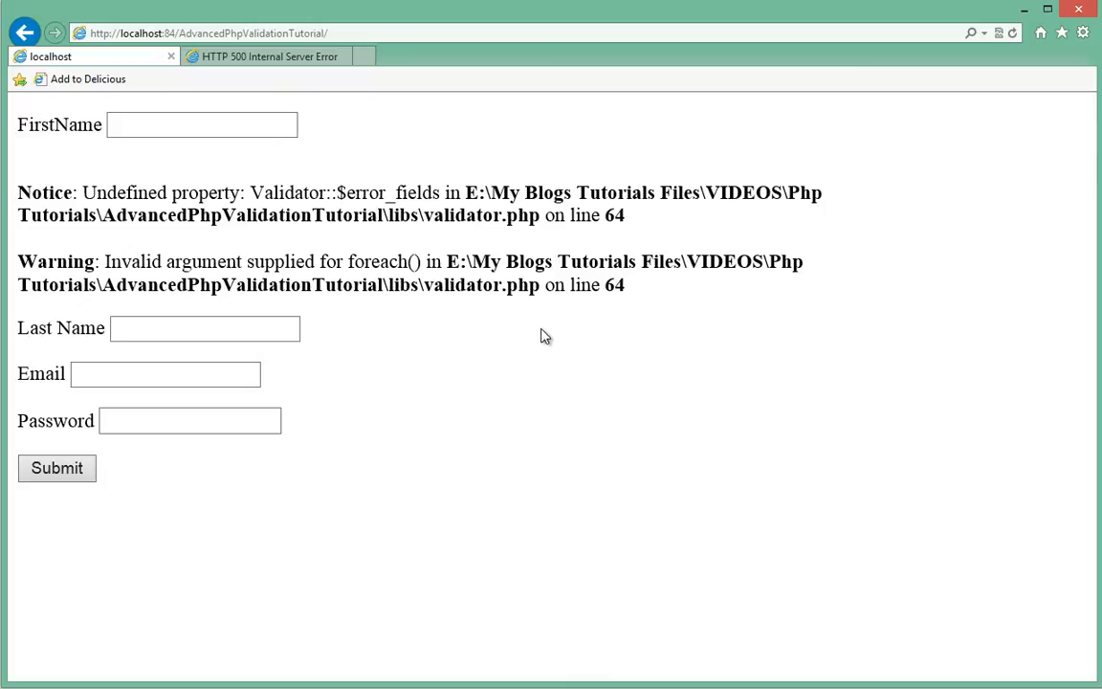